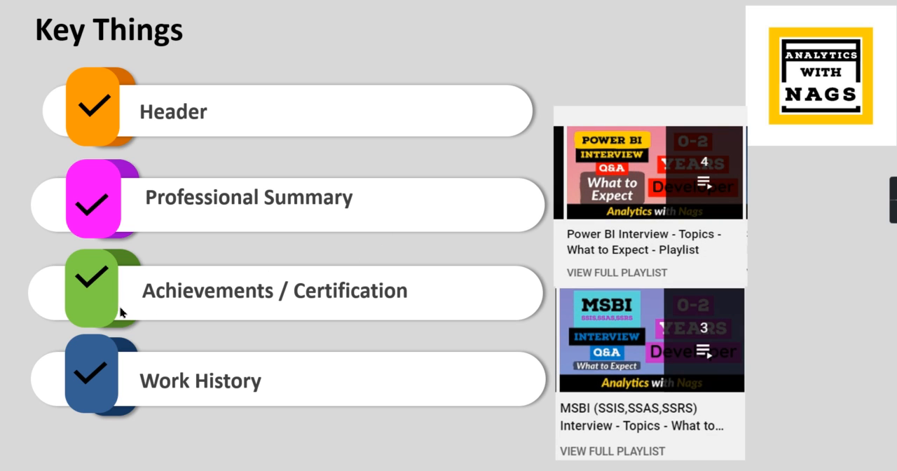
pyautogui.moveTo(699, 259)
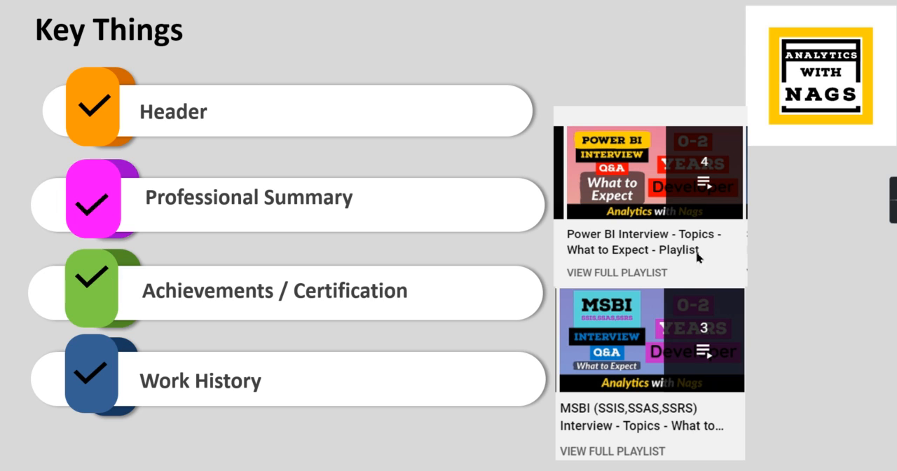
pyautogui.moveTo(560, 275)
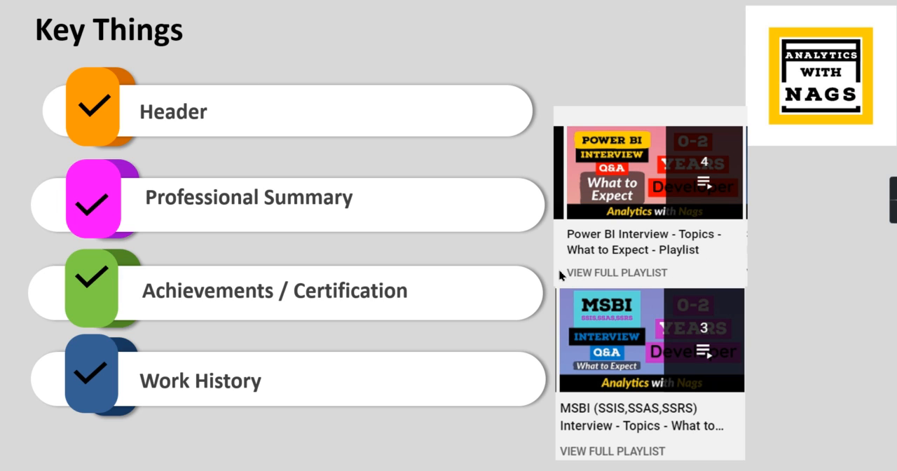
pyautogui.moveTo(656, 458)
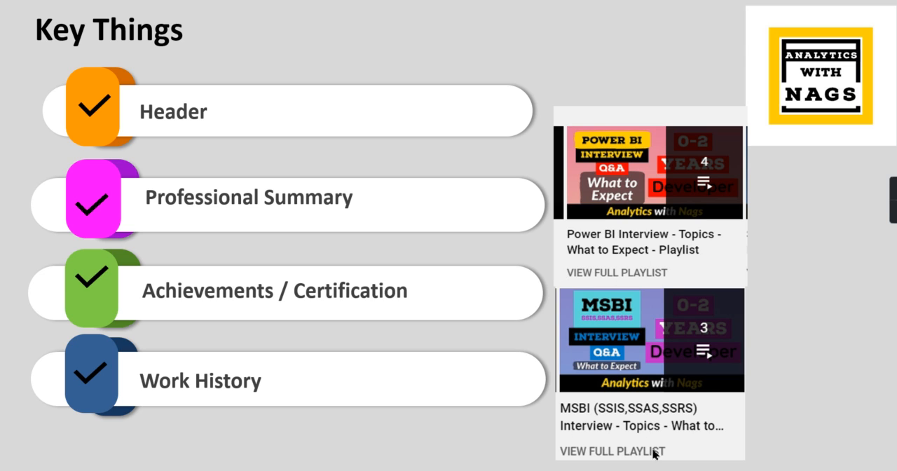
pyautogui.moveTo(643, 249)
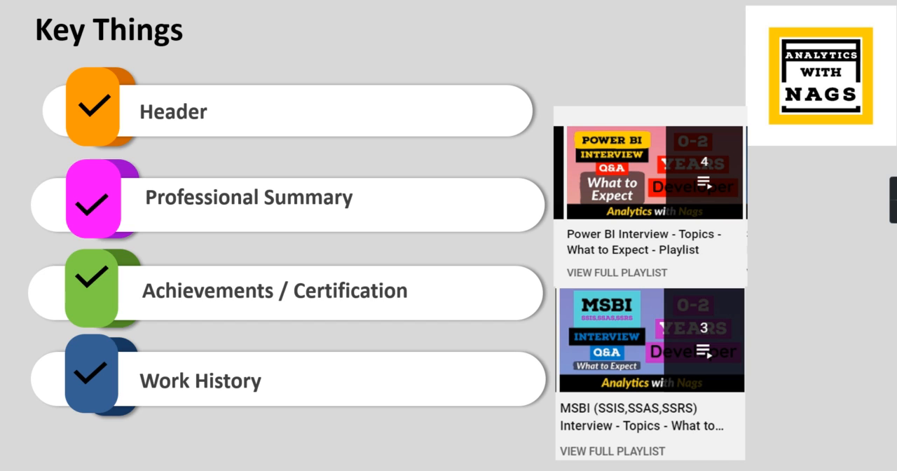
pyautogui.moveTo(649, 244)
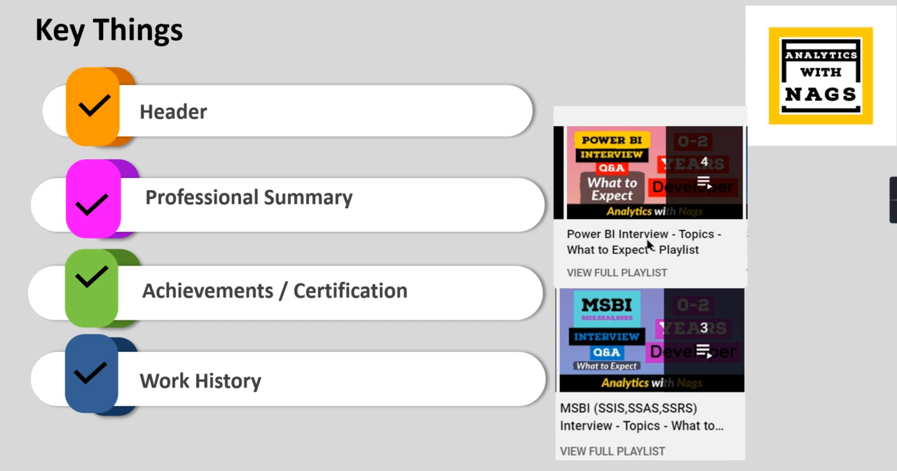
pyautogui.moveTo(641, 247)
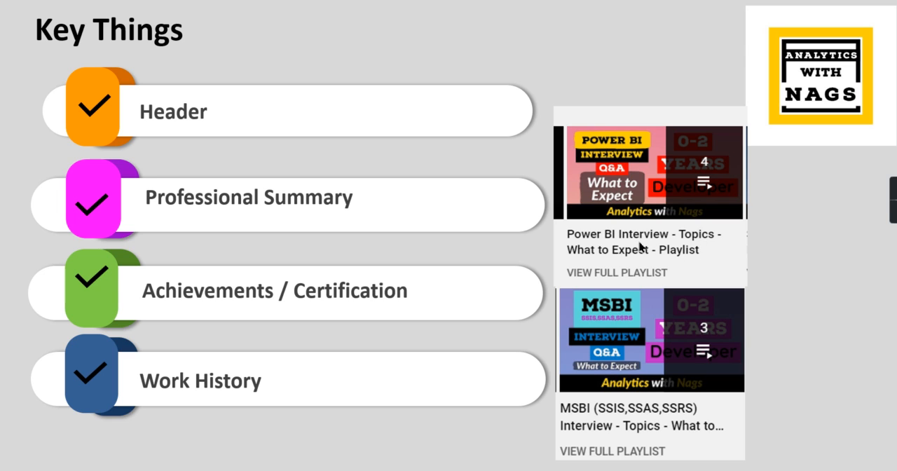
pyautogui.moveTo(727, 432)
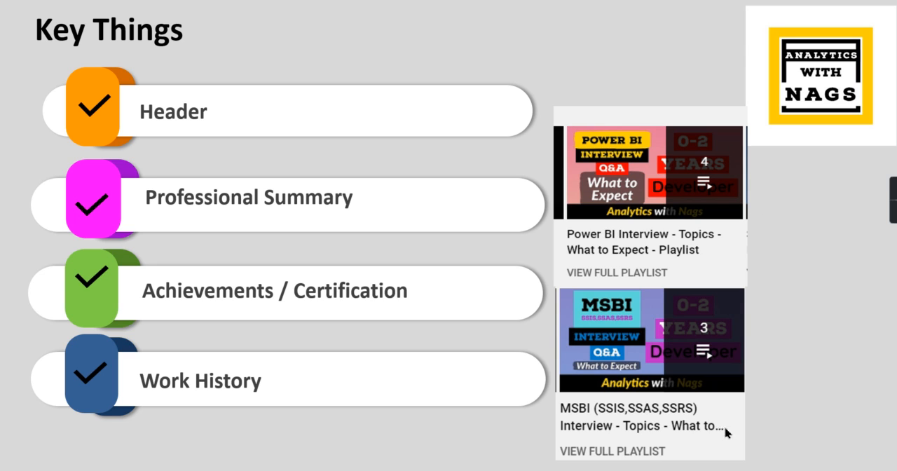
pyautogui.moveTo(764, 376)
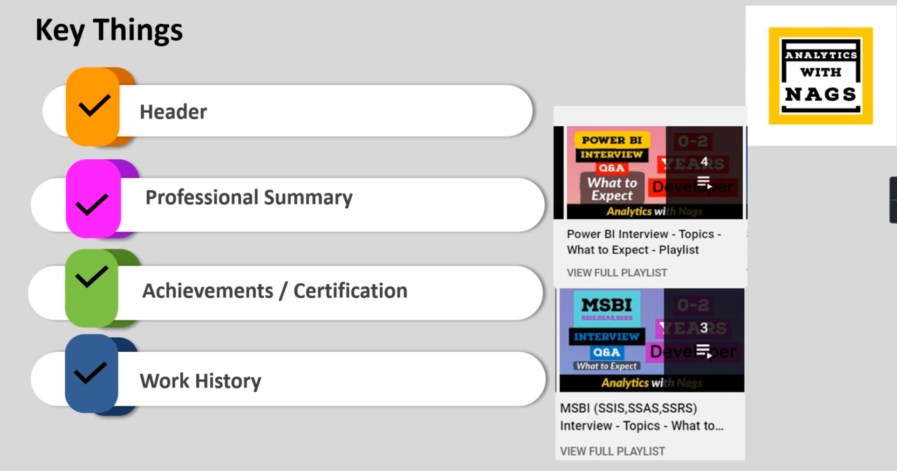
pyautogui.moveTo(96, 432)
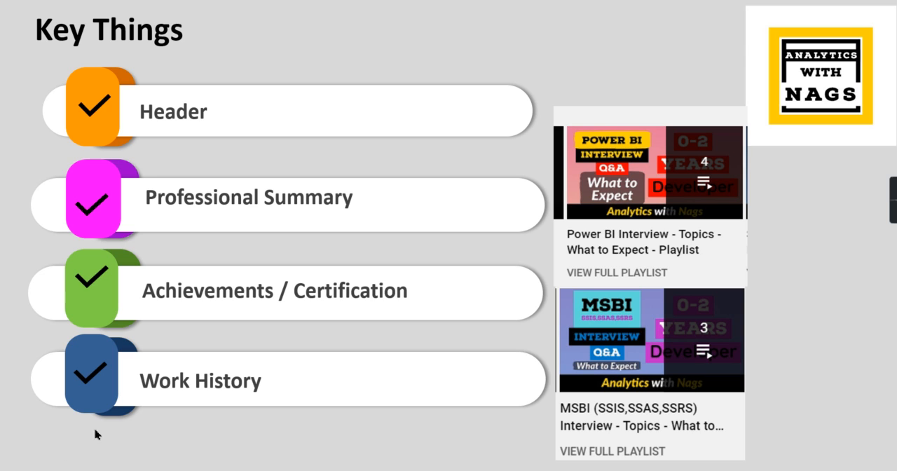
pyautogui.moveTo(827, 264)
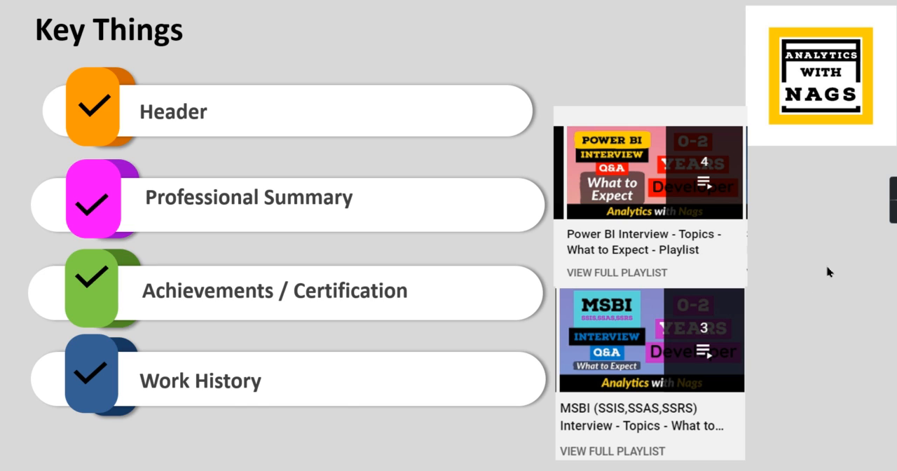
pyautogui.moveTo(819, 289)
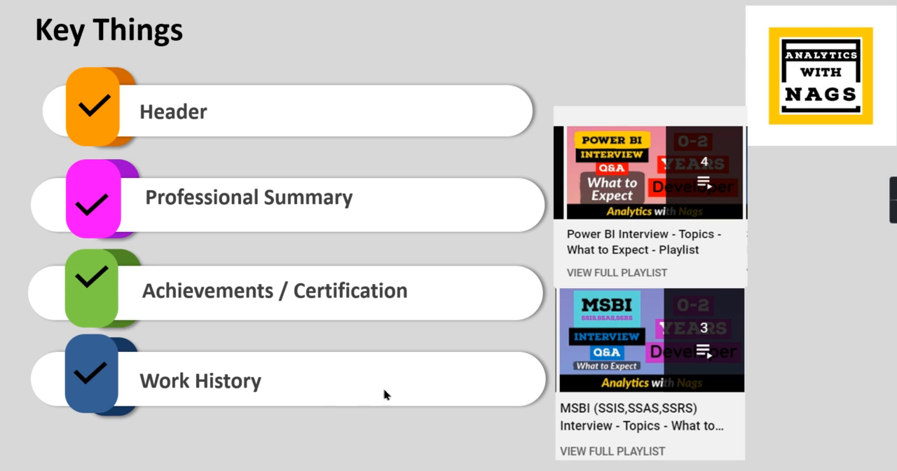
pyautogui.moveTo(50, 449)
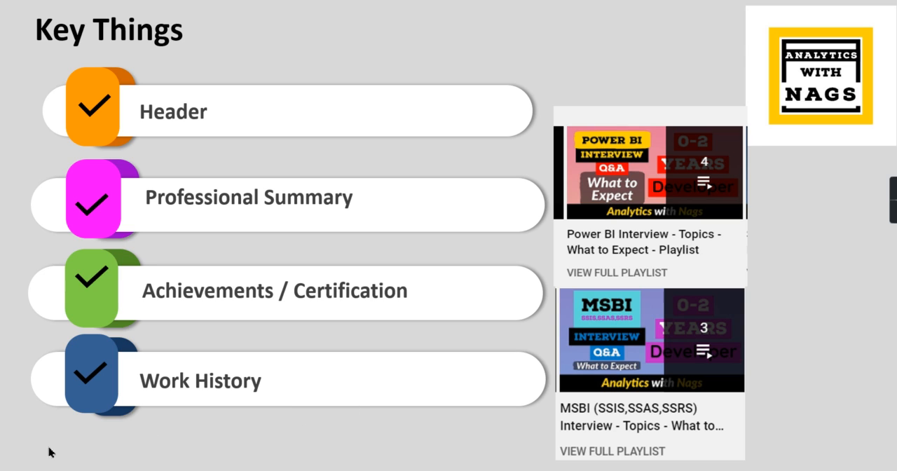
pyautogui.moveTo(39, 455)
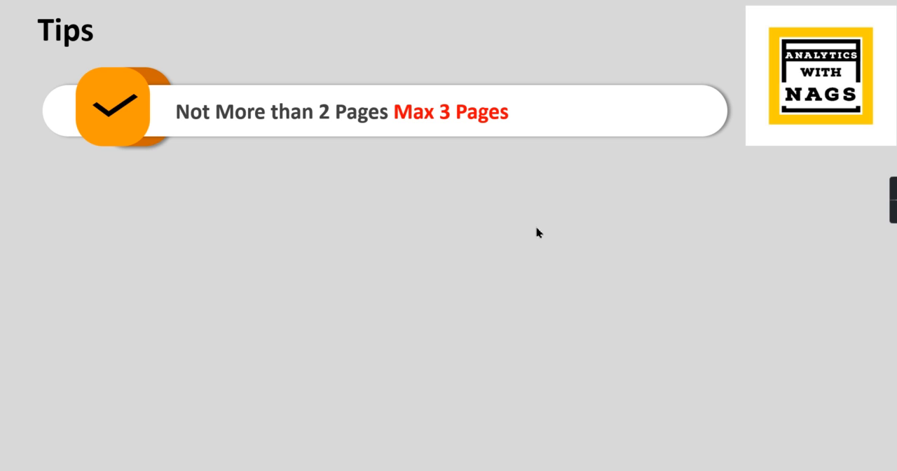
pyautogui.moveTo(455, 150)
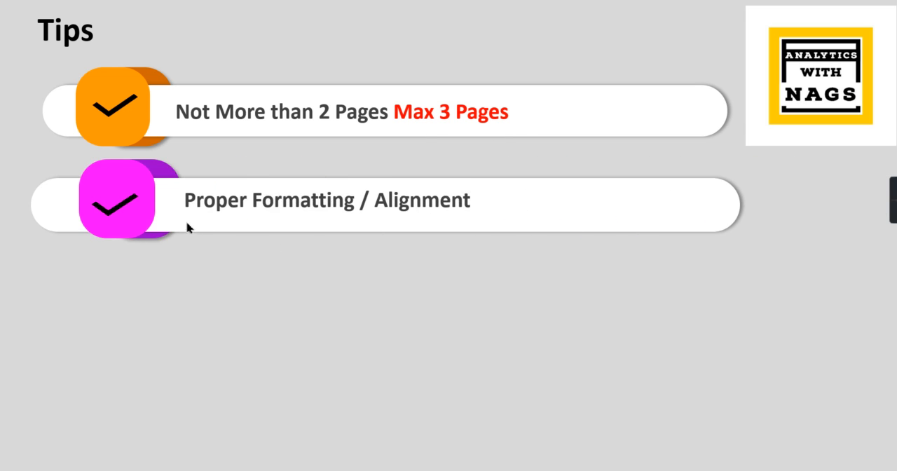
pyautogui.moveTo(507, 221)
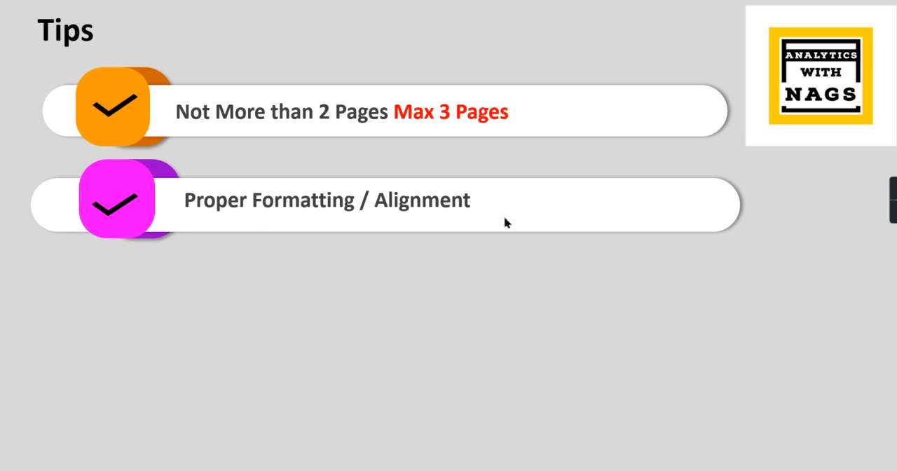
pyautogui.moveTo(470, 229)
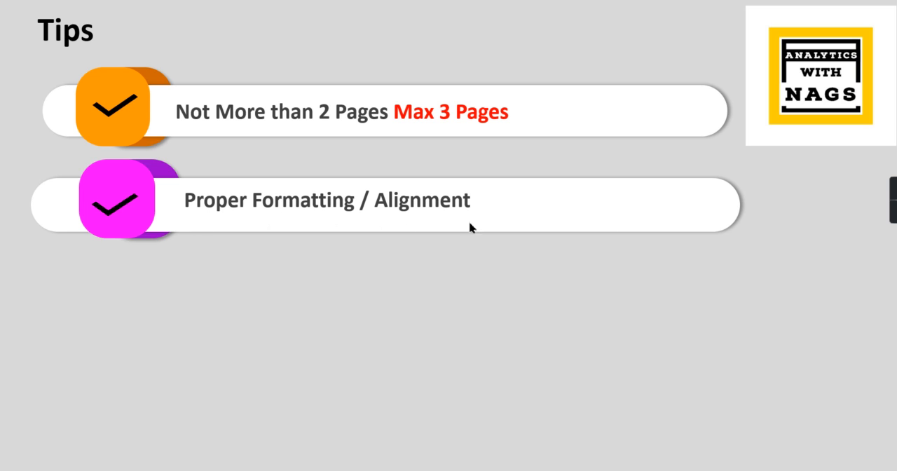
pyautogui.moveTo(224, 231)
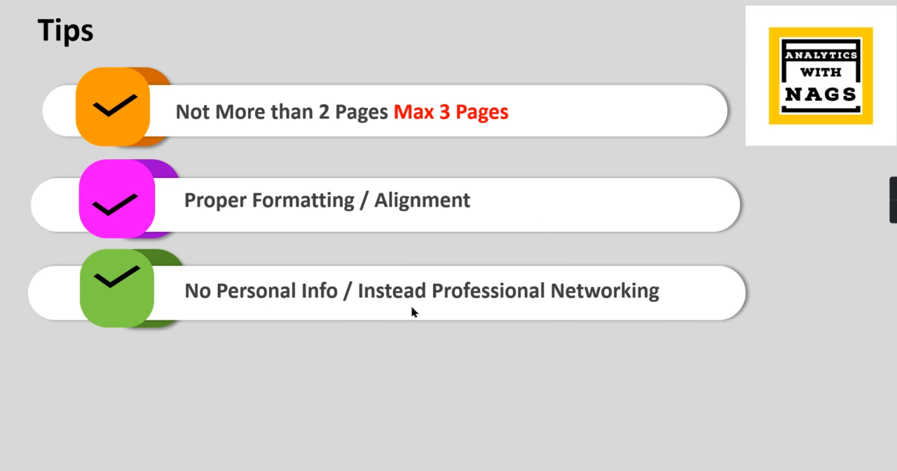
pyautogui.moveTo(428, 339)
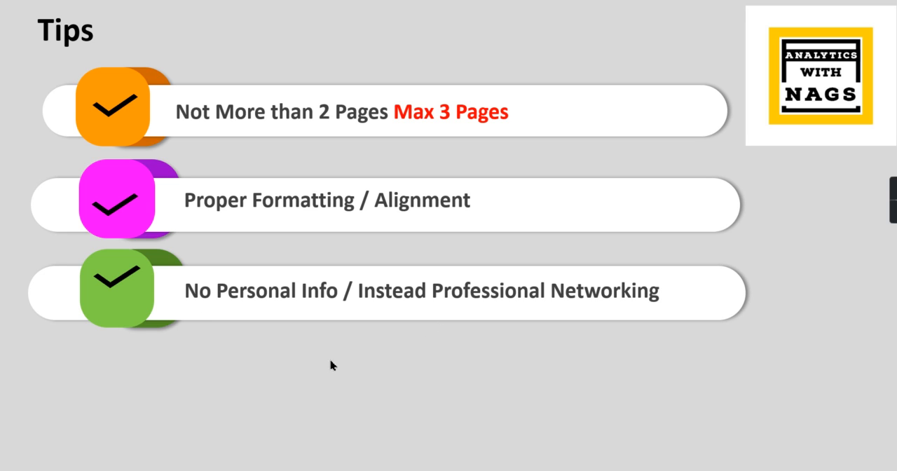
pyautogui.moveTo(191, 339)
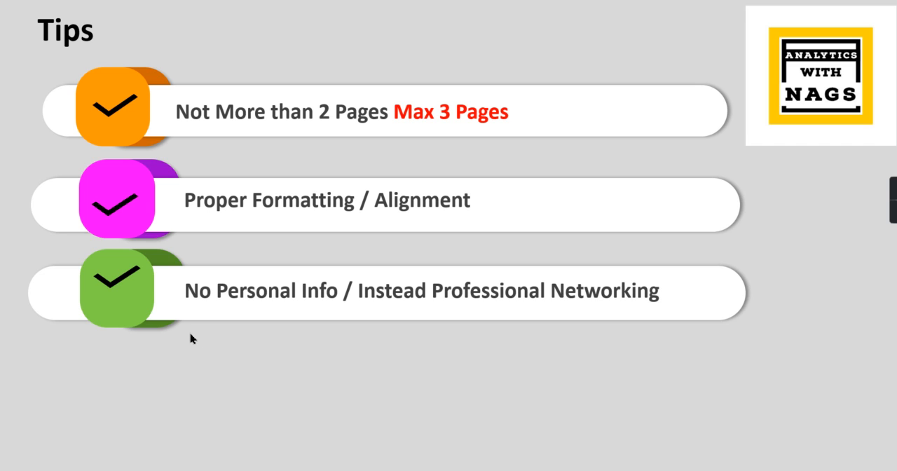
pyautogui.moveTo(323, 326)
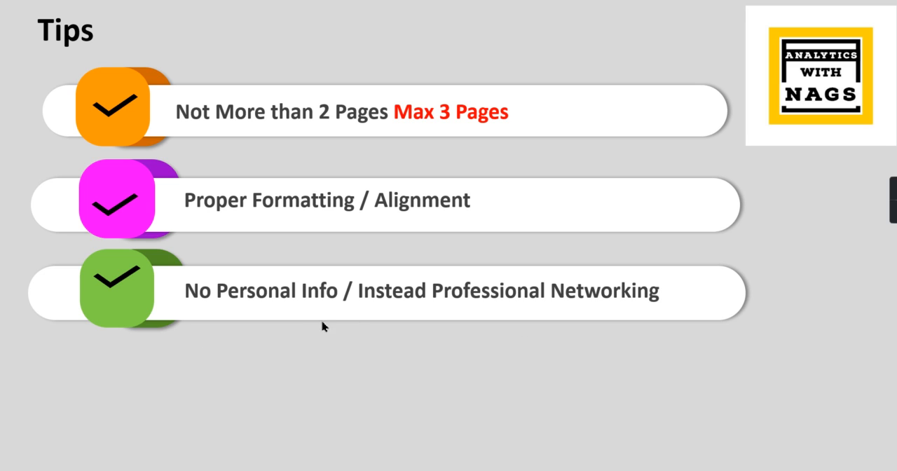
pyautogui.moveTo(263, 332)
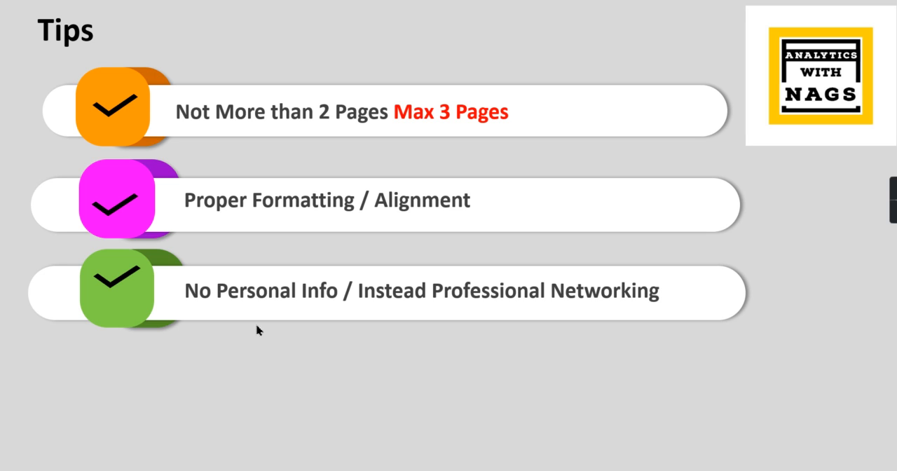
pyautogui.moveTo(284, 396)
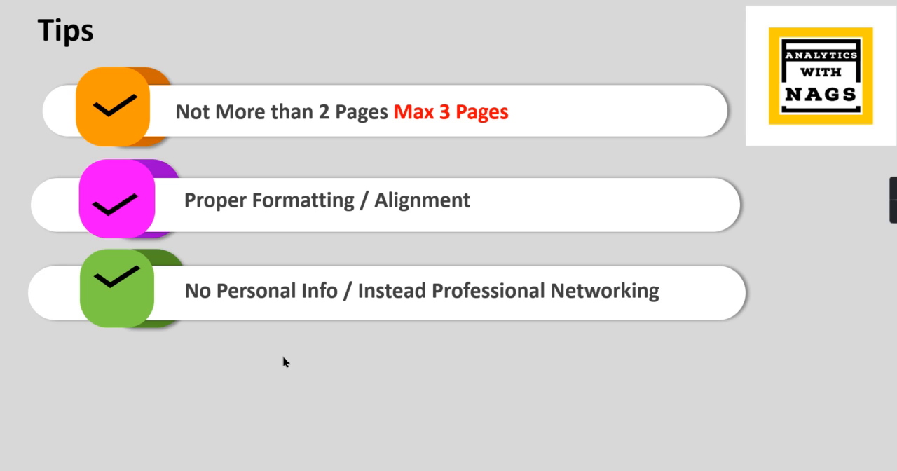
pyautogui.moveTo(193, 357)
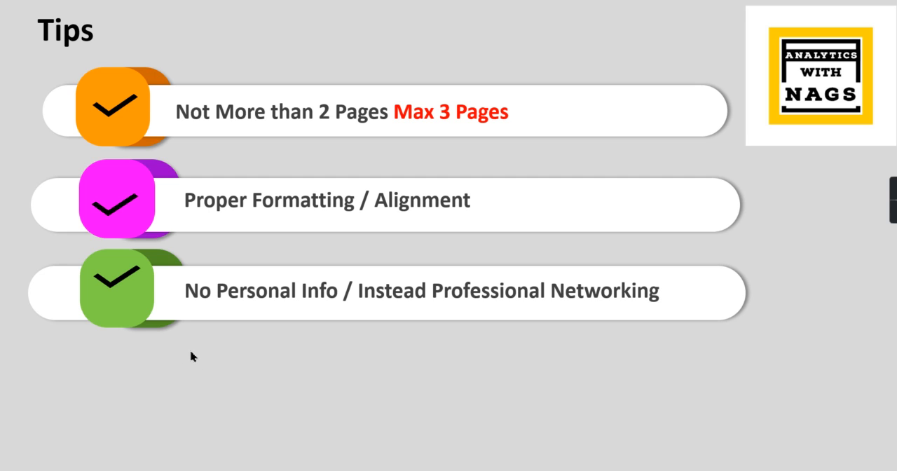
pyautogui.moveTo(264, 327)
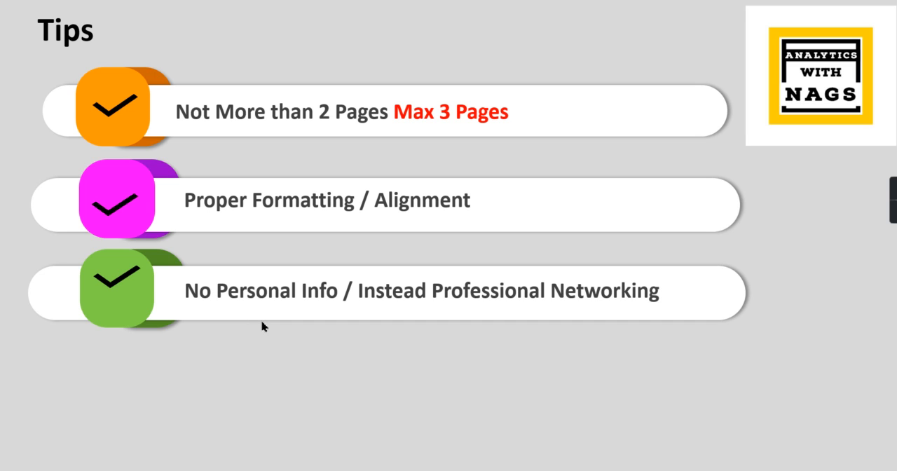
pyautogui.moveTo(711, 307)
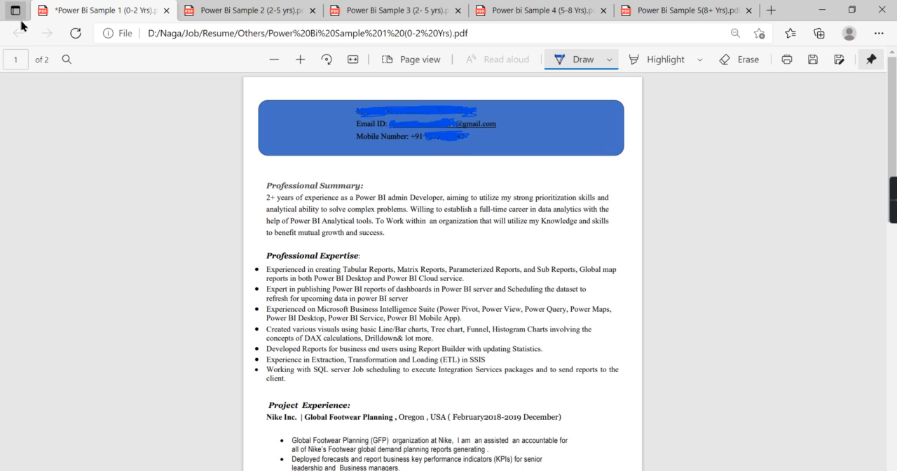
pyautogui.moveTo(274, 177)
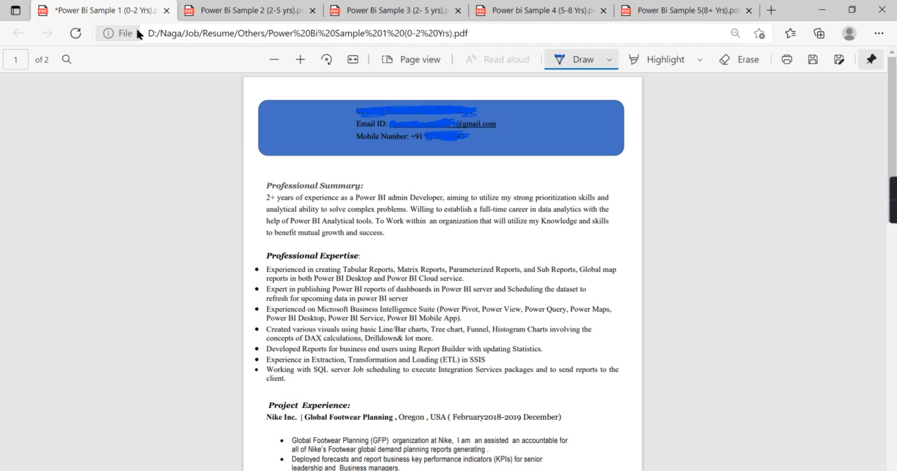
pyautogui.moveTo(401, 10)
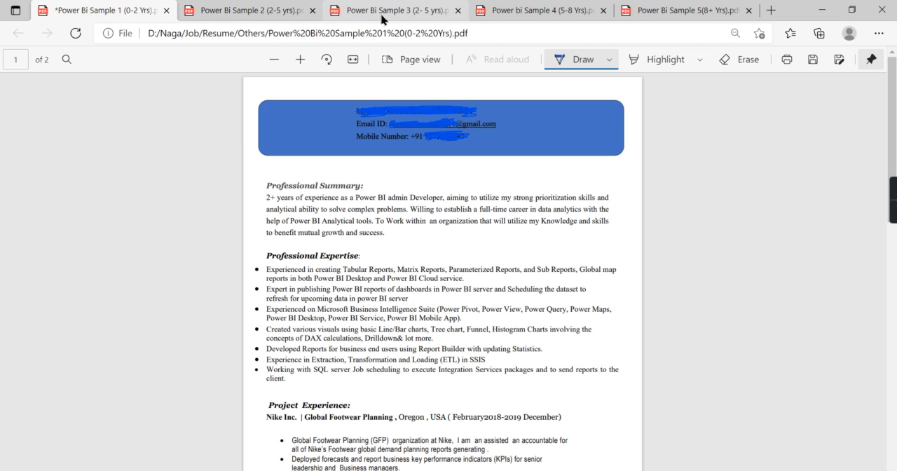
pyautogui.moveTo(589, 12)
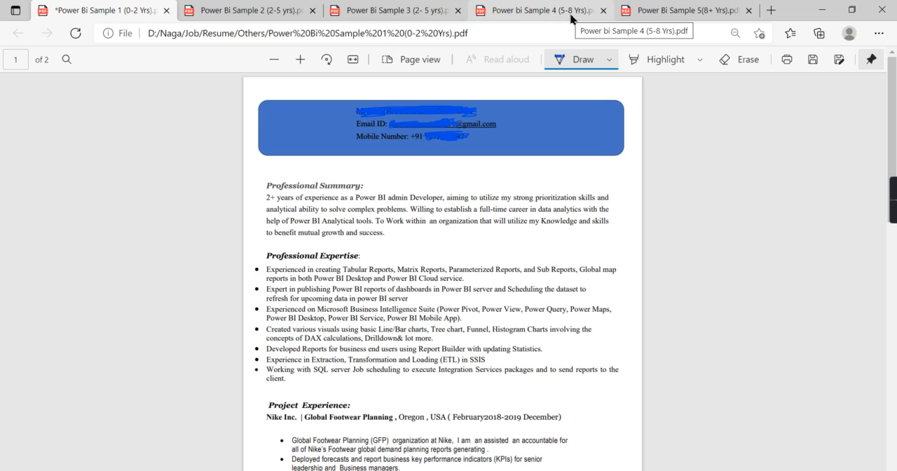
pyautogui.moveTo(683, 180)
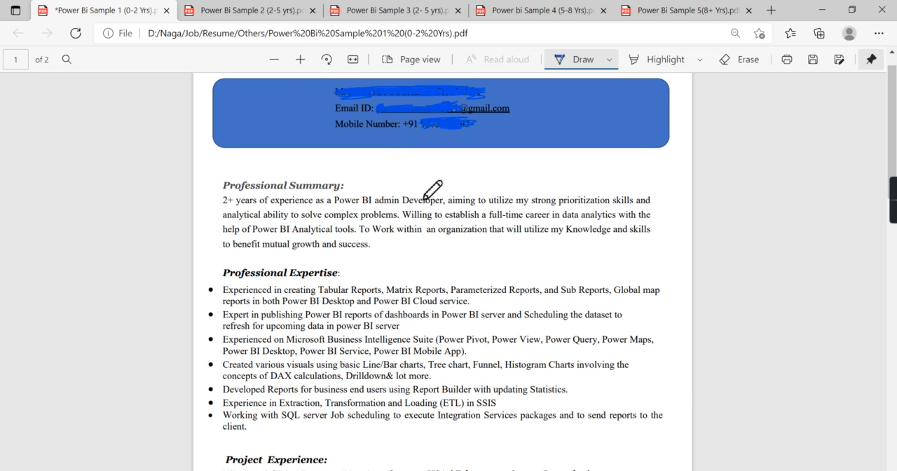
pyautogui.moveTo(261, 105)
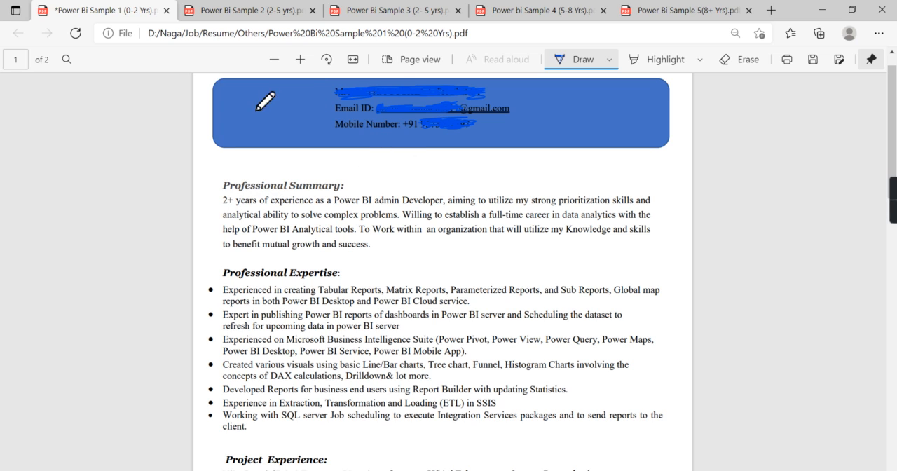
pyautogui.moveTo(387, 94)
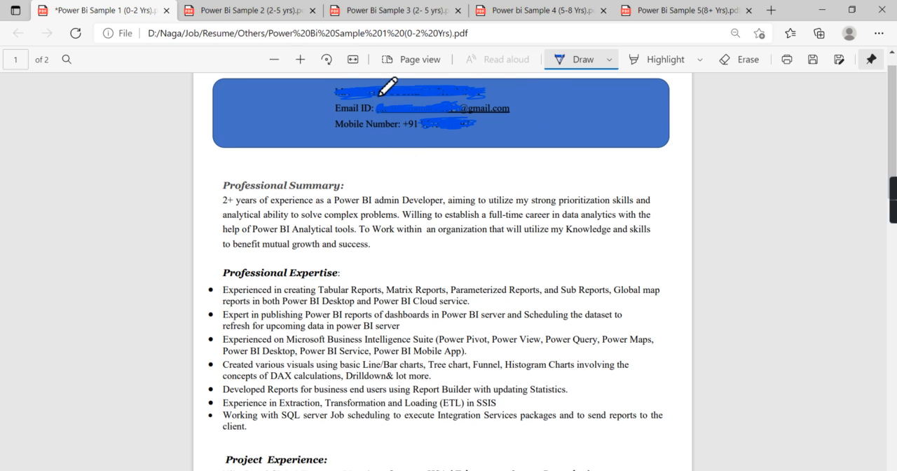
pyautogui.moveTo(572, 125)
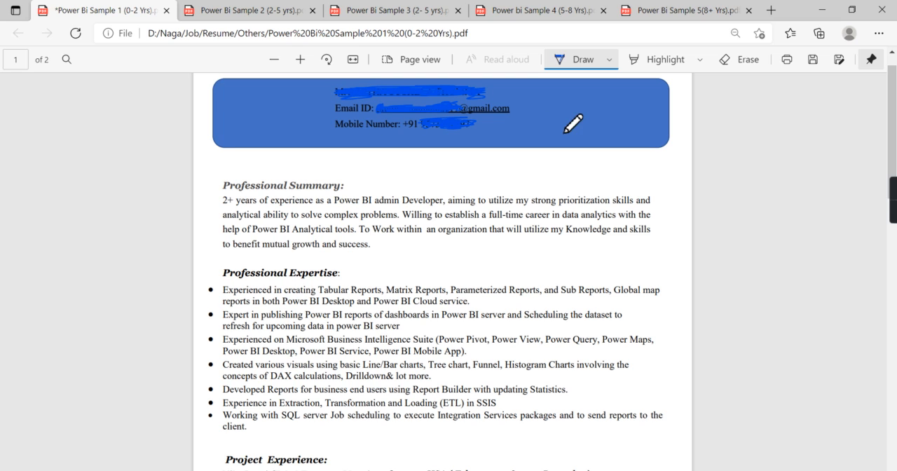
pyautogui.moveTo(329, 278)
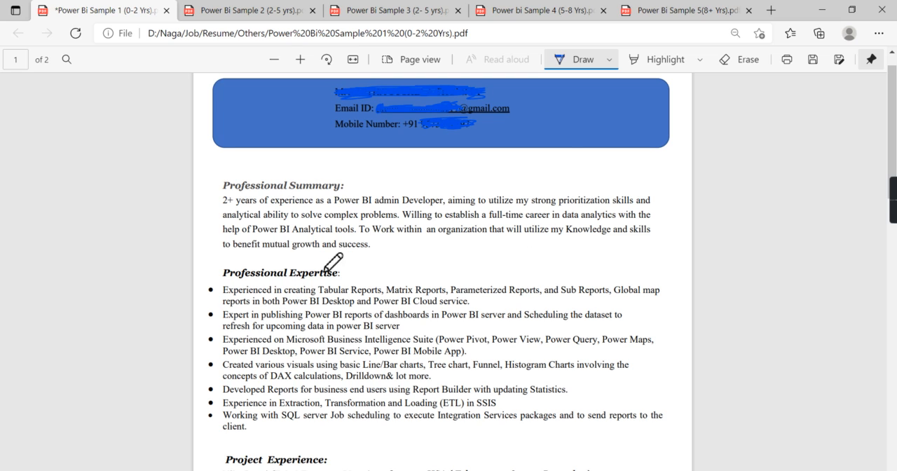
# Scroll down the 0–2 years resume past the underlined Professional Expertise bullet.
pyautogui.scroll(-3)
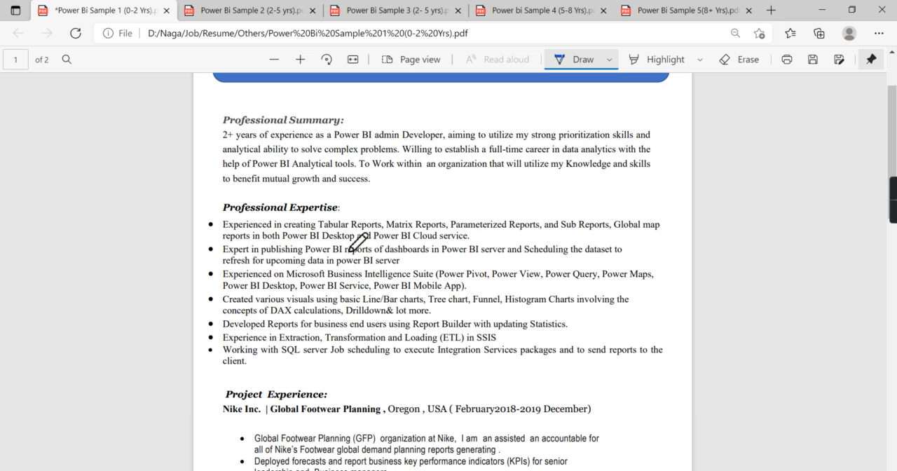
pyautogui.moveTo(232, 217)
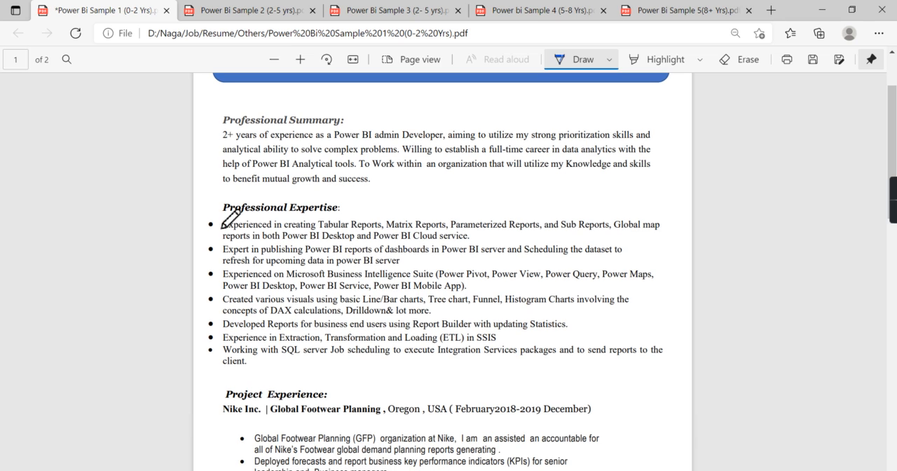
pyautogui.moveTo(417, 208)
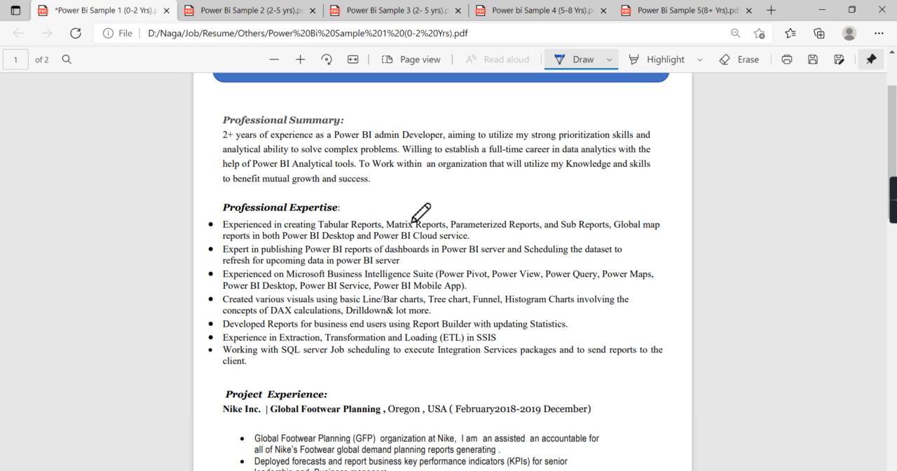
pyautogui.moveTo(527, 227)
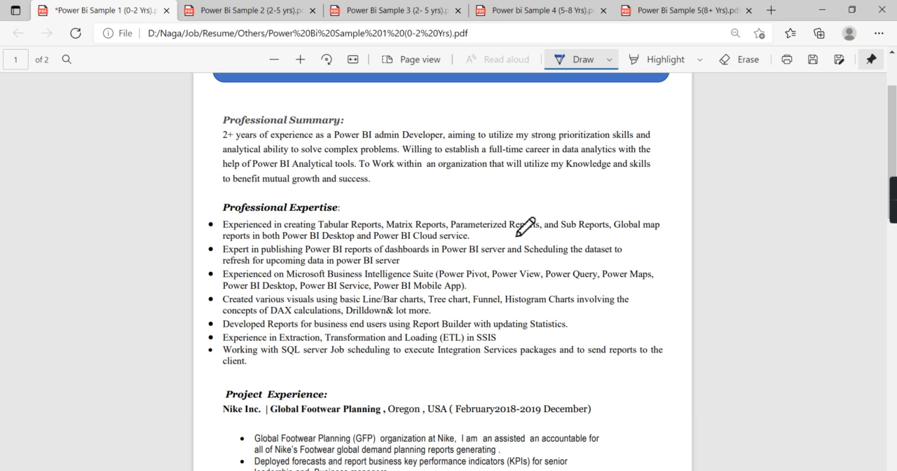
pyautogui.moveTo(289, 257)
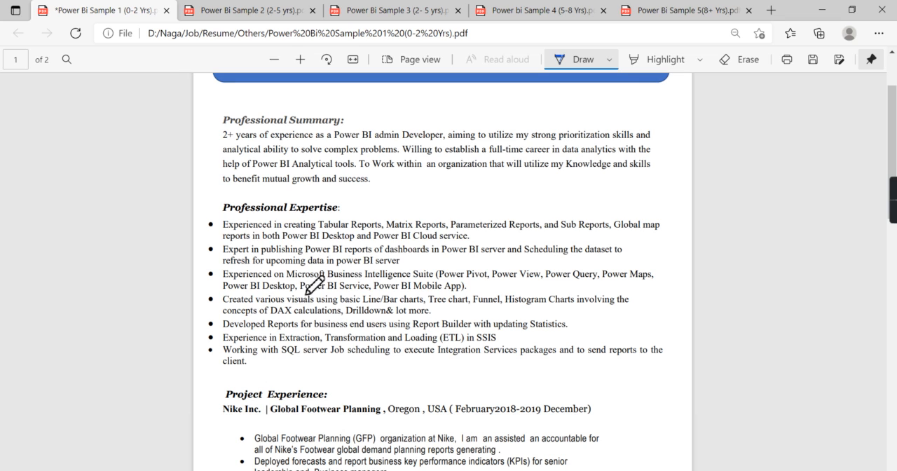
pyautogui.moveTo(427, 221)
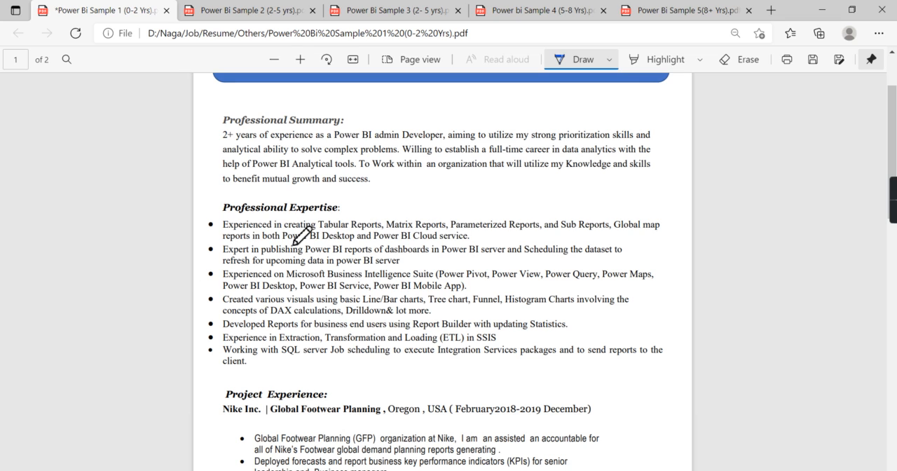
pyautogui.moveTo(319, 232)
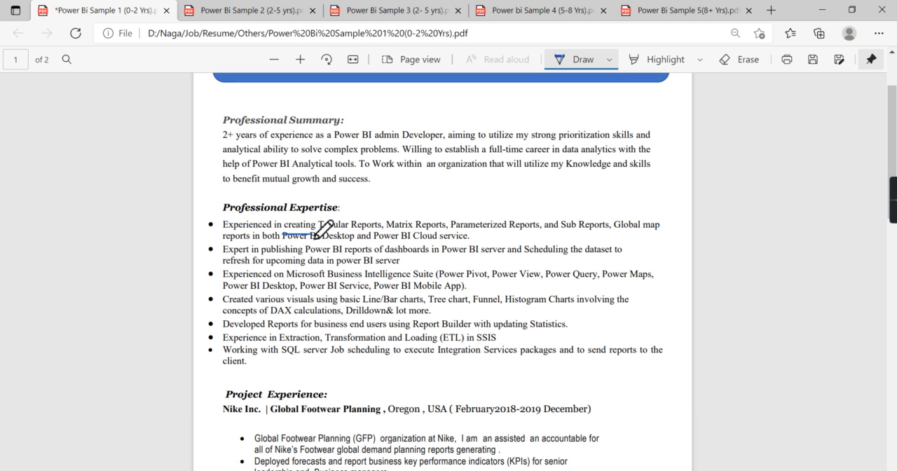
pyautogui.moveTo(386, 223)
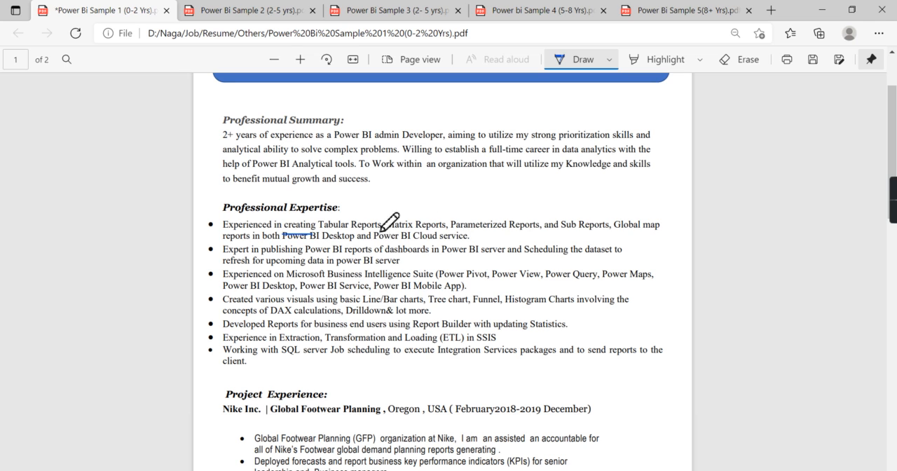
pyautogui.moveTo(531, 374)
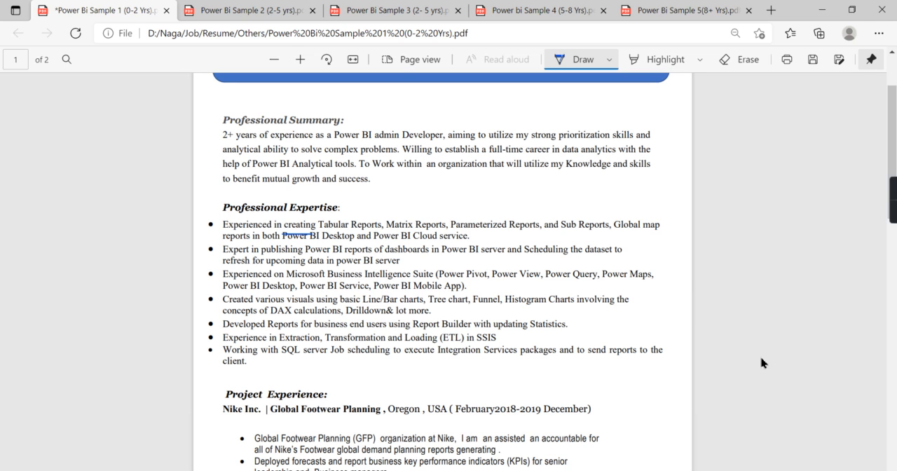
pyautogui.scroll(-3)
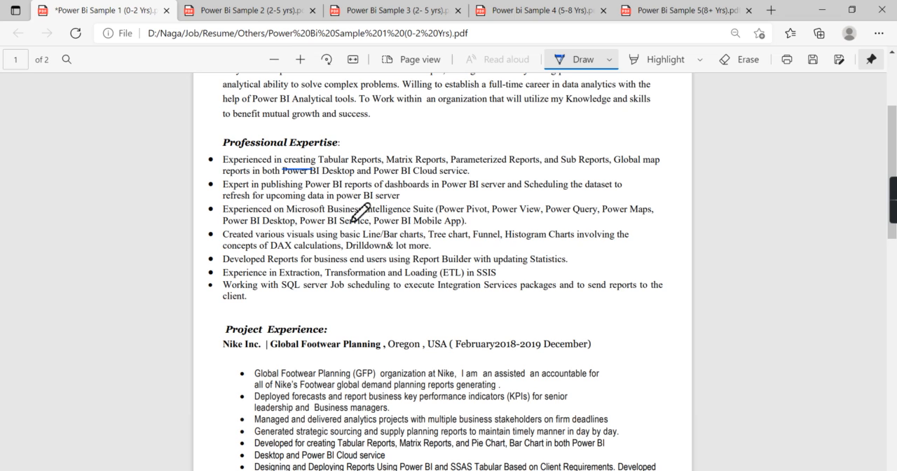
pyautogui.moveTo(528, 210)
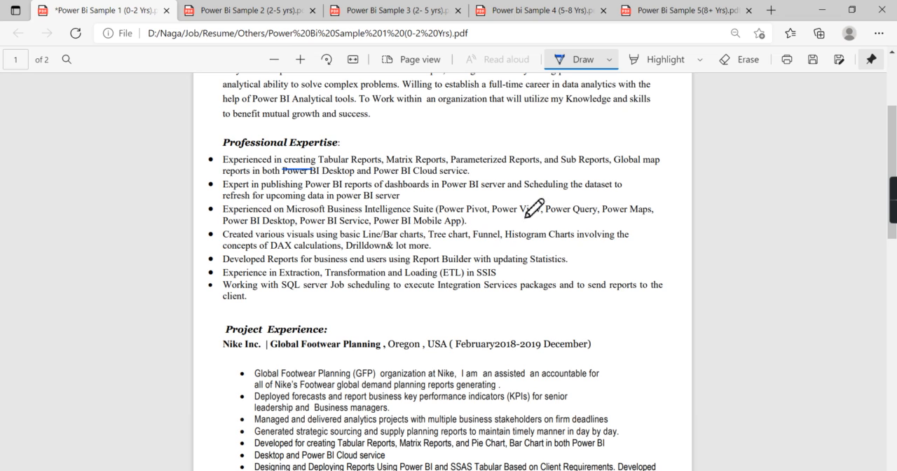
pyautogui.moveTo(305, 252)
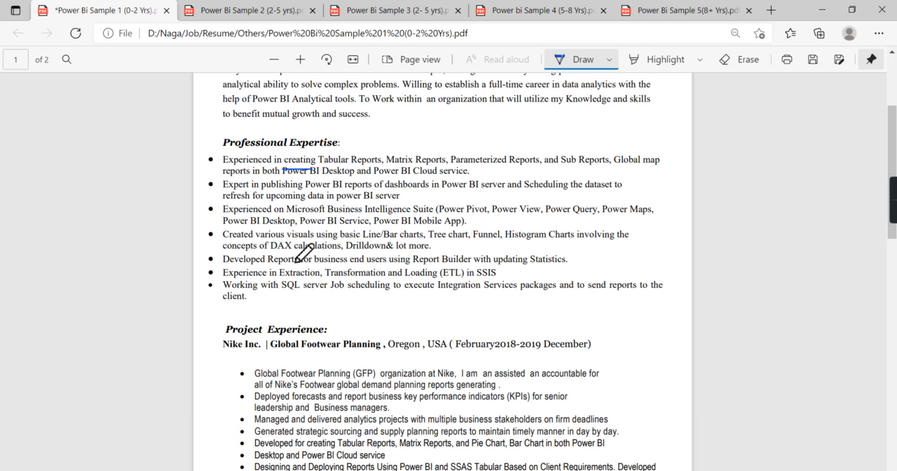
pyautogui.scroll(-3)
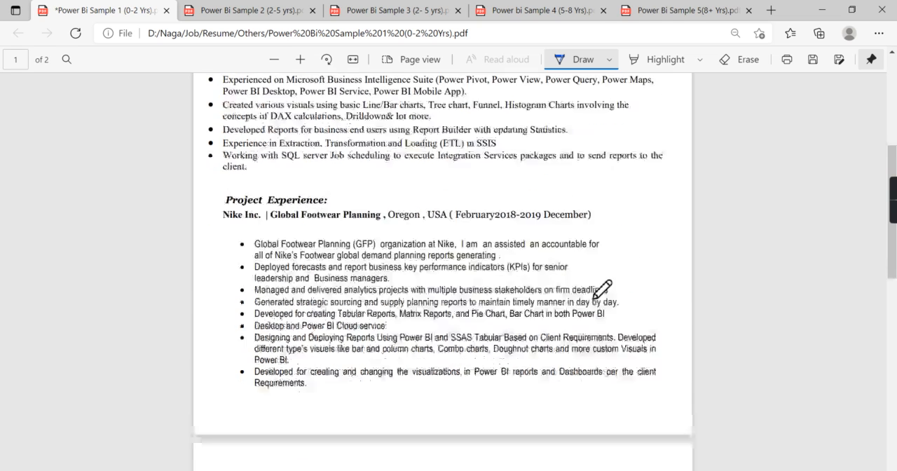
pyautogui.scroll(-3)
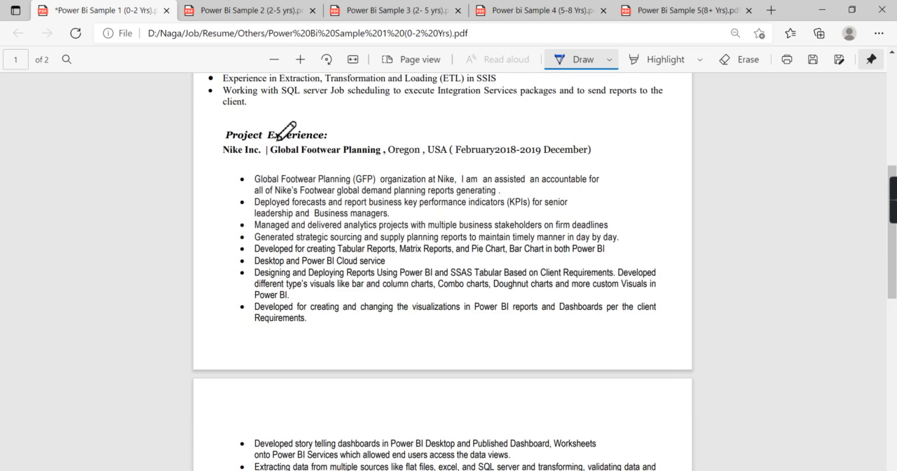
pyautogui.scroll(-3)
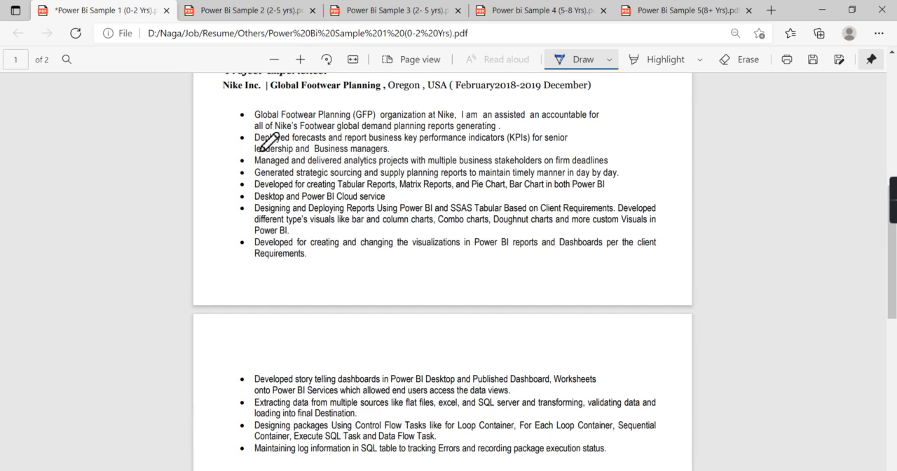
pyautogui.moveTo(326, 241)
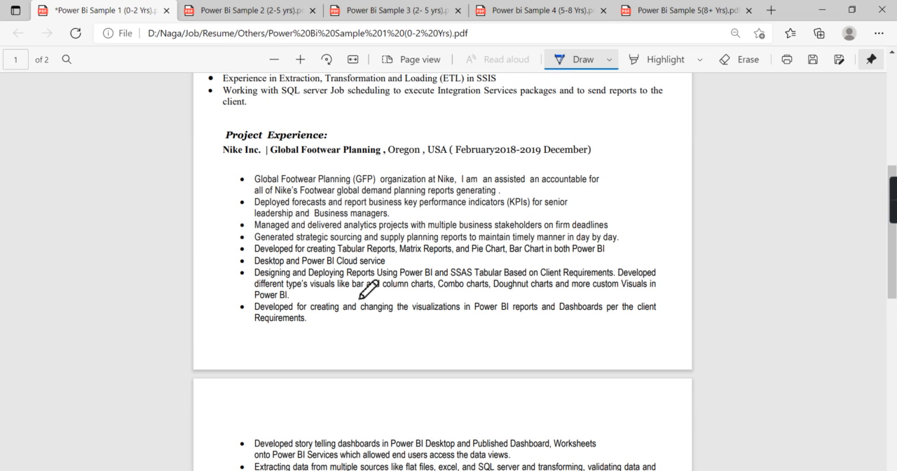
pyautogui.moveTo(368, 263)
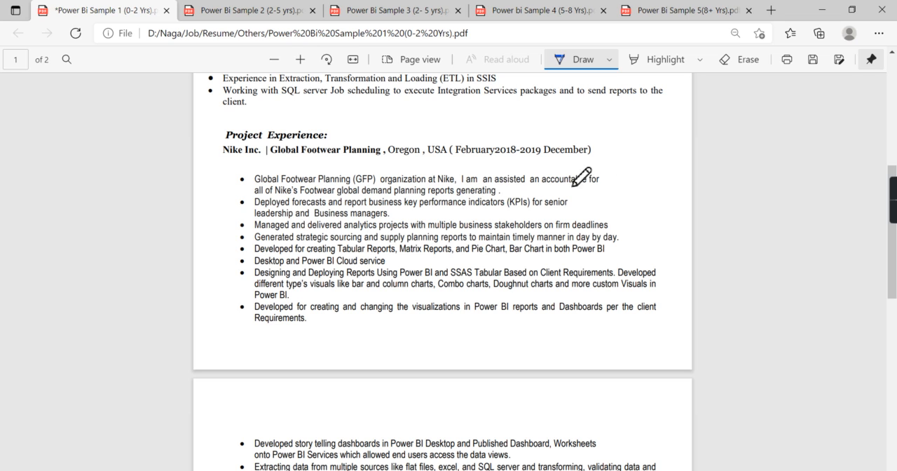
pyautogui.moveTo(284, 175)
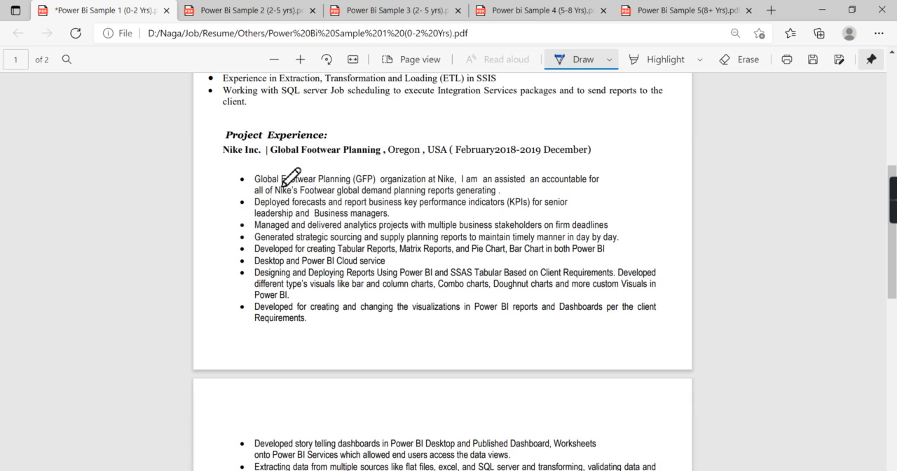
pyautogui.moveTo(459, 199)
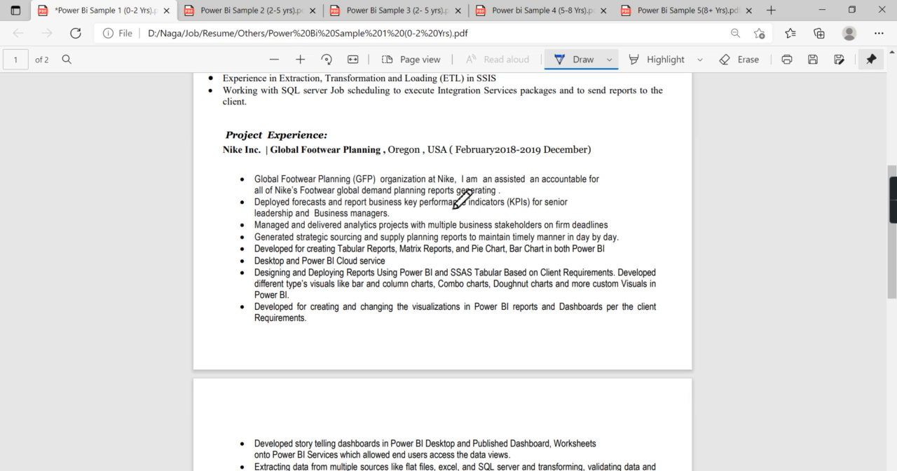
# Scroll on to the education section, then switch to the 2–5 years sample resume.
pyautogui.scroll(-3)
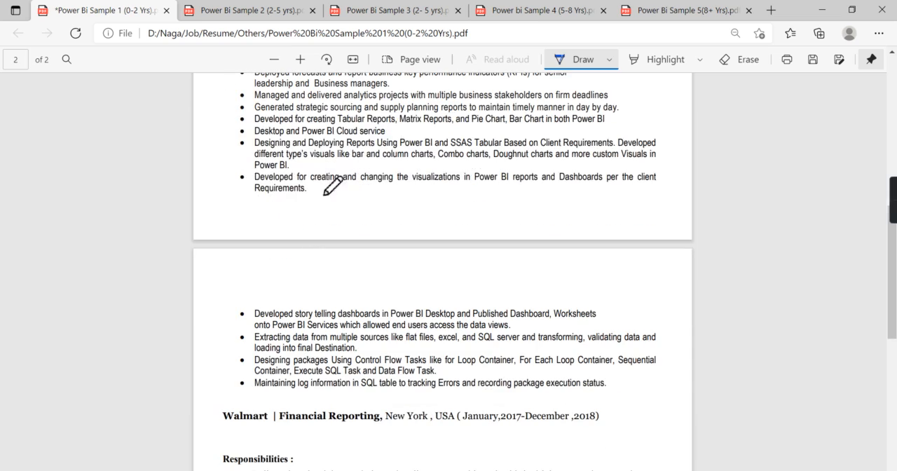
pyautogui.scroll(3)
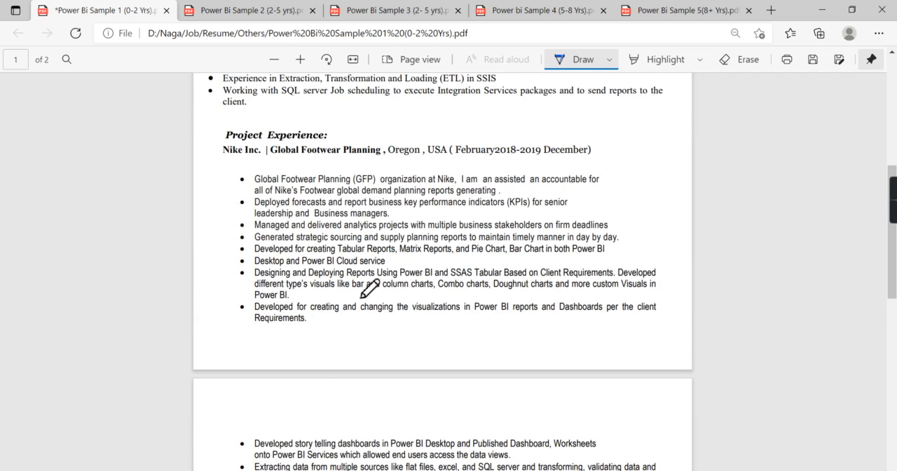
pyautogui.scroll(-3)
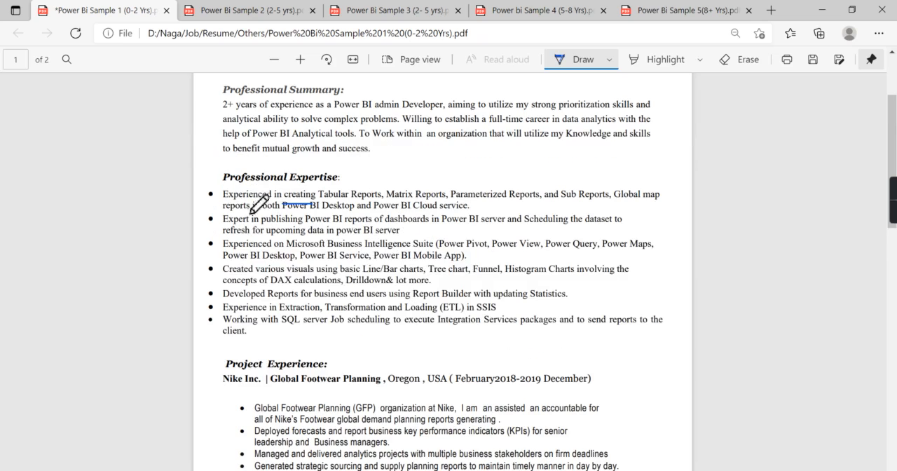
pyautogui.moveTo(414, 255)
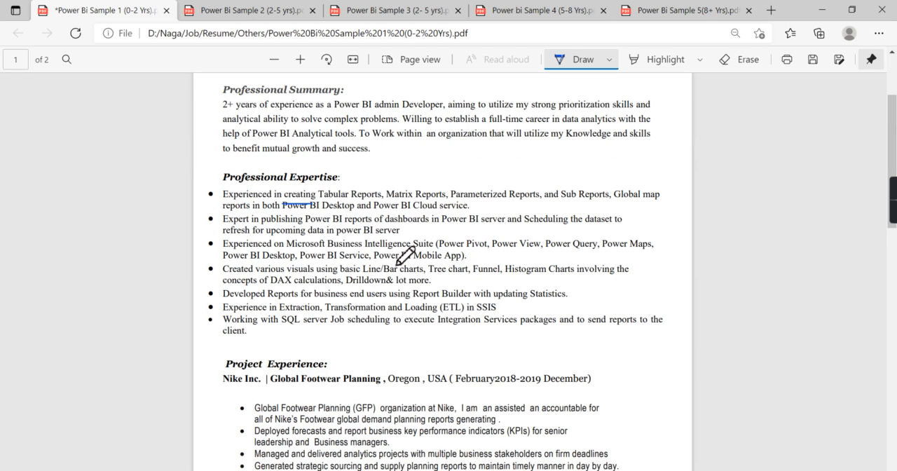
pyautogui.scroll(-3)
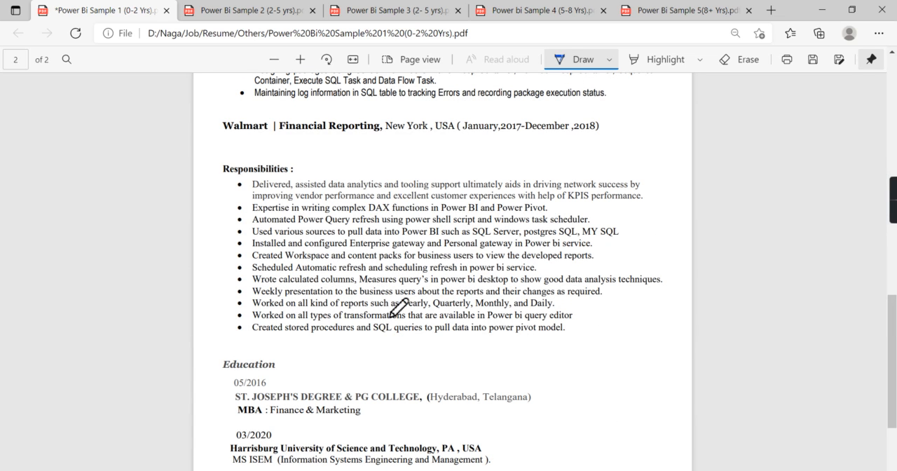
pyautogui.scroll(-3)
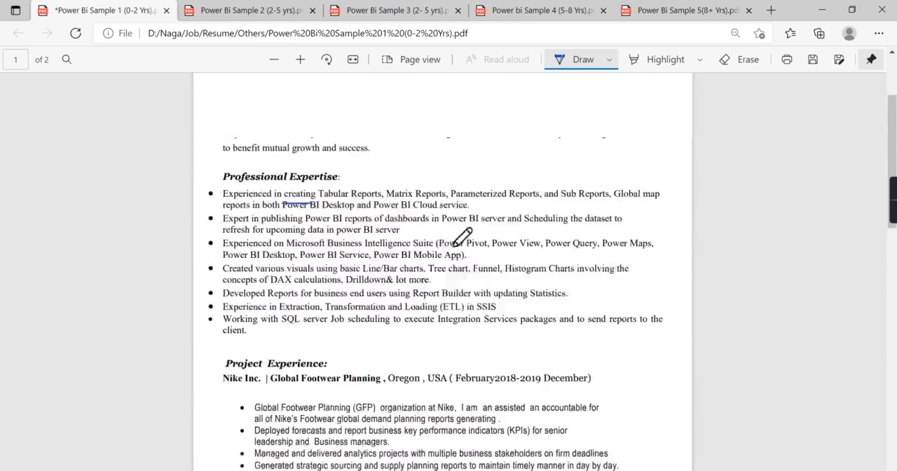
pyautogui.click(249, 11)
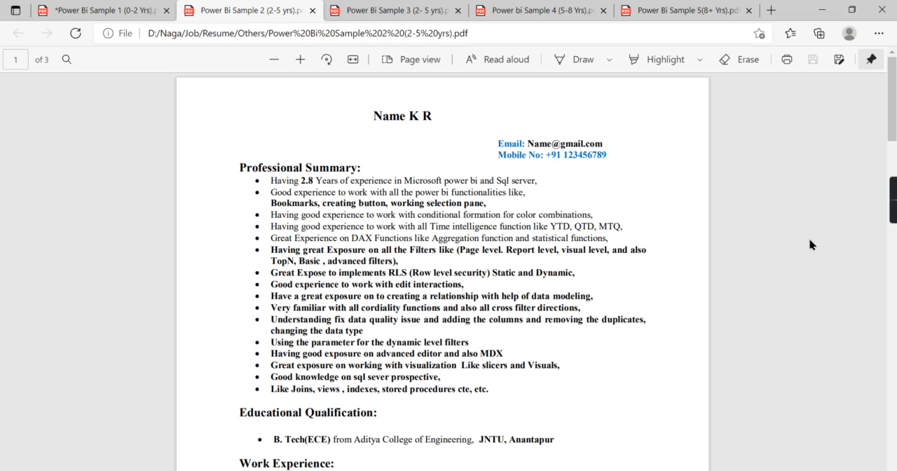
pyautogui.moveTo(427, 252)
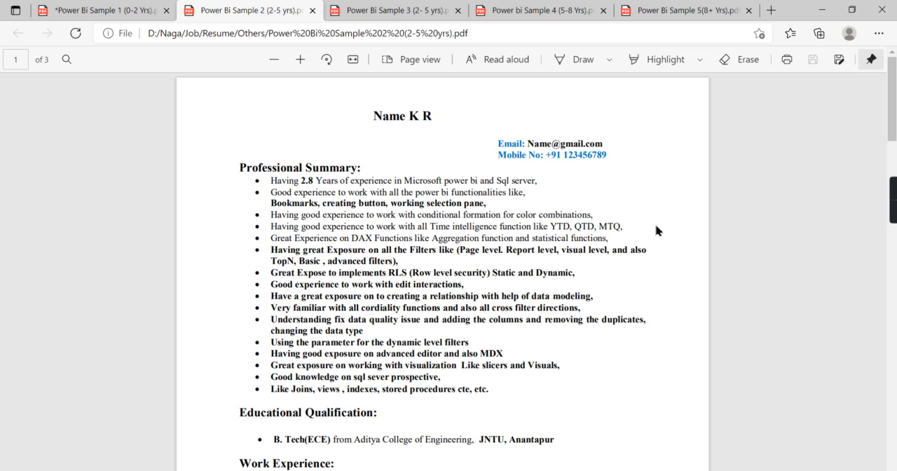
pyautogui.scroll(-3)
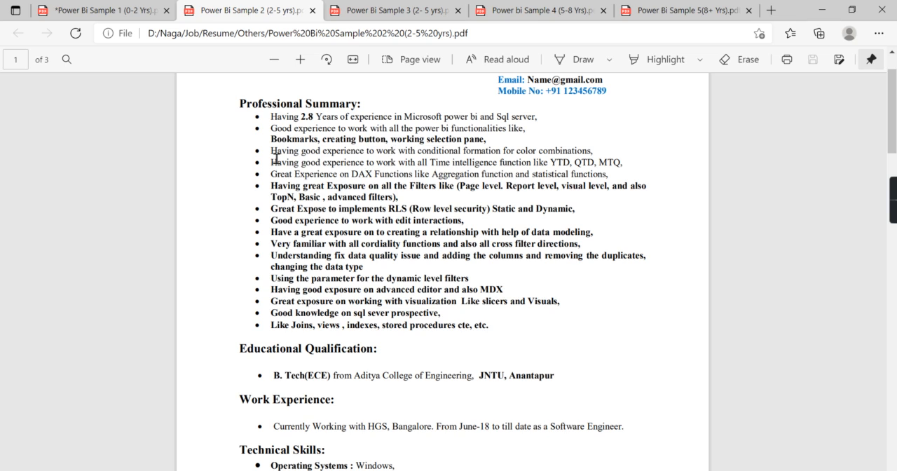
pyautogui.moveTo(653, 166)
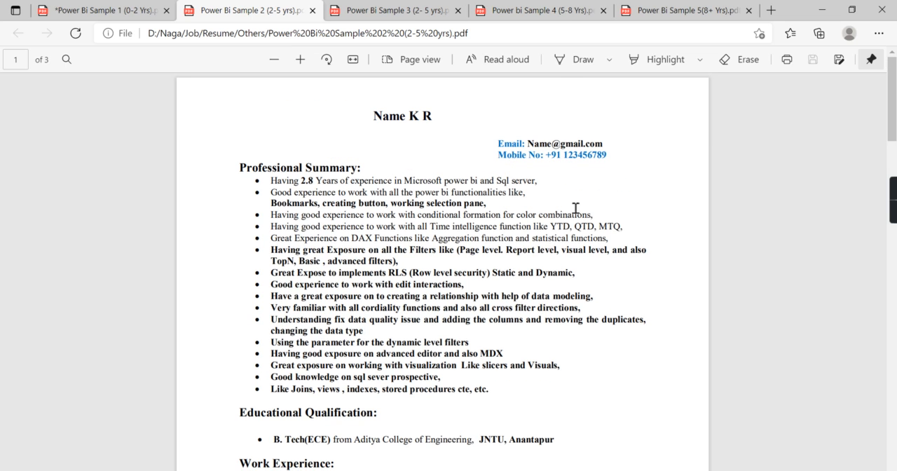
pyautogui.scroll(-3)
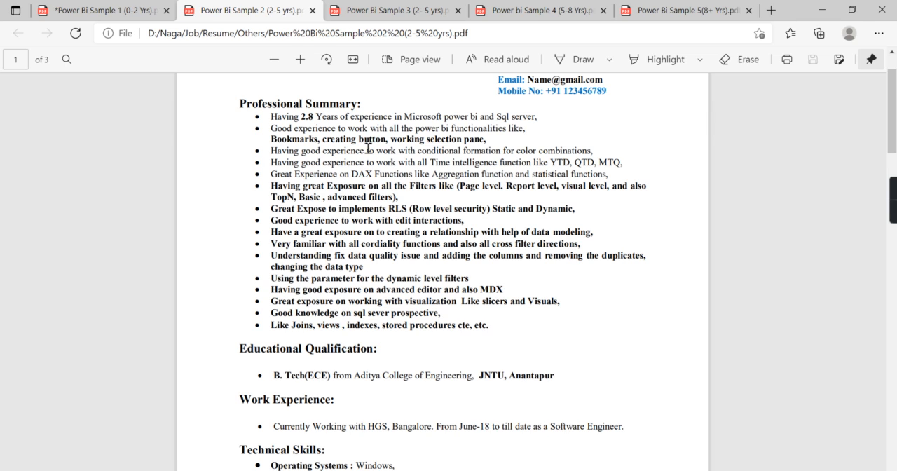
pyautogui.moveTo(354, 281)
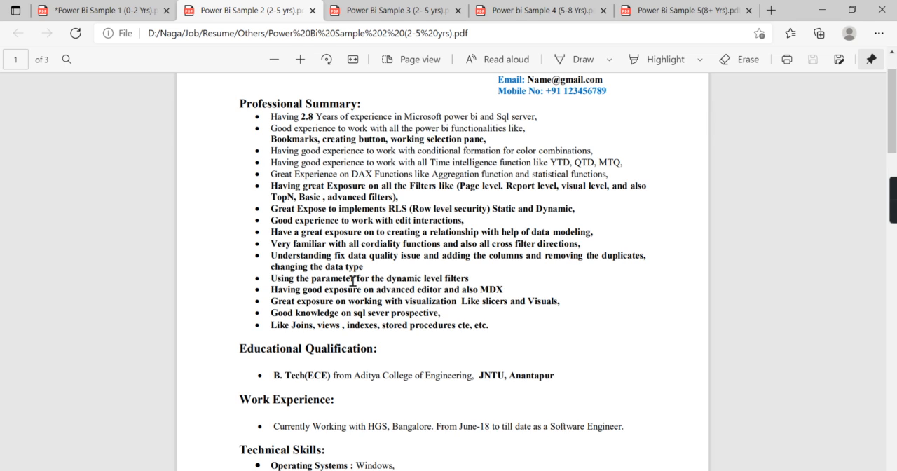
pyautogui.moveTo(354, 174)
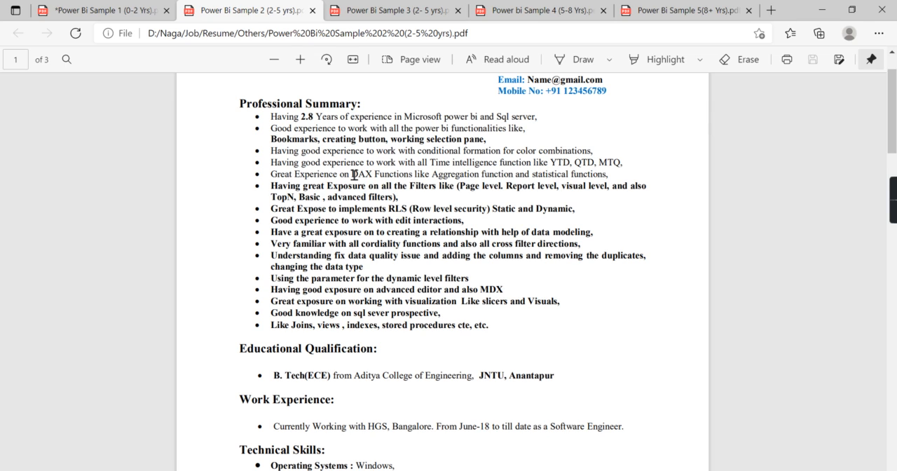
pyautogui.doubleClick(361, 174)
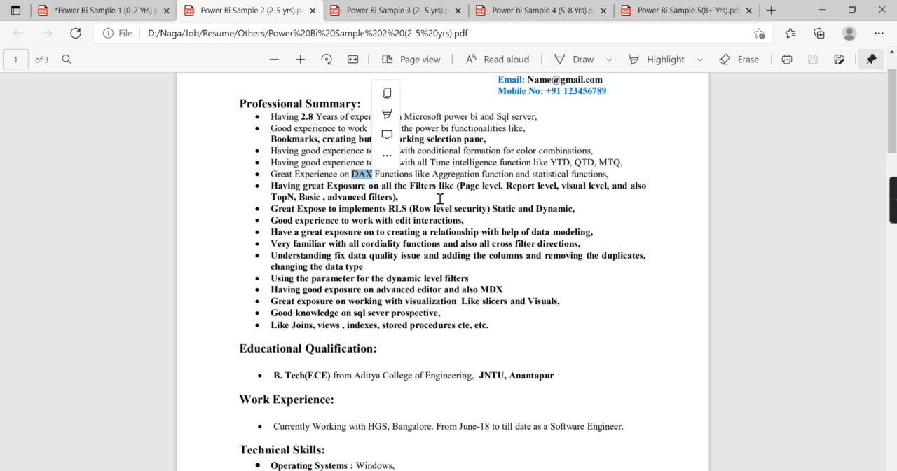
pyautogui.click(628, 344)
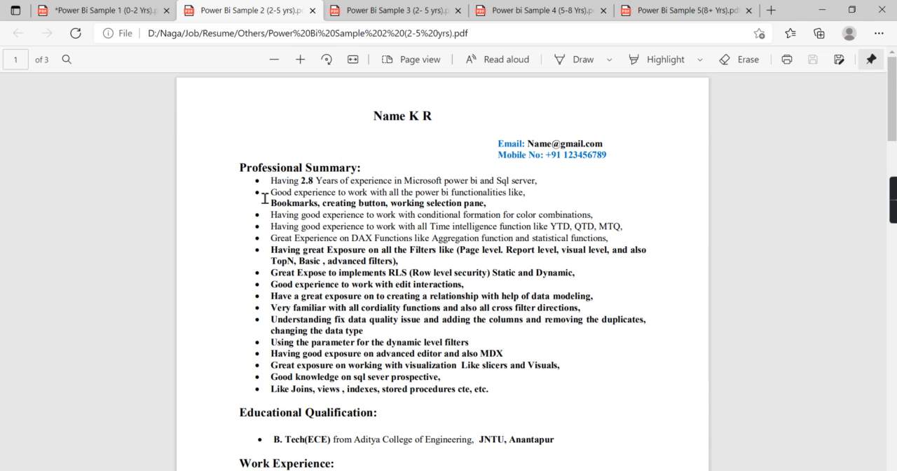
pyautogui.moveTo(387, 289)
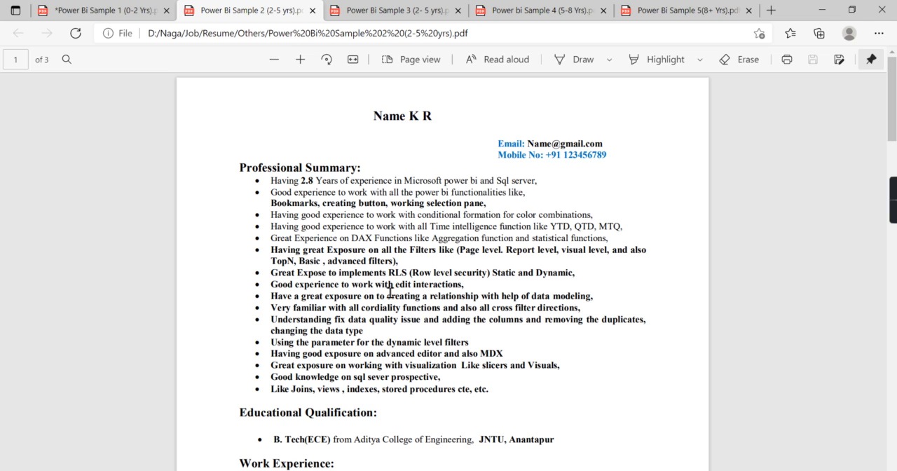
pyautogui.moveTo(307, 264)
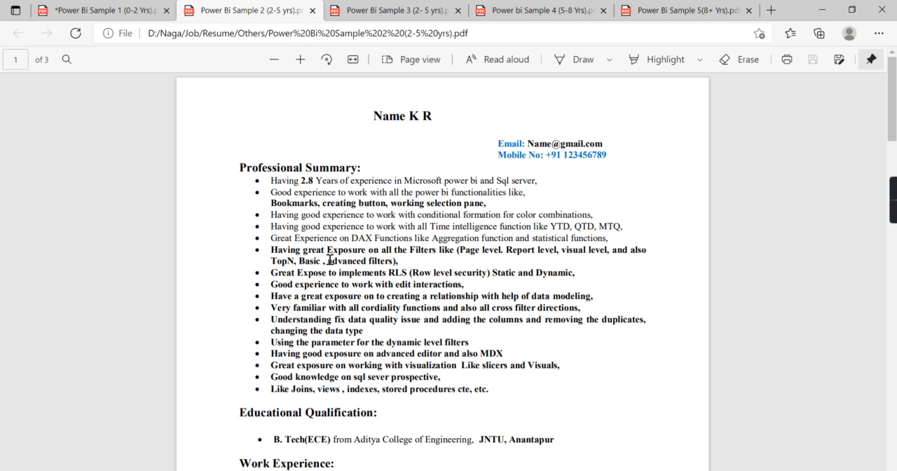
pyautogui.moveTo(500, 261)
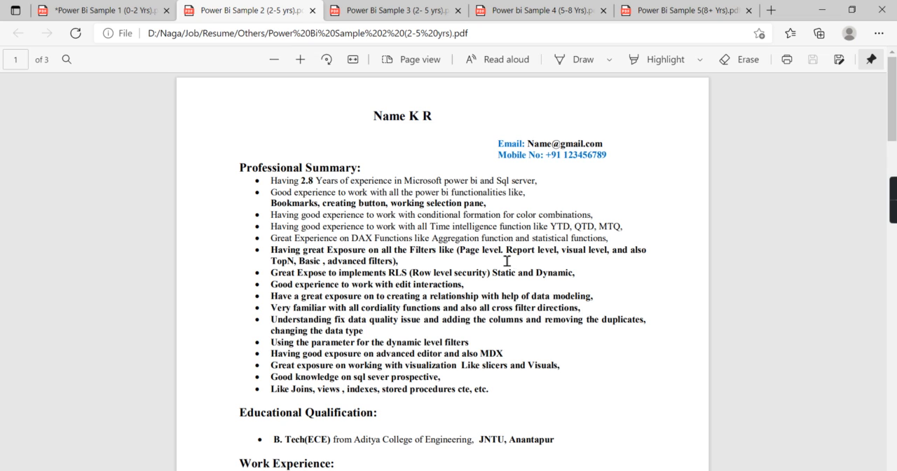
pyautogui.moveTo(593, 269)
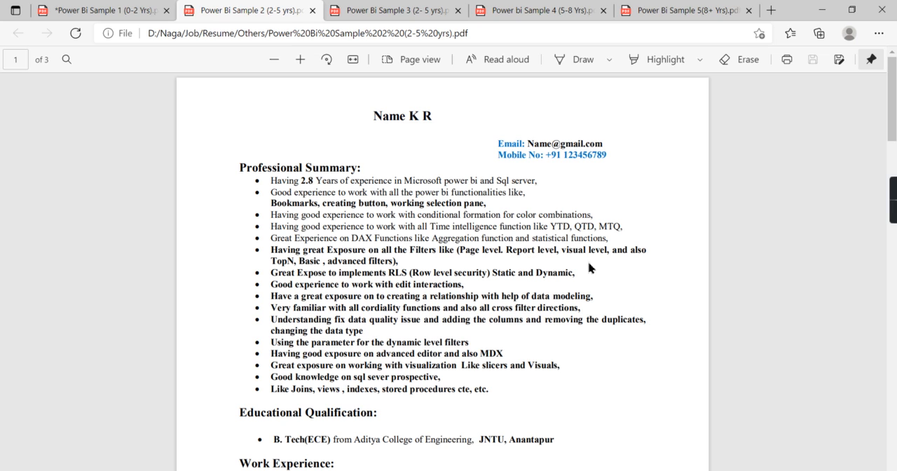
pyautogui.moveTo(313, 269)
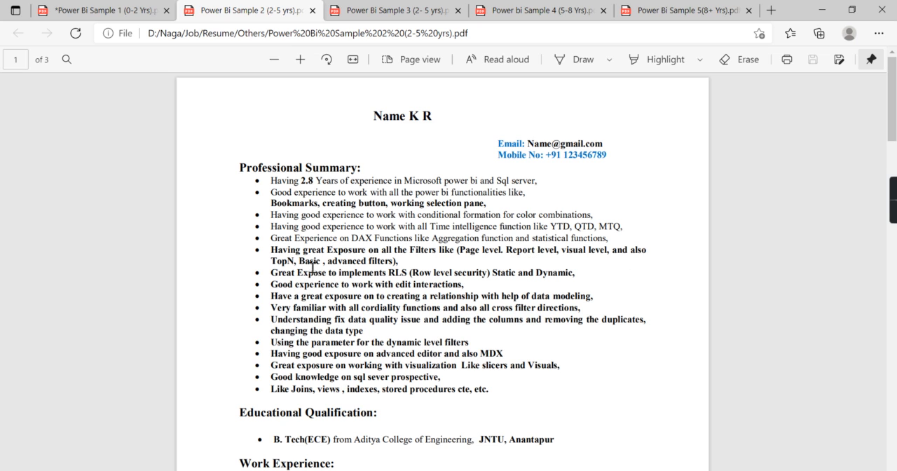
pyautogui.moveTo(421, 266)
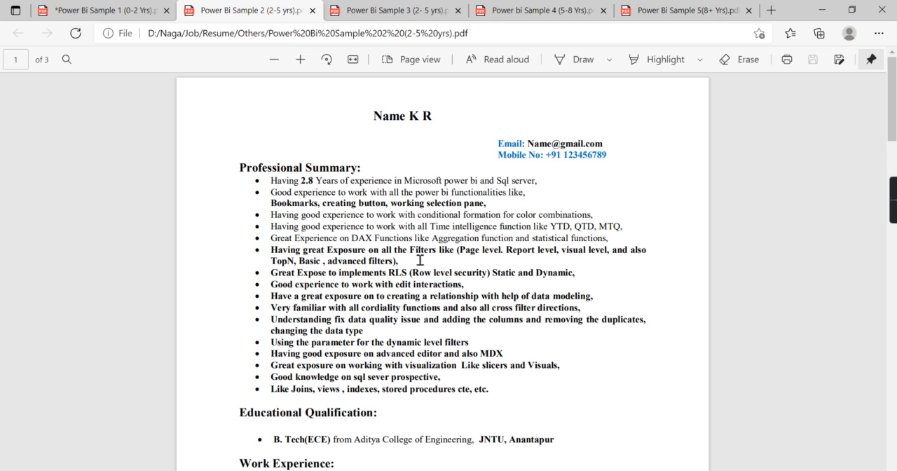
pyautogui.moveTo(494, 255)
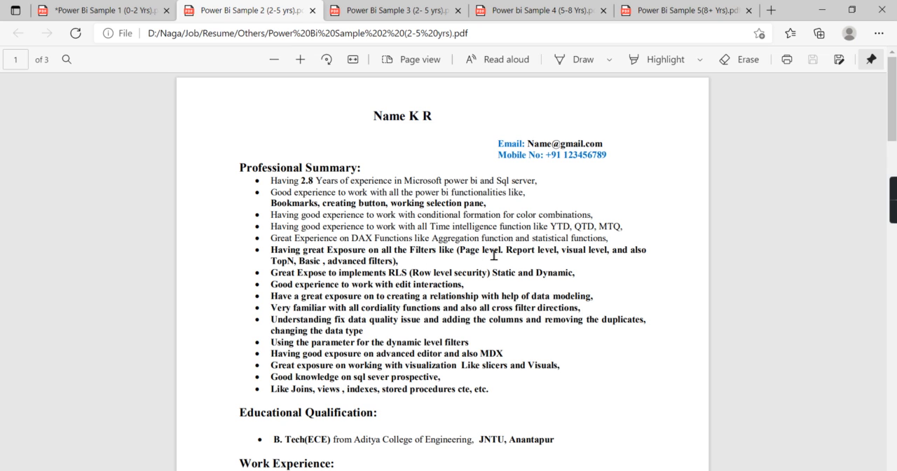
pyautogui.moveTo(522, 255)
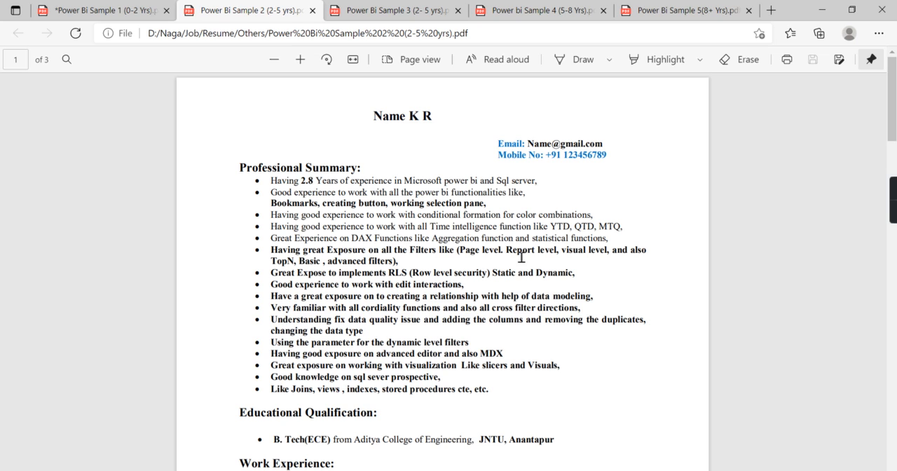
pyautogui.moveTo(585, 258)
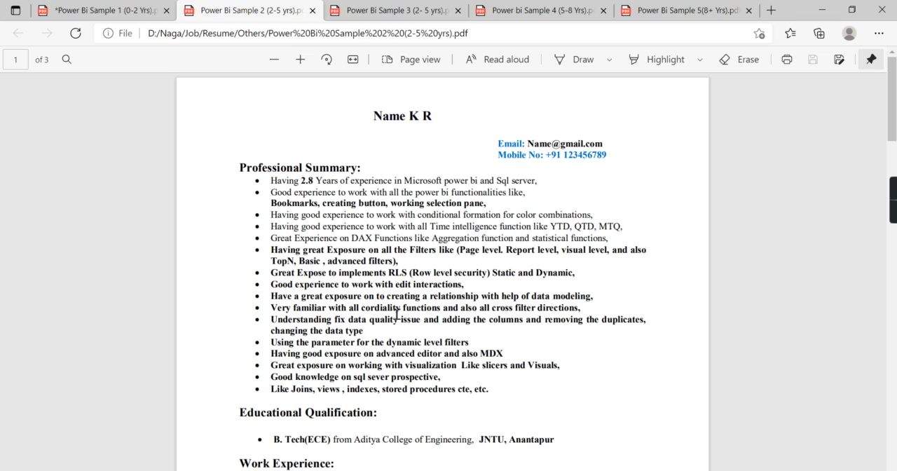
pyautogui.moveTo(426, 215)
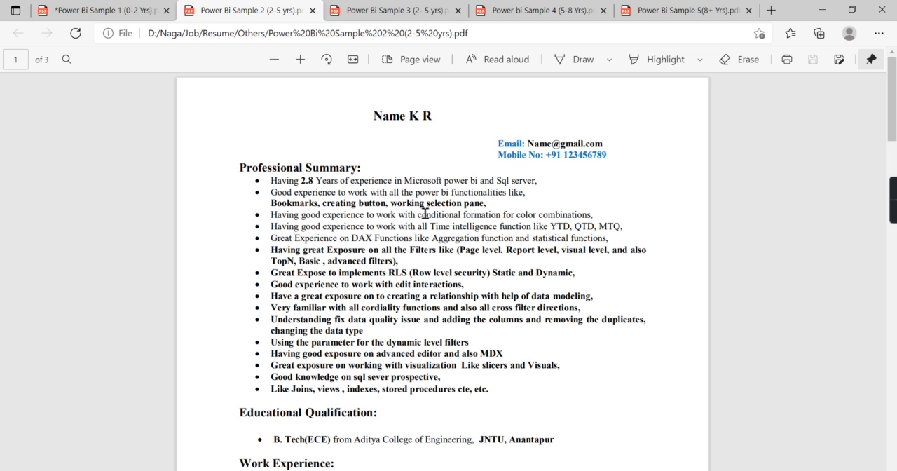
pyautogui.scroll(-3)
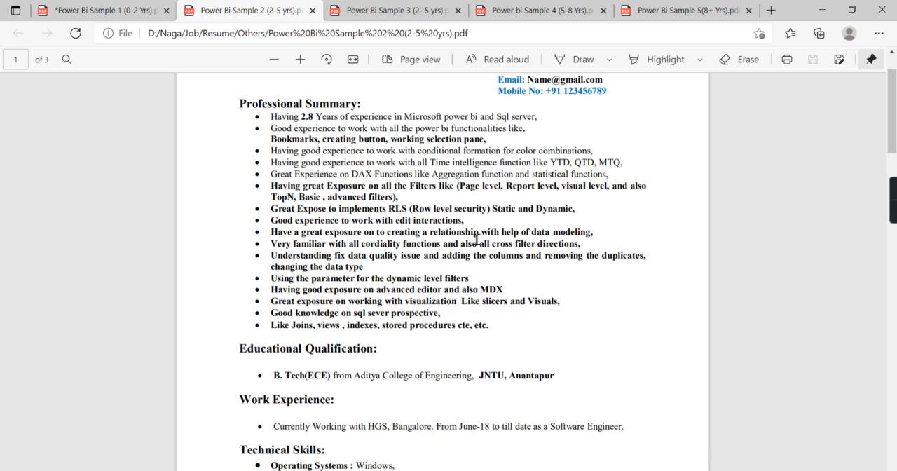
# Scroll through pages 1–3 of Power Bi Sample 2, including its projects.
pyautogui.scroll(-3)
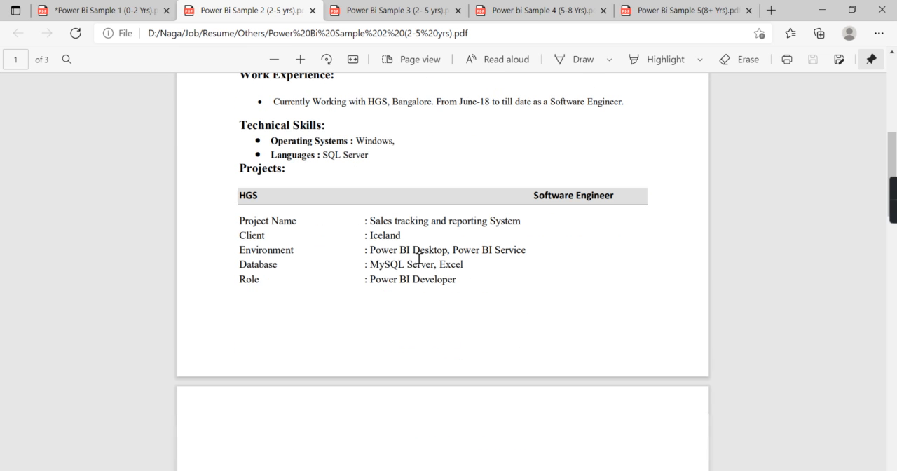
pyautogui.scroll(-3)
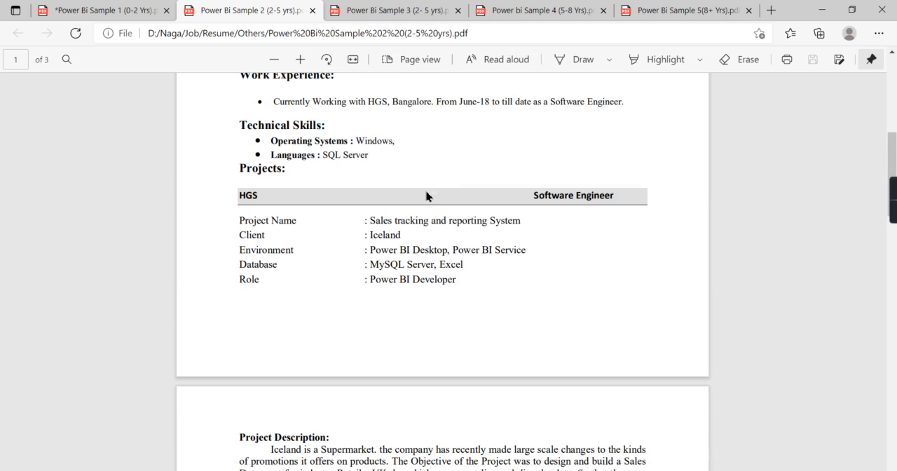
pyautogui.moveTo(575, 225)
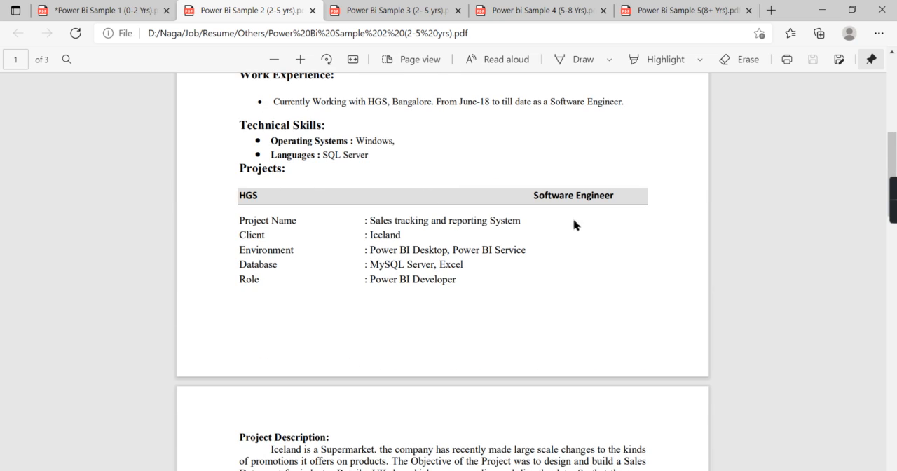
pyautogui.scroll(-3)
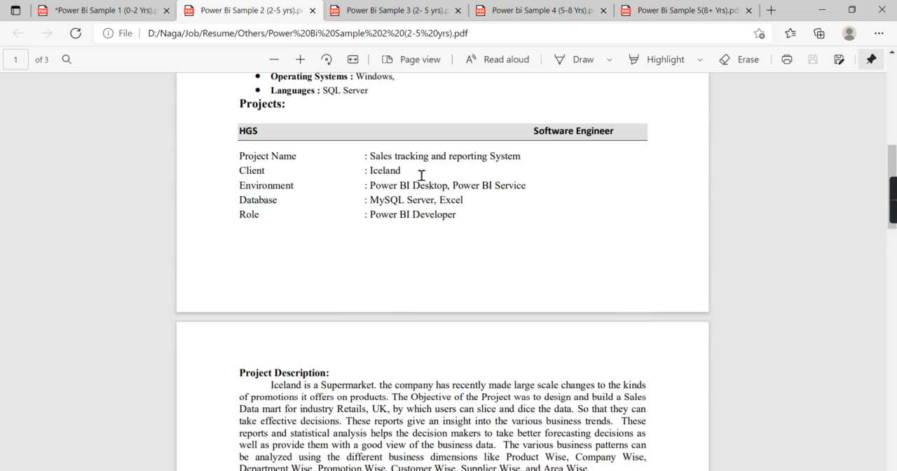
pyautogui.scroll(-3)
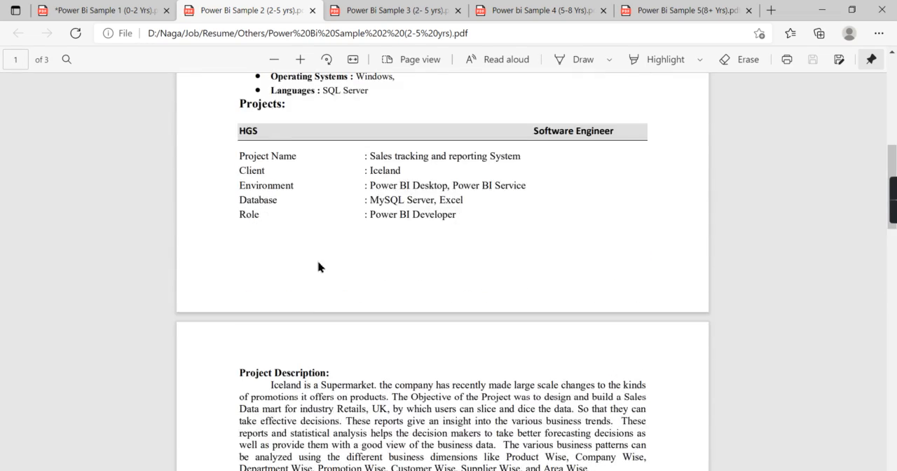
pyautogui.scroll(-3)
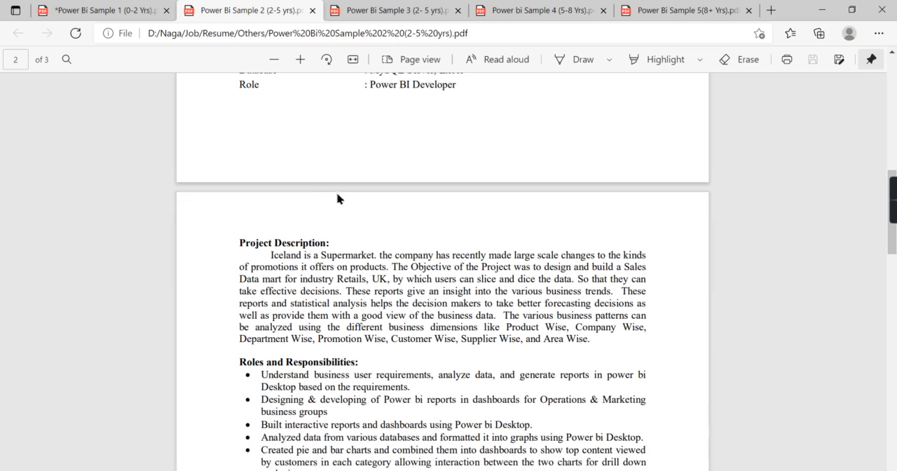
pyautogui.moveTo(387, 216)
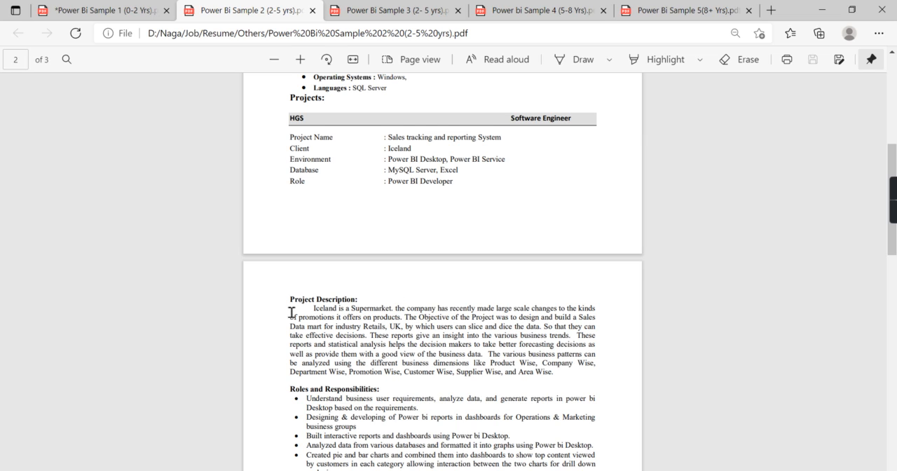
pyautogui.moveTo(574, 382)
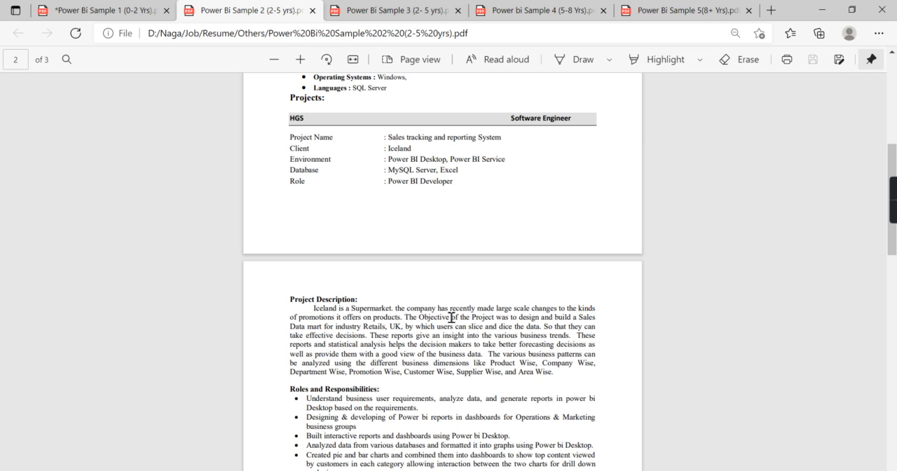
pyautogui.moveTo(571, 326)
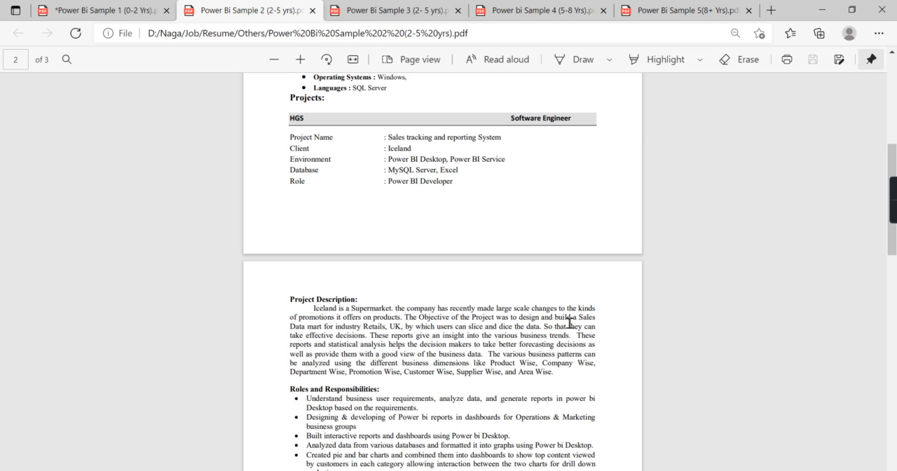
pyautogui.moveTo(454, 338)
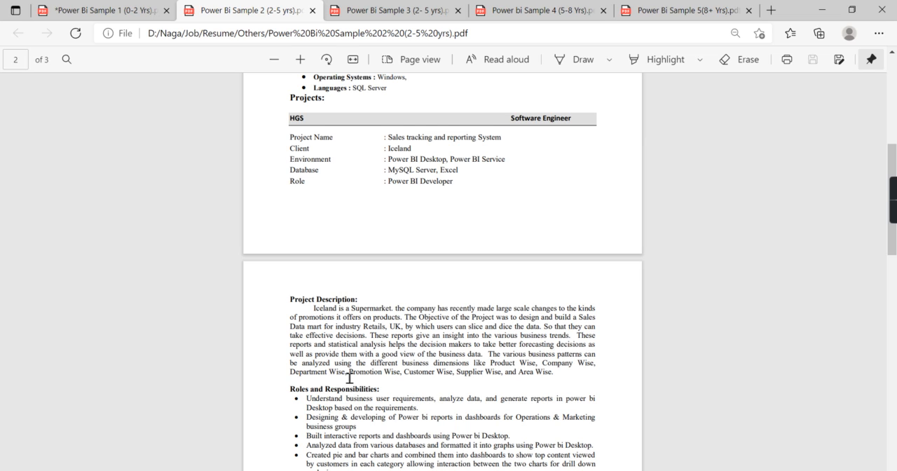
pyautogui.moveTo(353, 367)
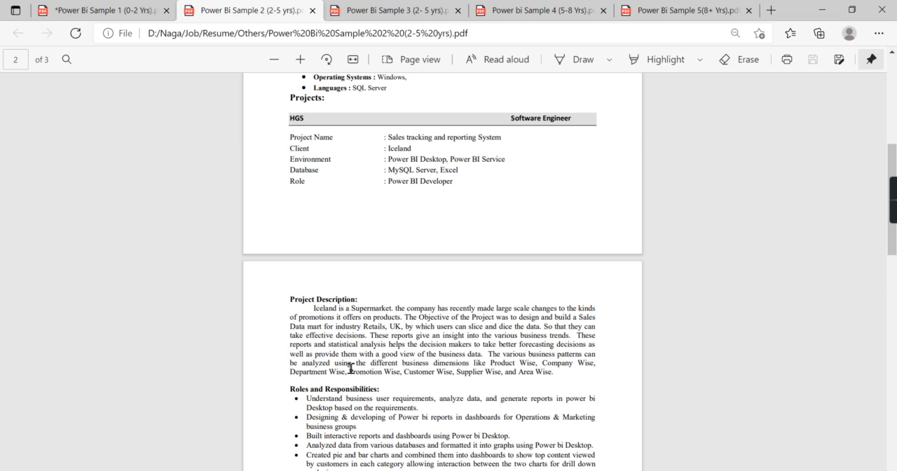
pyautogui.scroll(-3)
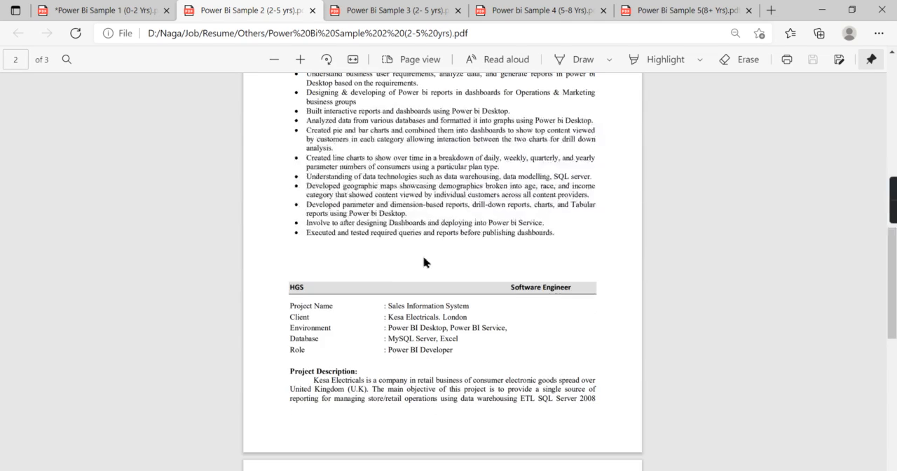
pyautogui.scroll(-3)
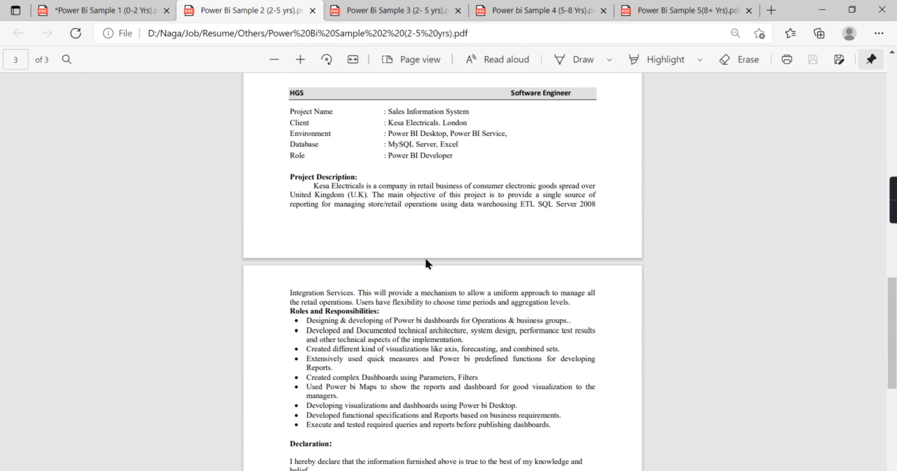
pyautogui.scroll(3)
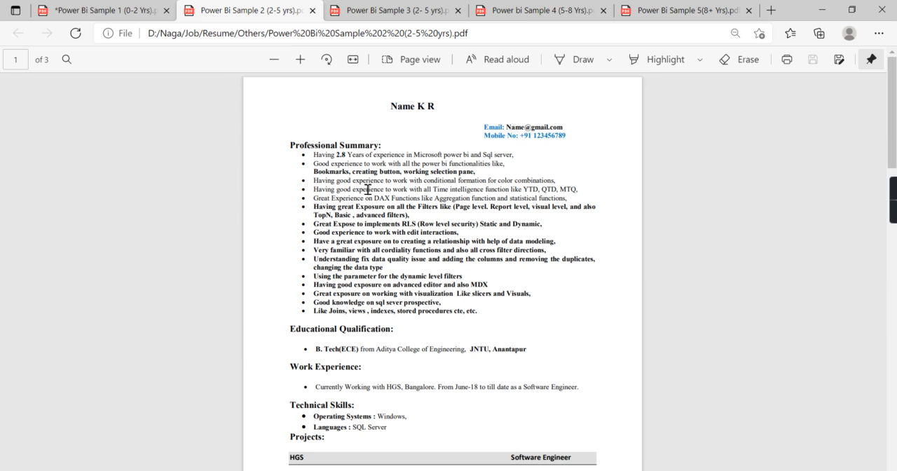
pyautogui.scroll(-3)
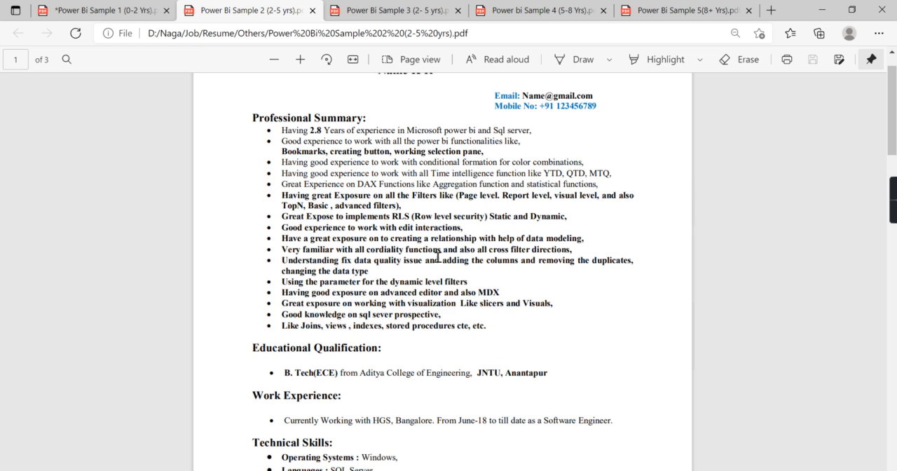
pyautogui.scroll(-3)
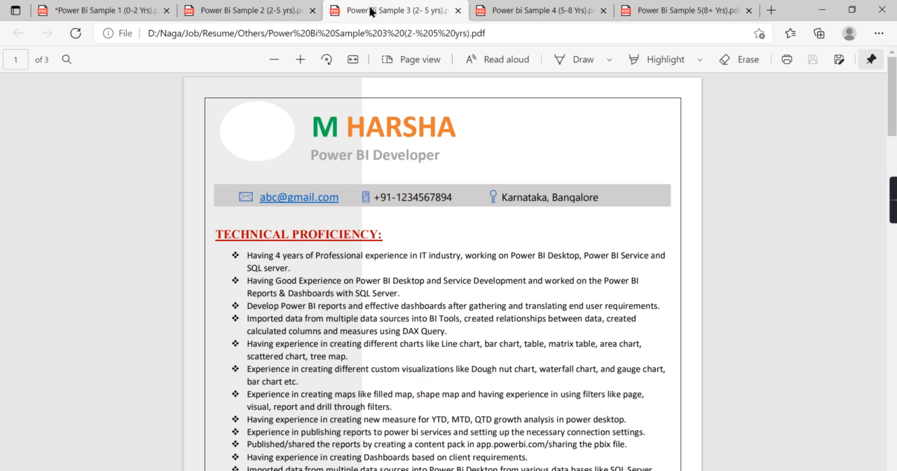
# Scroll Sample 3 through Key Skills, the first project and Environment, then back up.
pyautogui.scroll(-3)
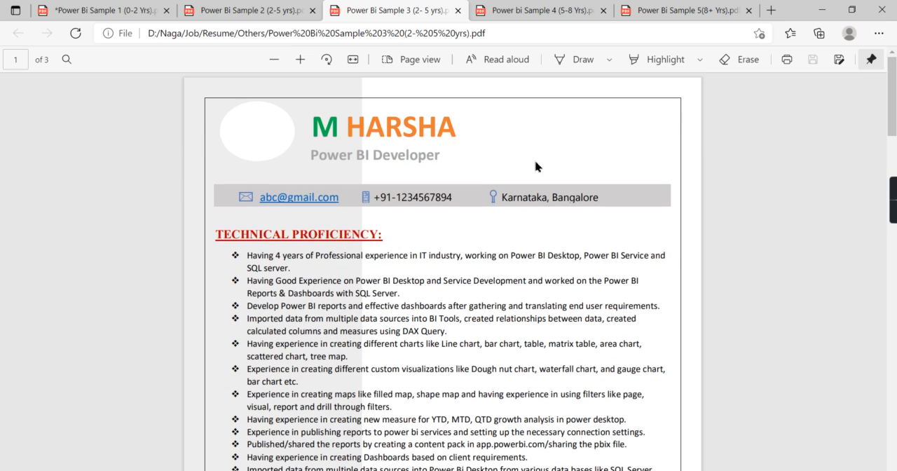
pyautogui.scroll(-3)
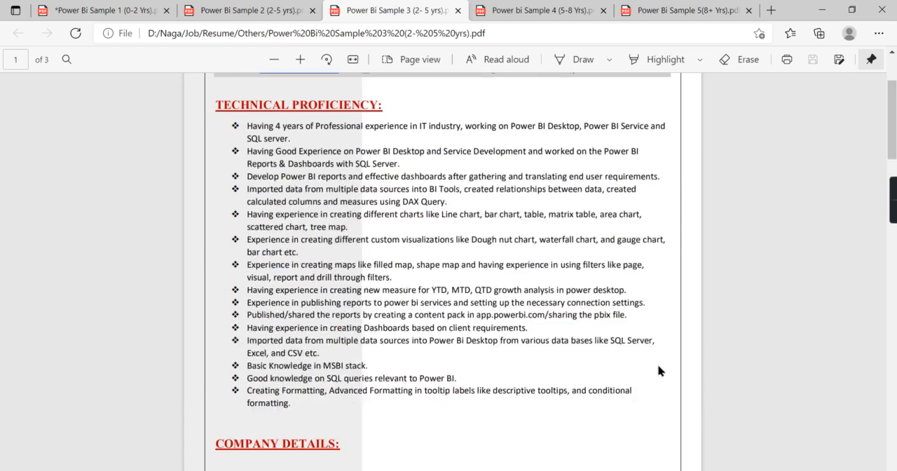
pyautogui.scroll(-3)
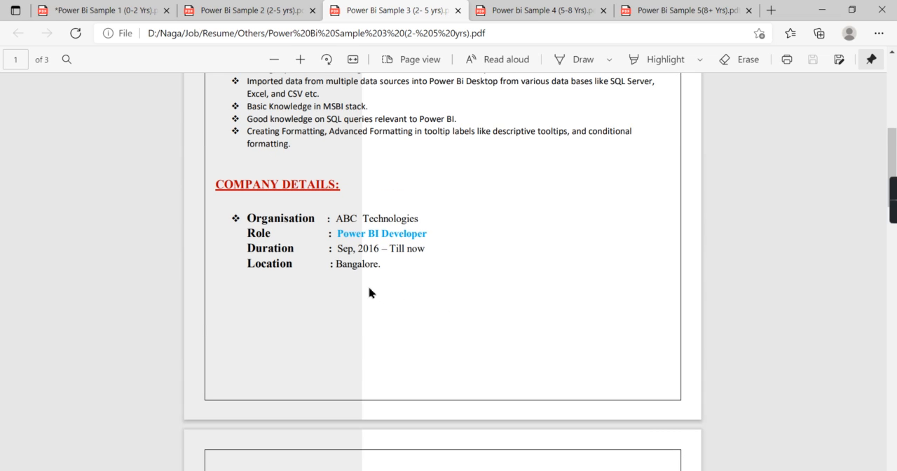
pyautogui.scroll(-3)
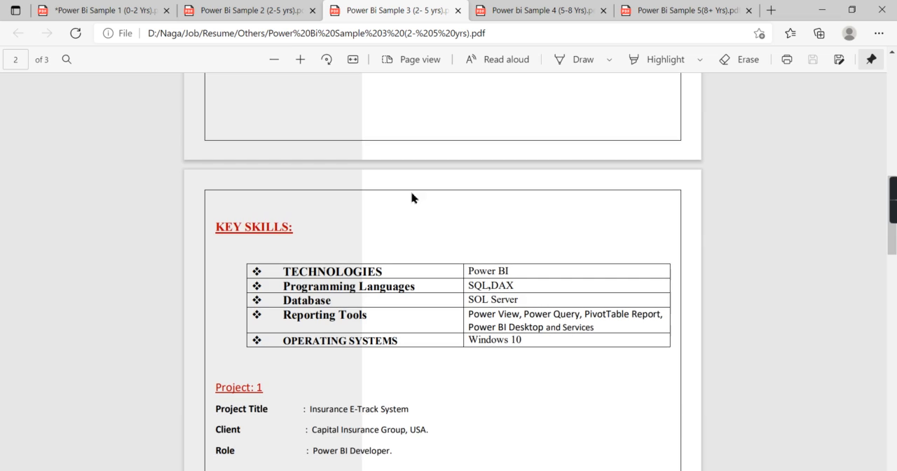
pyautogui.scroll(-3)
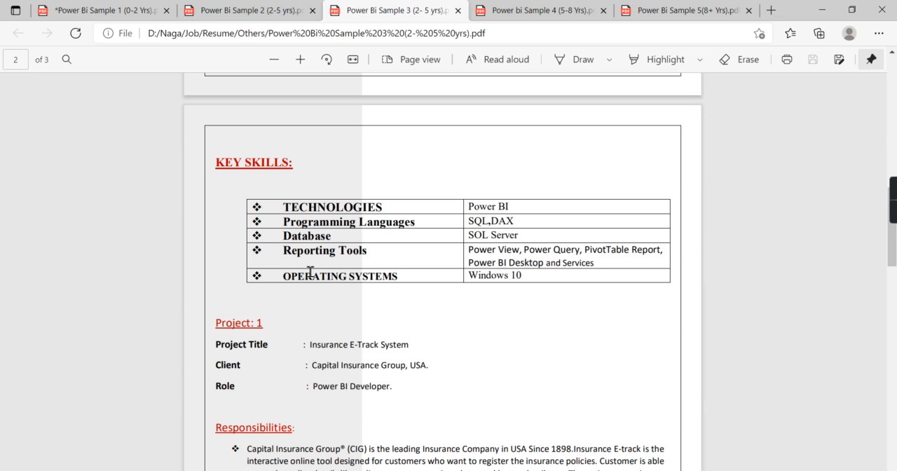
pyautogui.moveTo(644, 283)
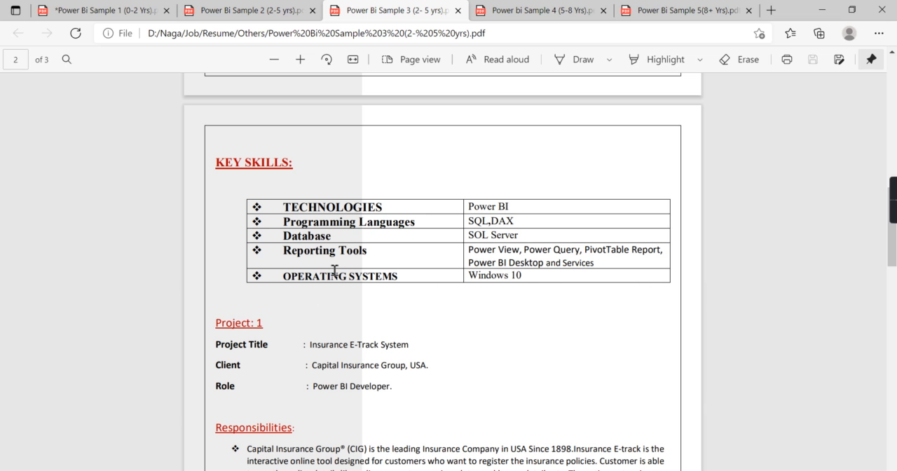
pyautogui.scroll(-3)
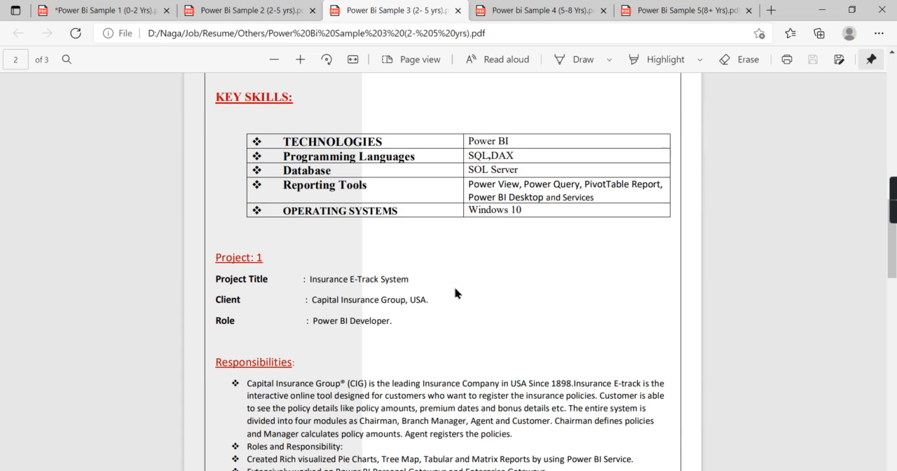
pyautogui.moveTo(287, 137)
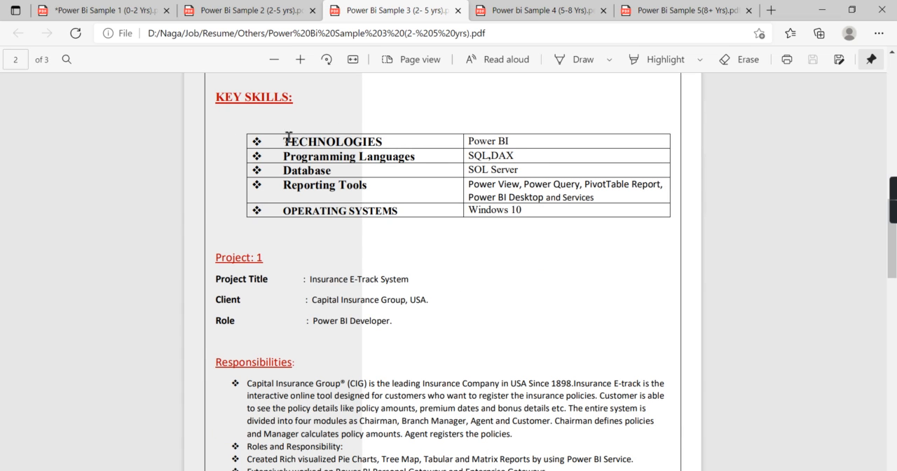
pyautogui.moveTo(487, 244)
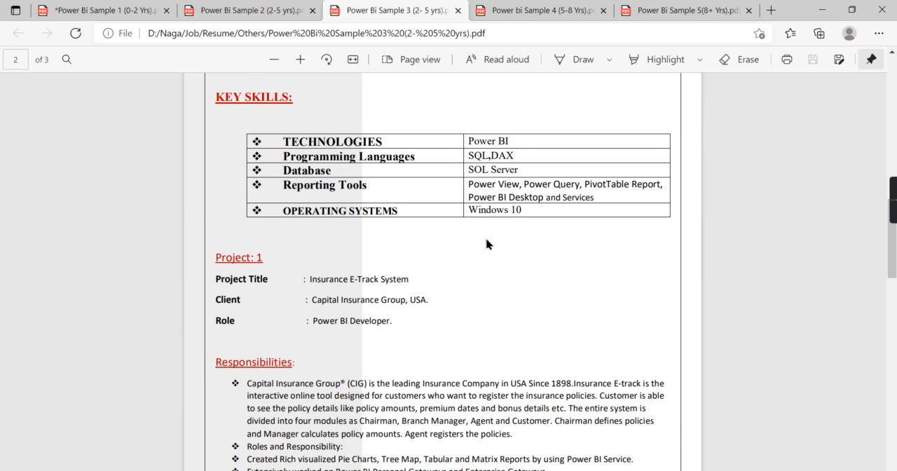
pyautogui.scroll(-3)
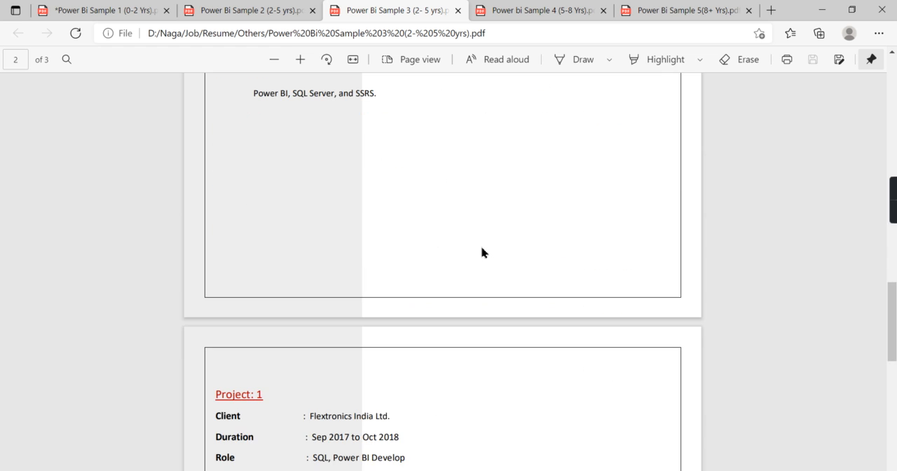
pyautogui.scroll(-3)
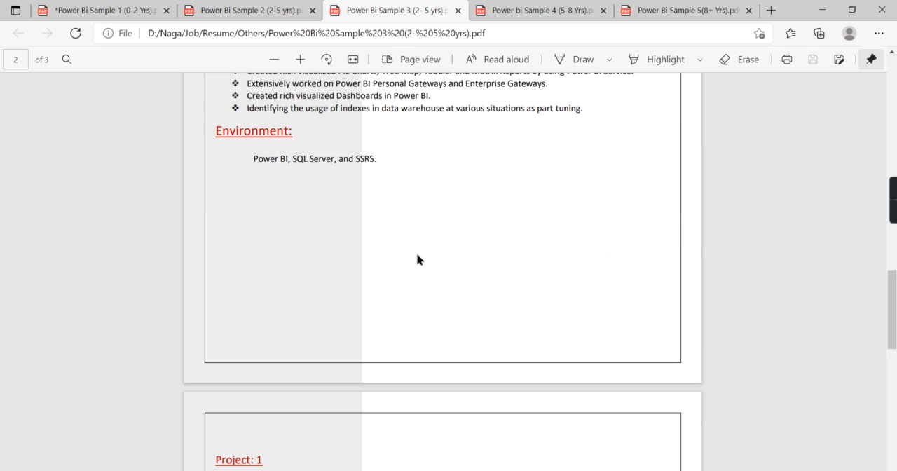
pyautogui.moveTo(319, 208)
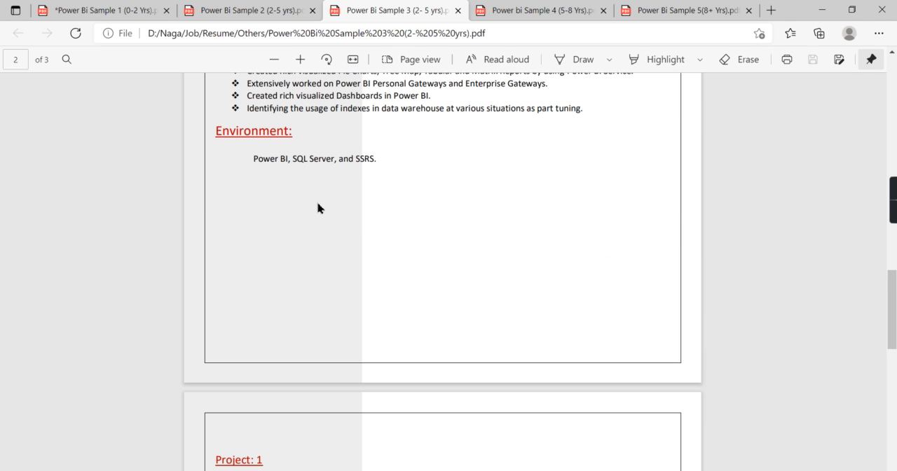
pyautogui.scroll(-3)
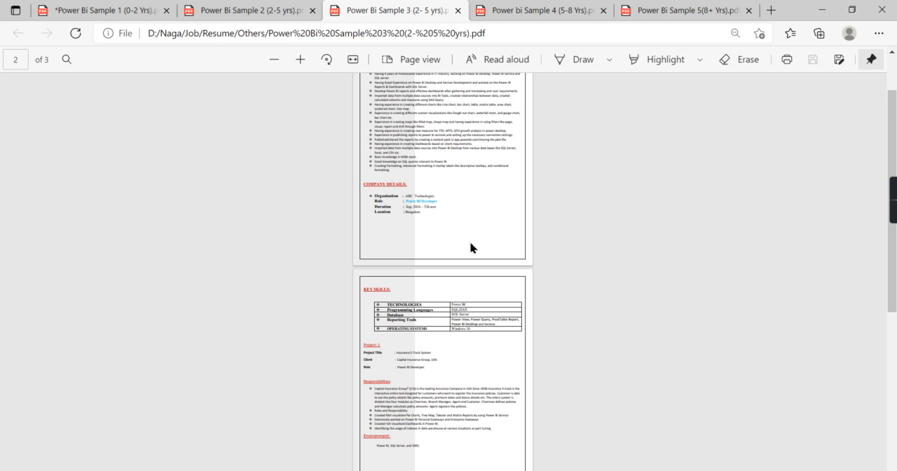
pyautogui.scroll(-3)
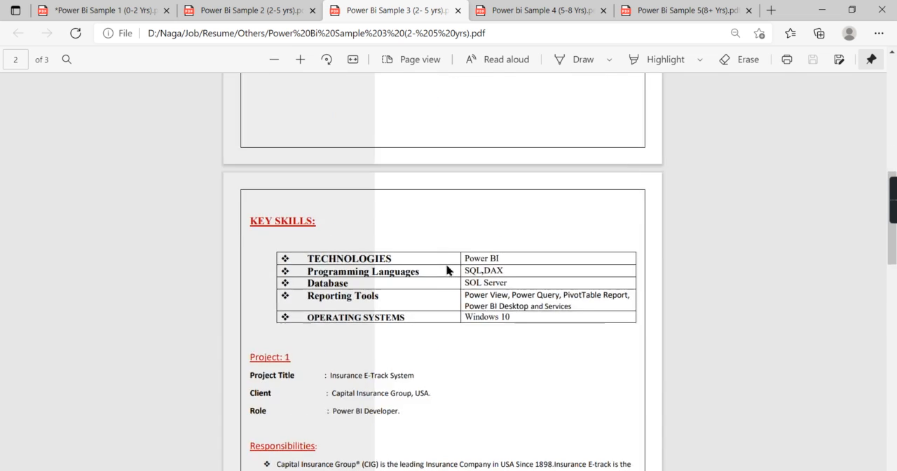
pyautogui.scroll(3)
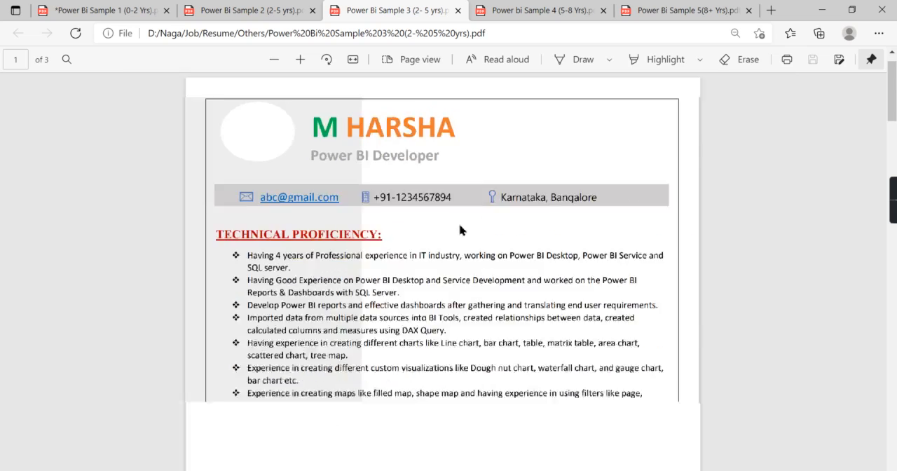
# Scroll through Sample 3's Technical Proficiency bullets and select the word MSBI.
pyautogui.scroll(-3)
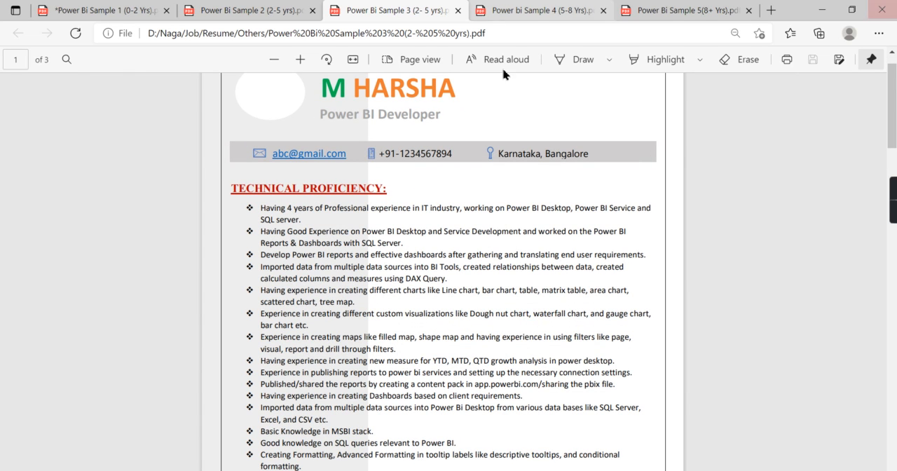
pyautogui.moveTo(290, 220)
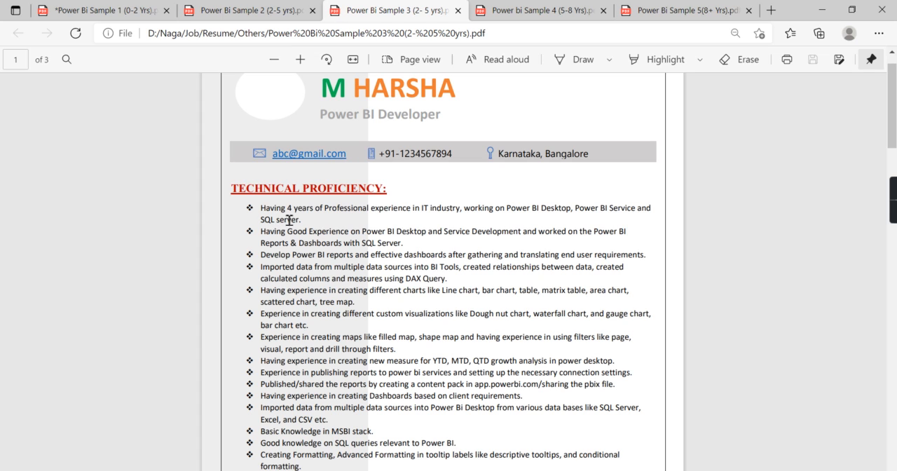
pyautogui.moveTo(389, 211)
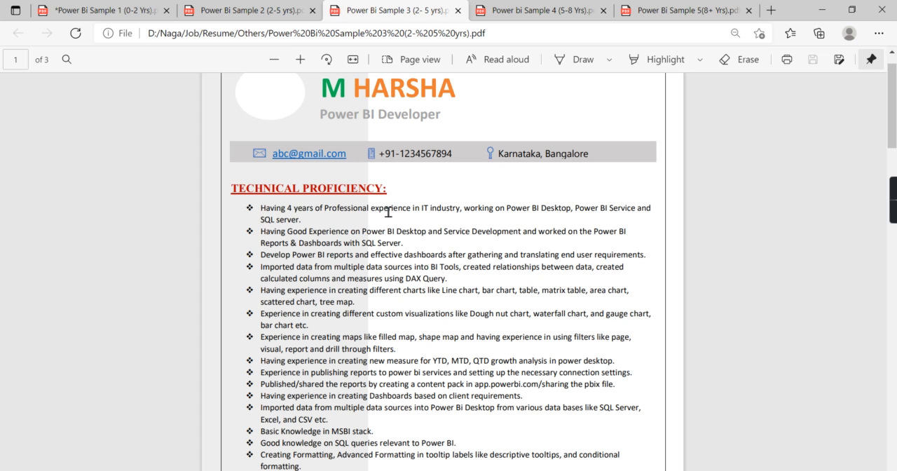
pyautogui.scroll(-3)
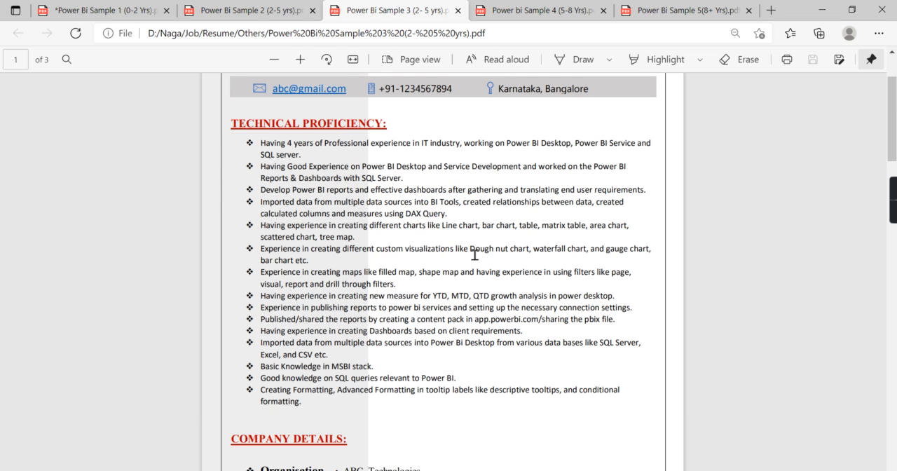
pyautogui.moveTo(357, 307)
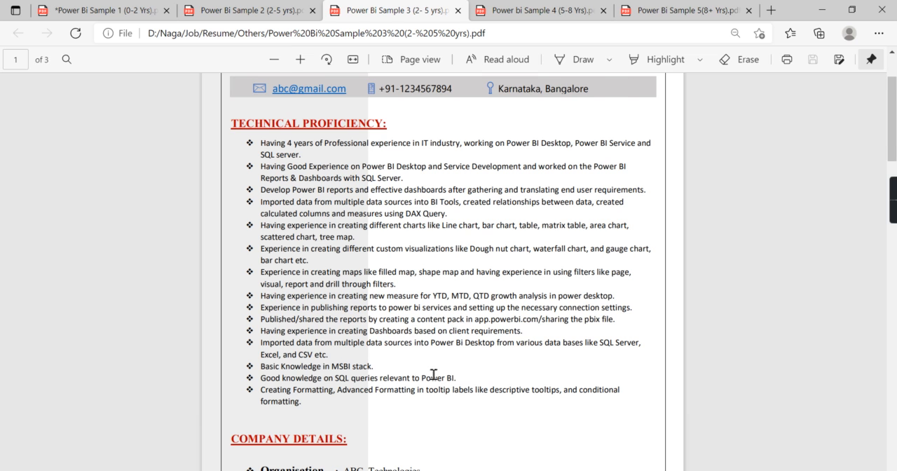
pyautogui.scroll(-3)
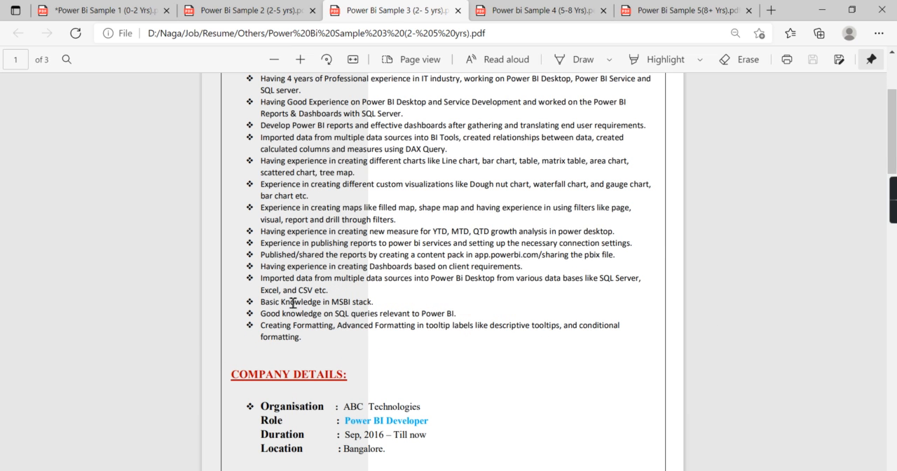
pyautogui.moveTo(339, 311)
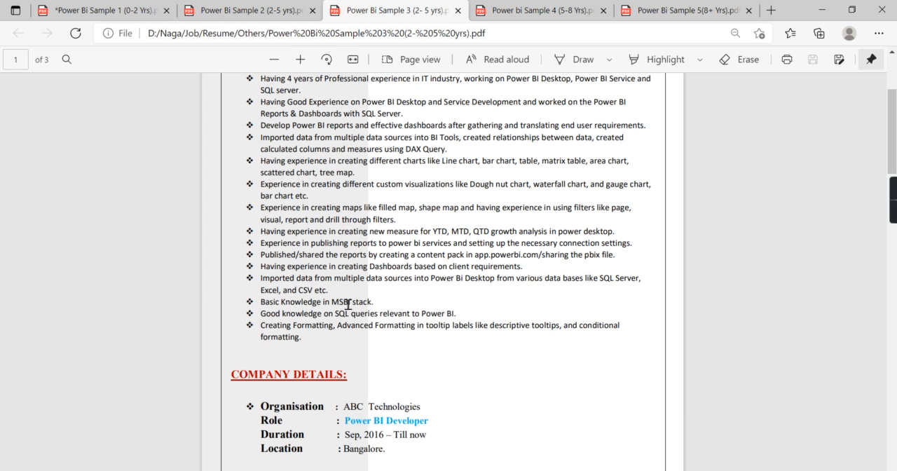
pyautogui.moveTo(487, 318)
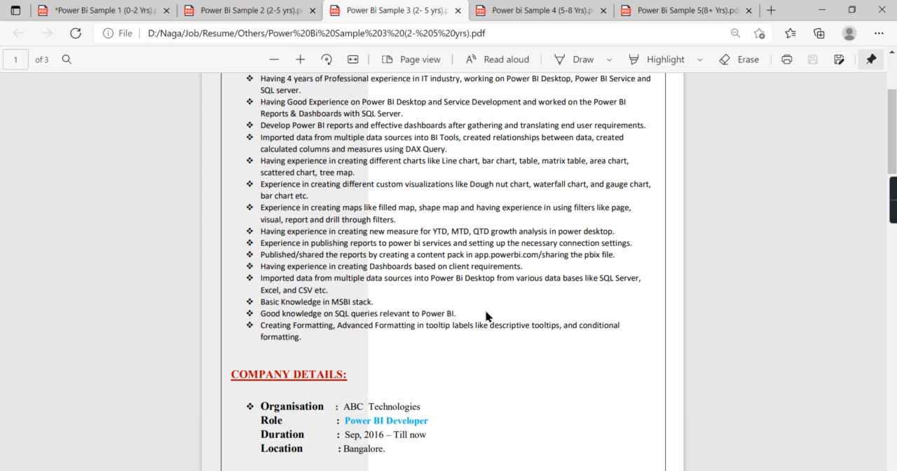
pyautogui.moveTo(343, 306)
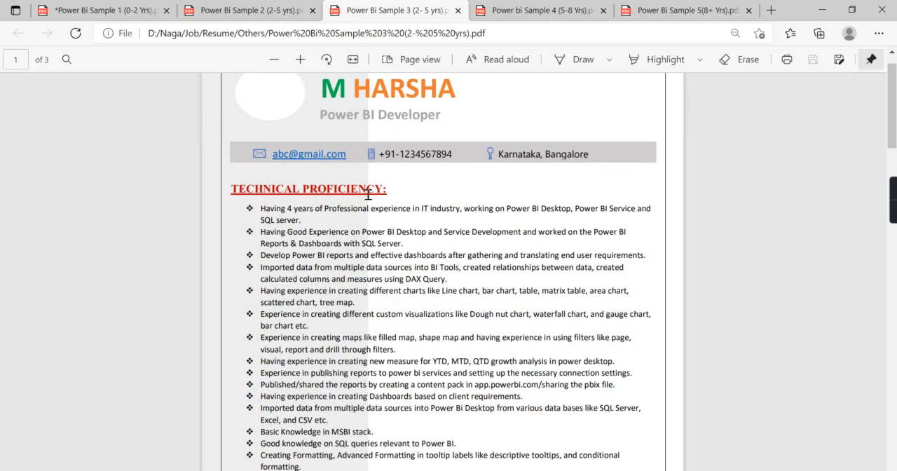
pyautogui.scroll(-3)
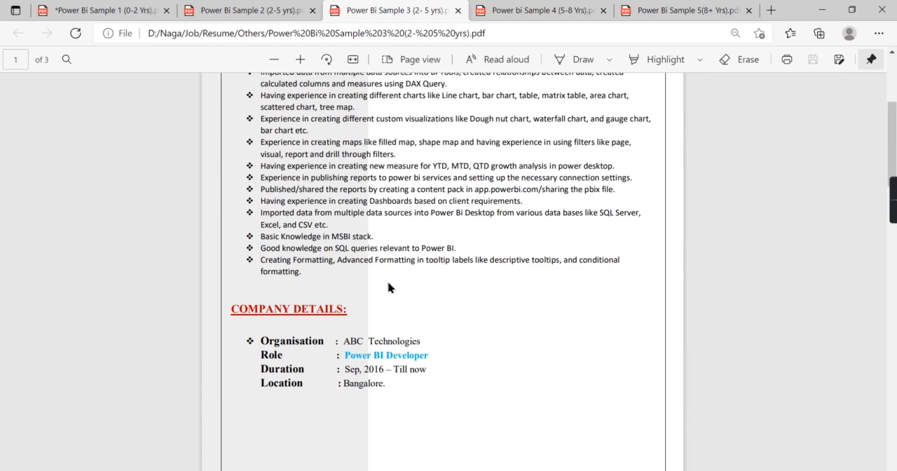
pyautogui.doubleClick(343, 236)
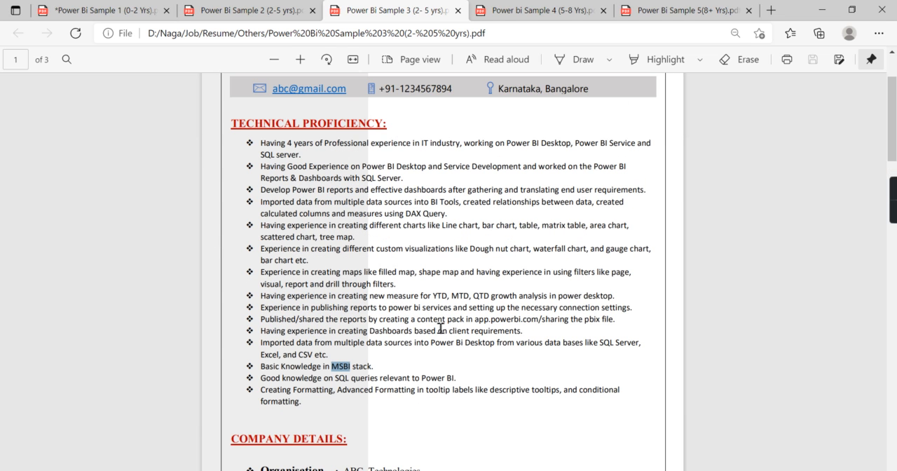
pyautogui.moveTo(342, 366)
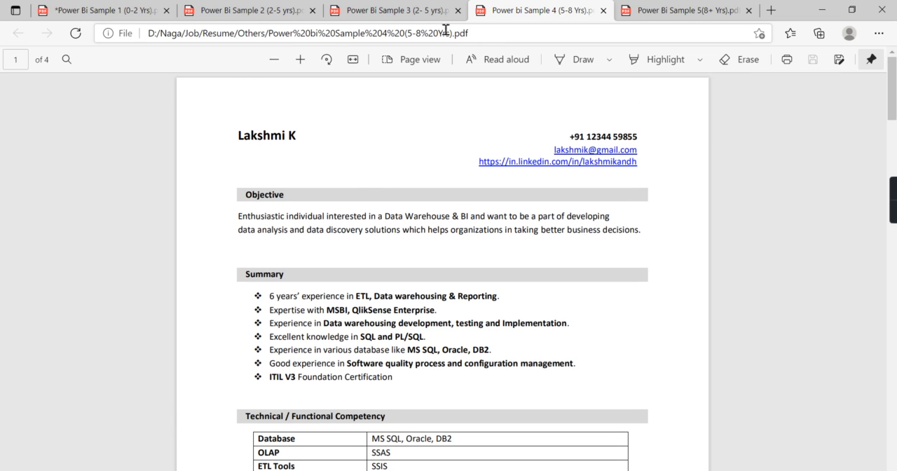
# Scroll the 5–8 years resume from Summary and competencies into page 2 Project Experience.
pyautogui.scroll(-3)
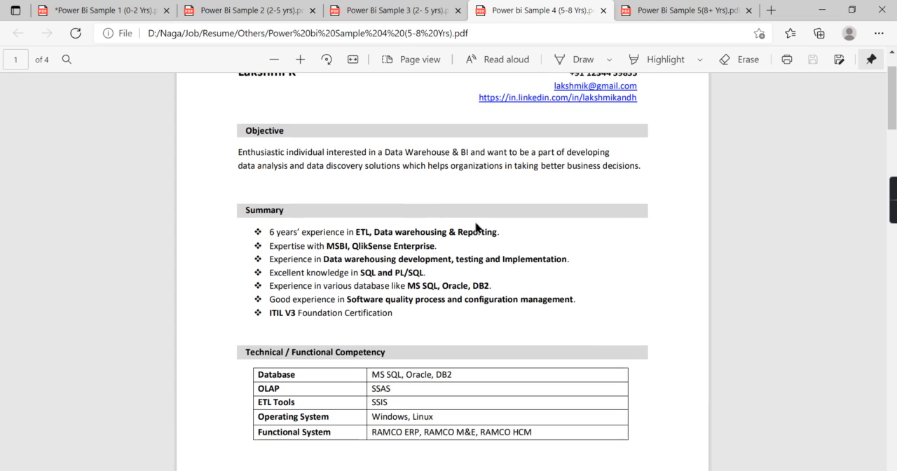
pyautogui.moveTo(217, 172)
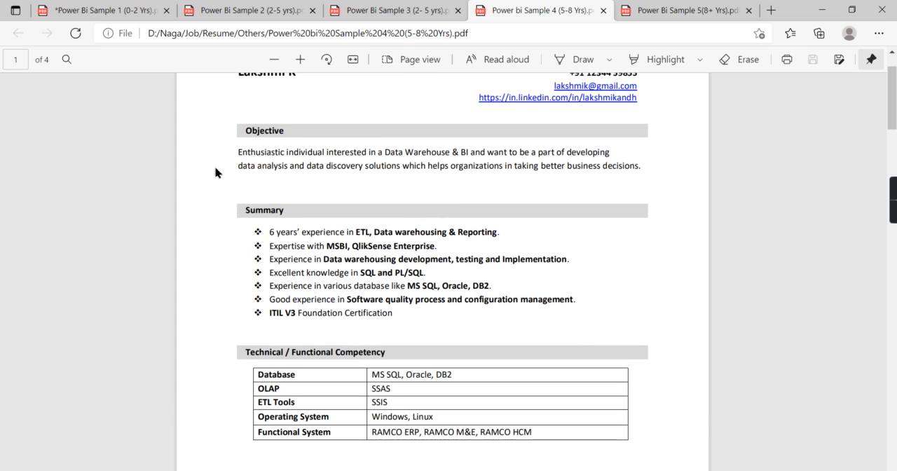
pyautogui.moveTo(595, 188)
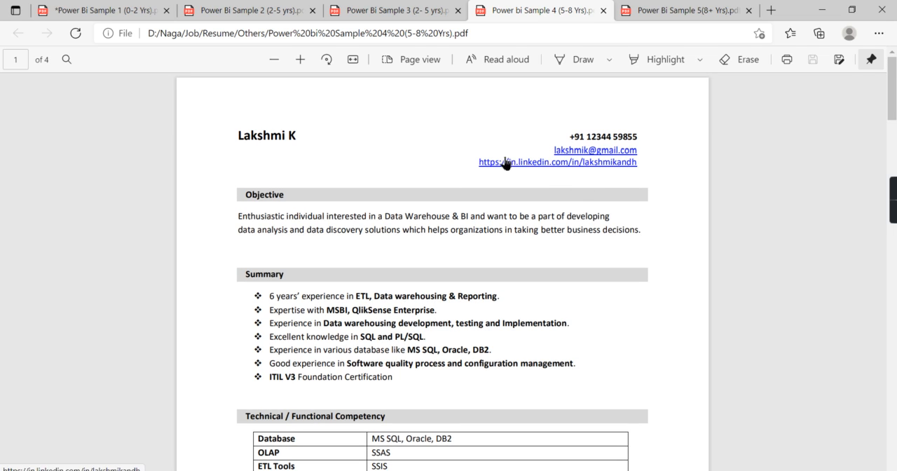
pyautogui.moveTo(697, 147)
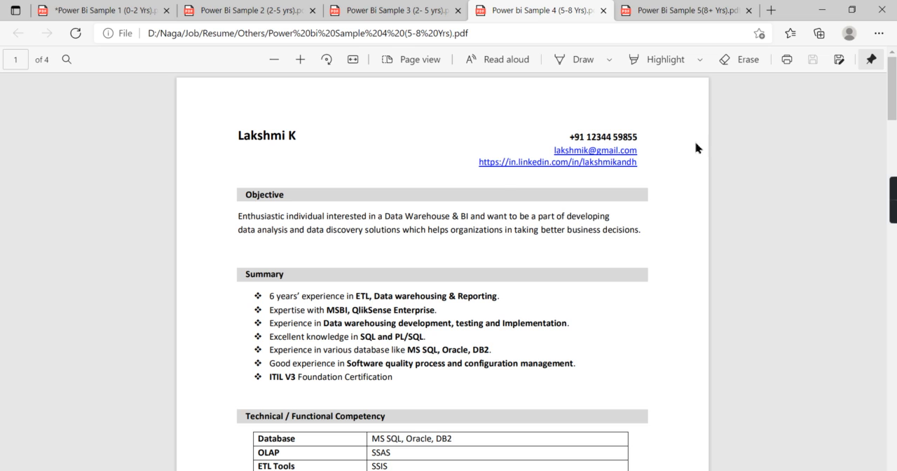
pyautogui.scroll(-3)
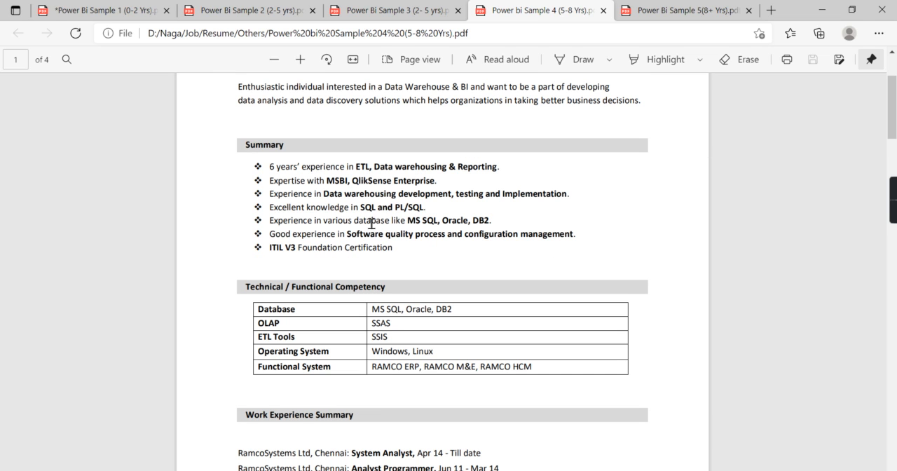
pyautogui.moveTo(172, 6)
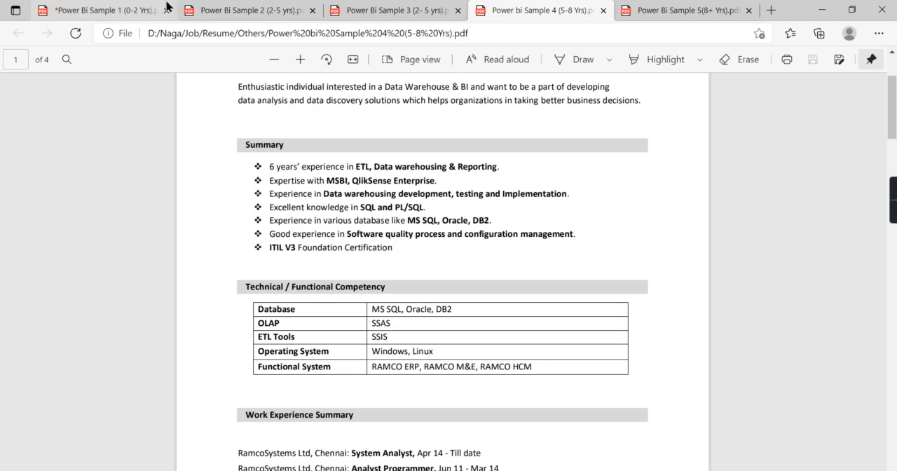
pyautogui.click(245, 11)
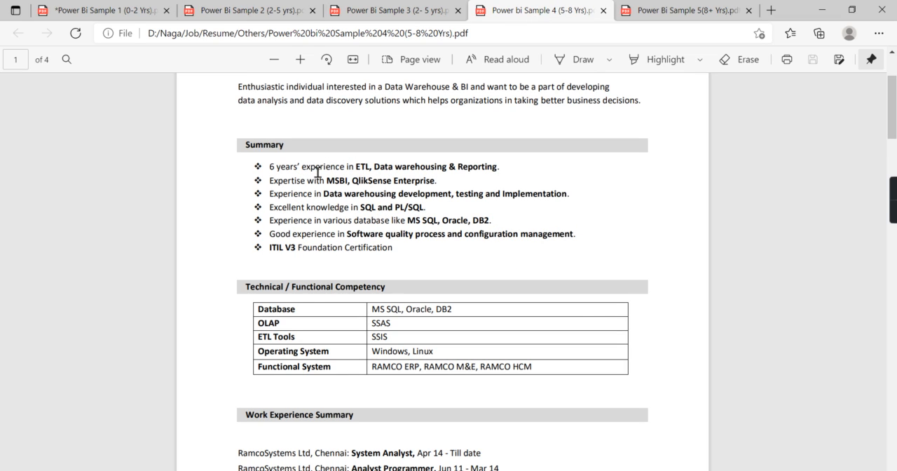
pyautogui.moveTo(326, 202)
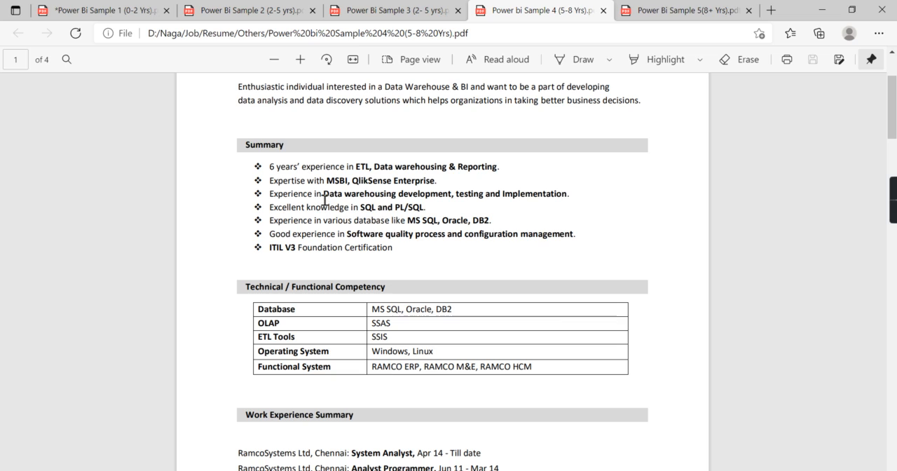
pyautogui.moveTo(361, 220)
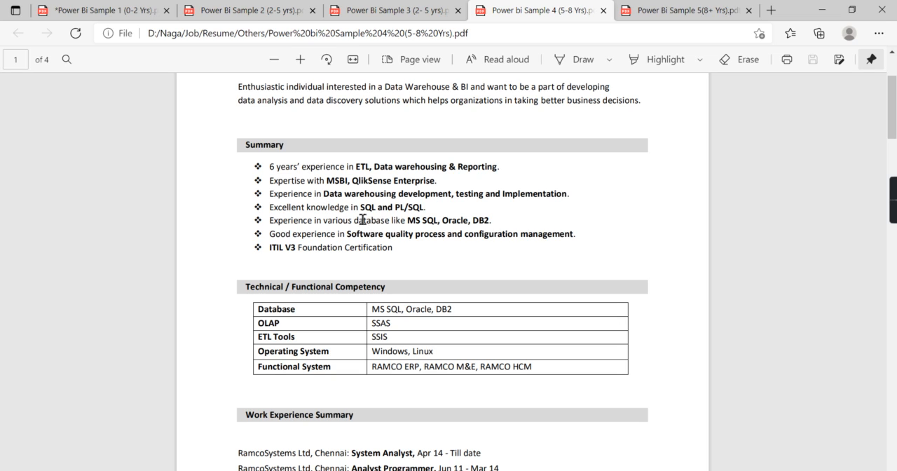
pyautogui.moveTo(476, 269)
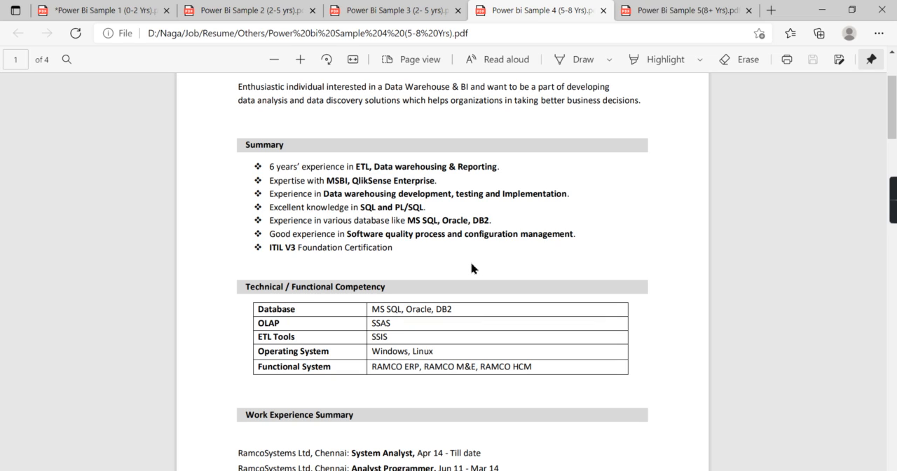
pyautogui.moveTo(371, 207)
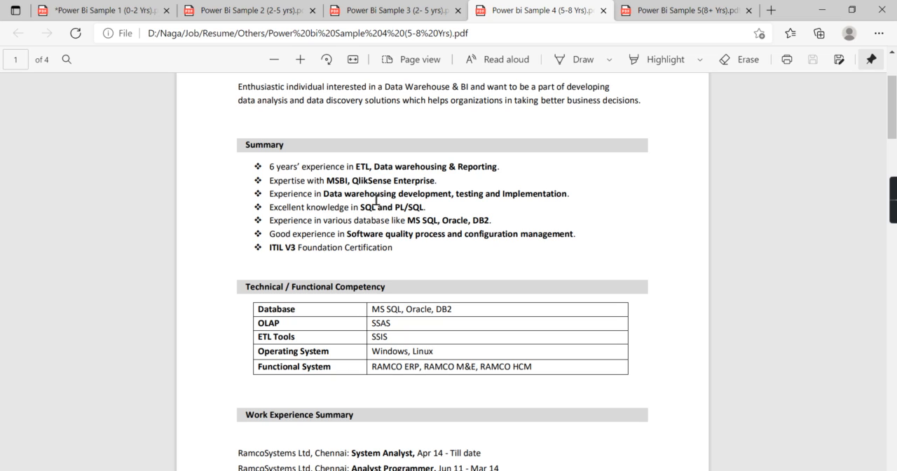
pyautogui.moveTo(436, 229)
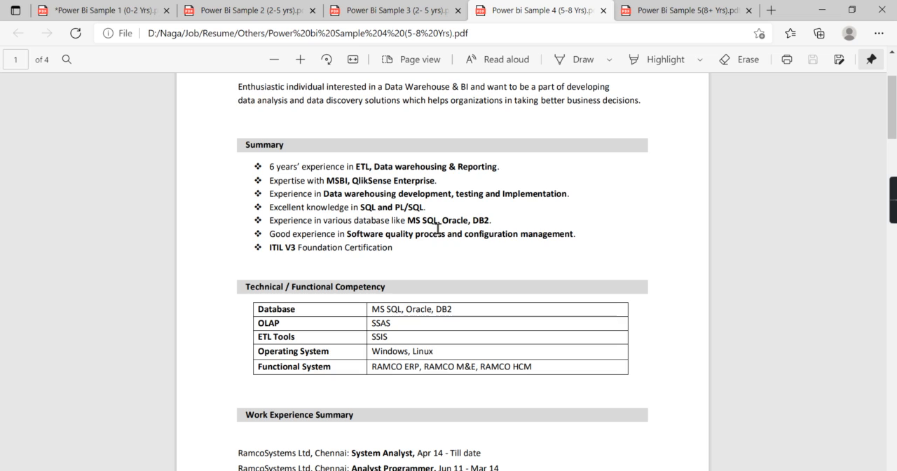
pyautogui.moveTo(428, 267)
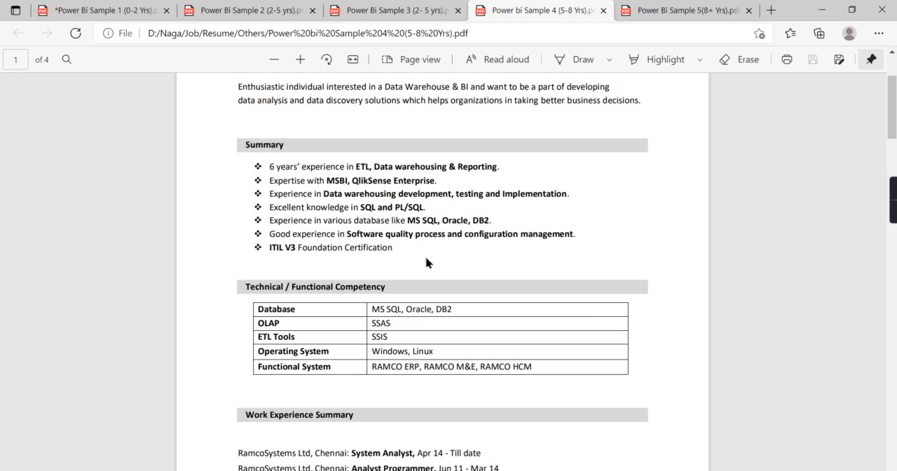
pyautogui.moveTo(518, 273)
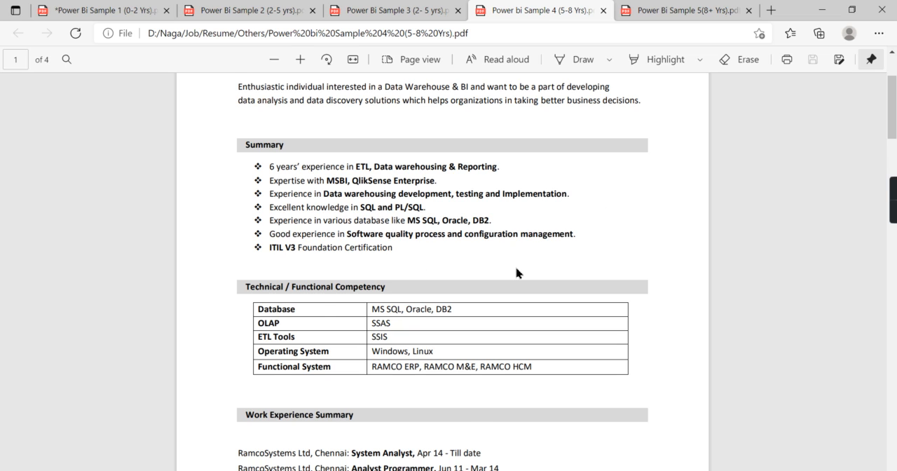
pyautogui.scroll(-3)
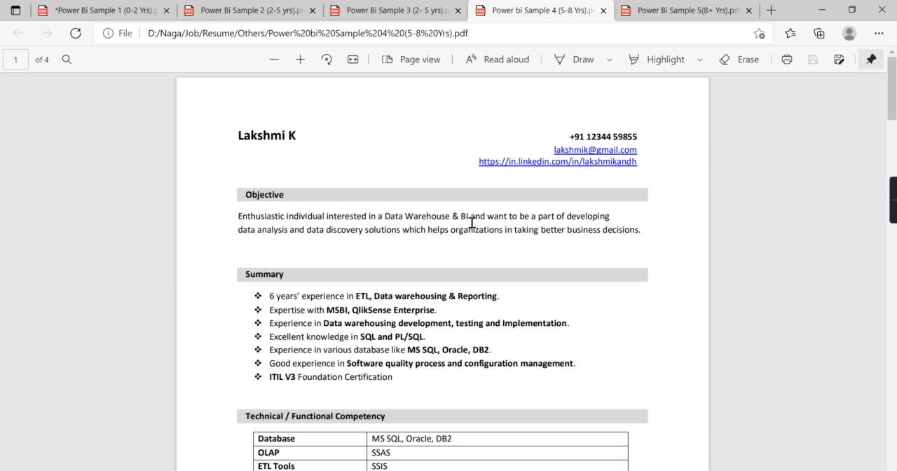
pyautogui.moveTo(423, 286)
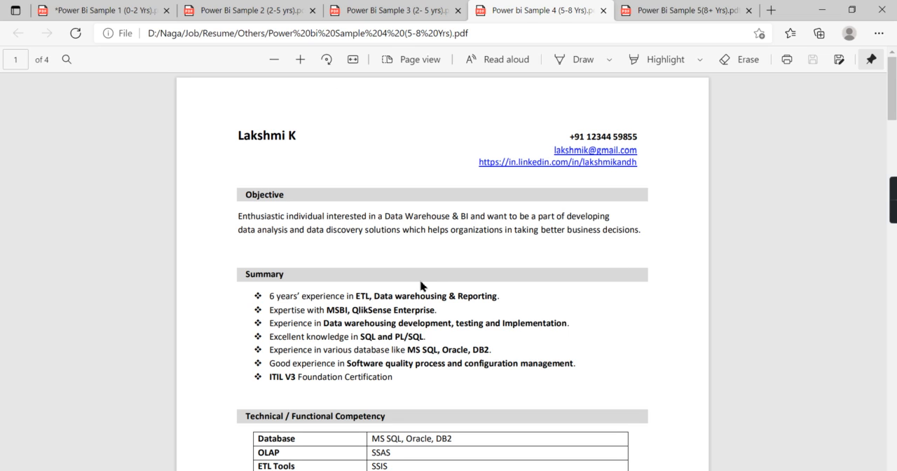
pyautogui.moveTo(442, 281)
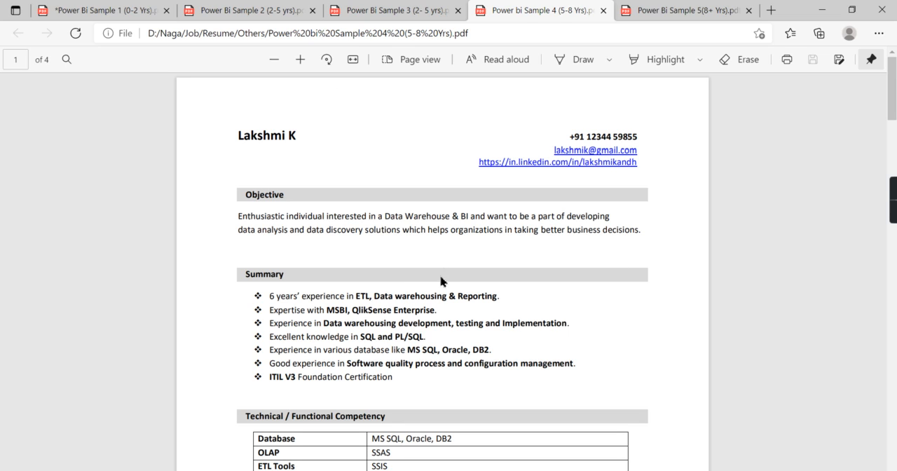
pyautogui.moveTo(418, 264)
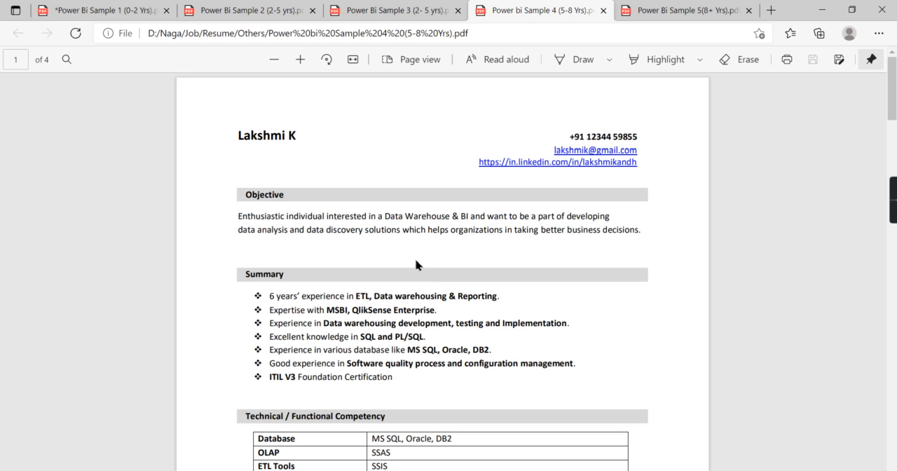
pyautogui.moveTo(285, 249)
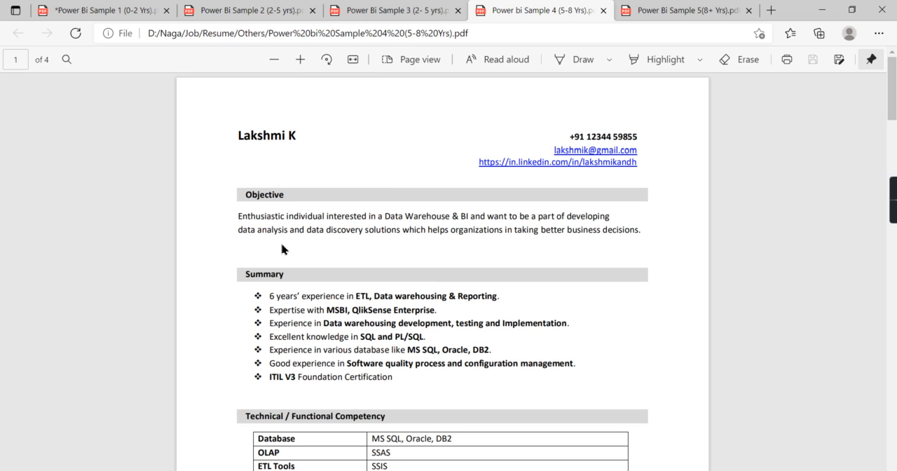
pyautogui.moveTo(516, 298)
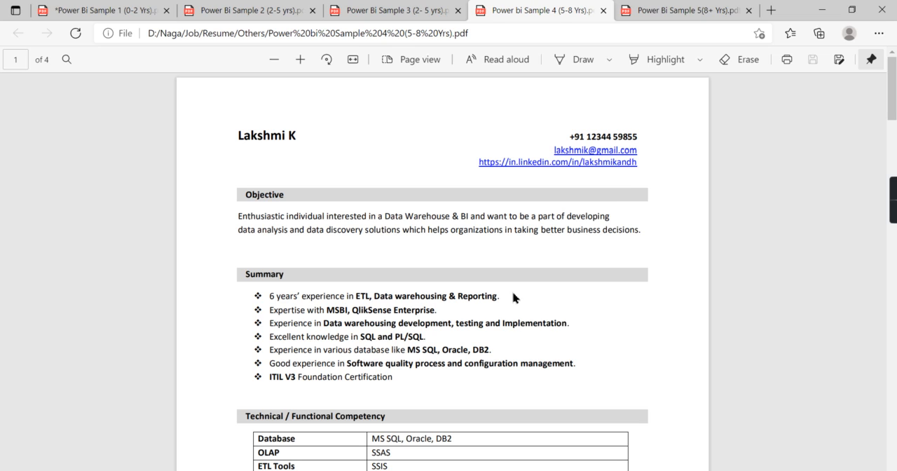
pyautogui.moveTo(511, 296)
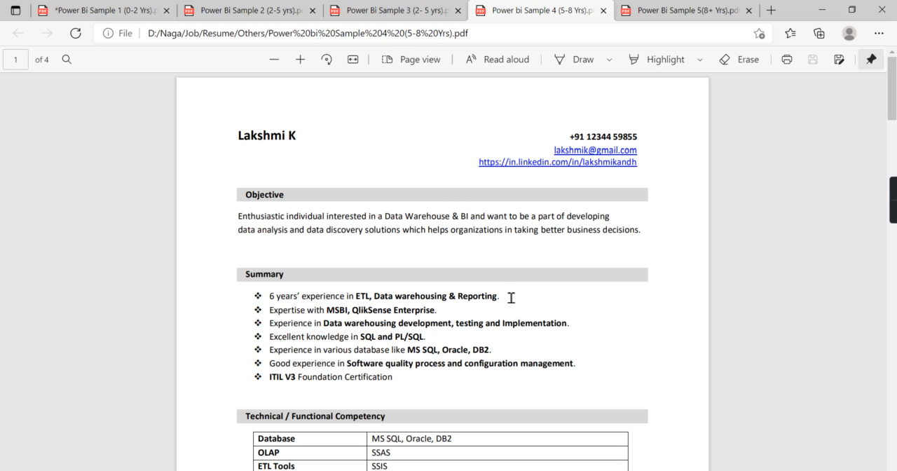
pyautogui.scroll(-3)
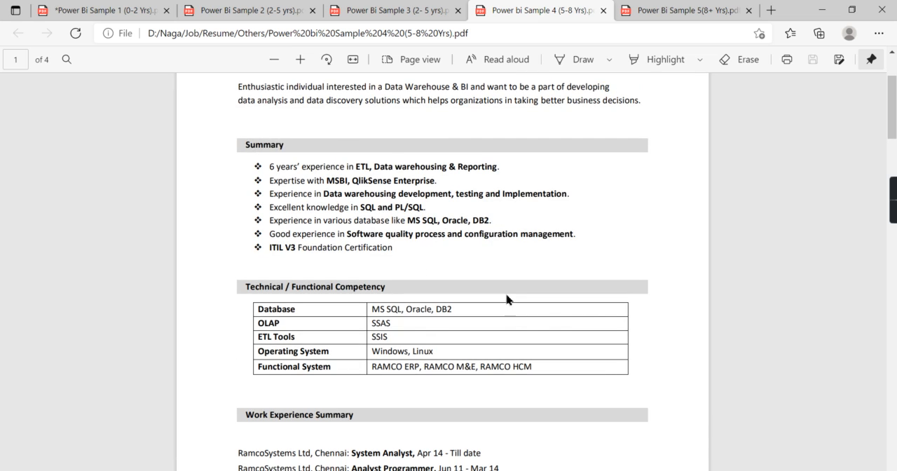
pyautogui.scroll(-3)
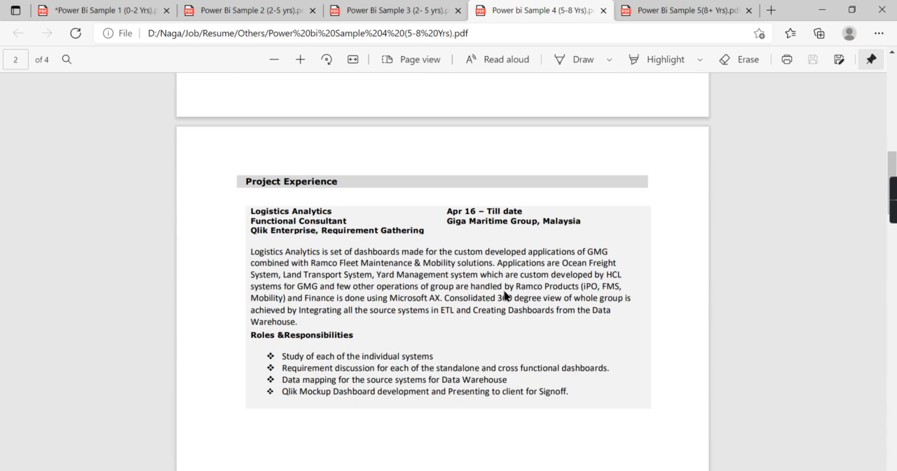
pyautogui.moveTo(239, 216)
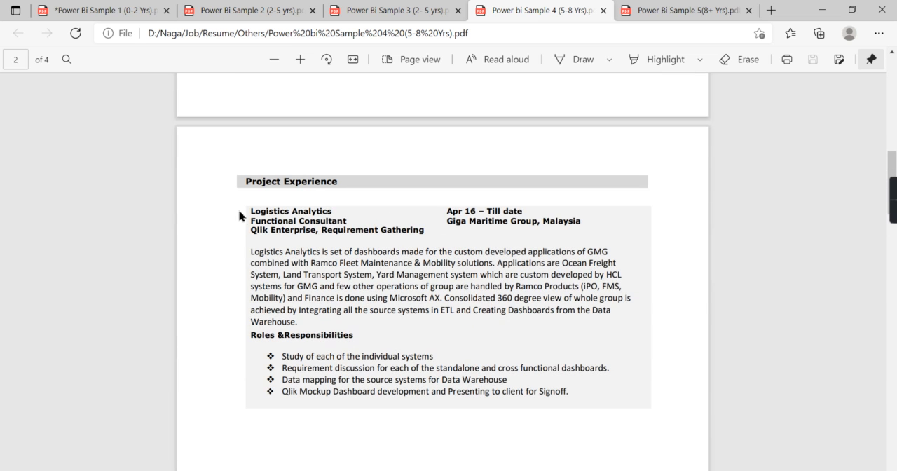
# Scroll into page 3 projects and back, zooming in on the Logistics Analytics project.
pyautogui.scroll(-3)
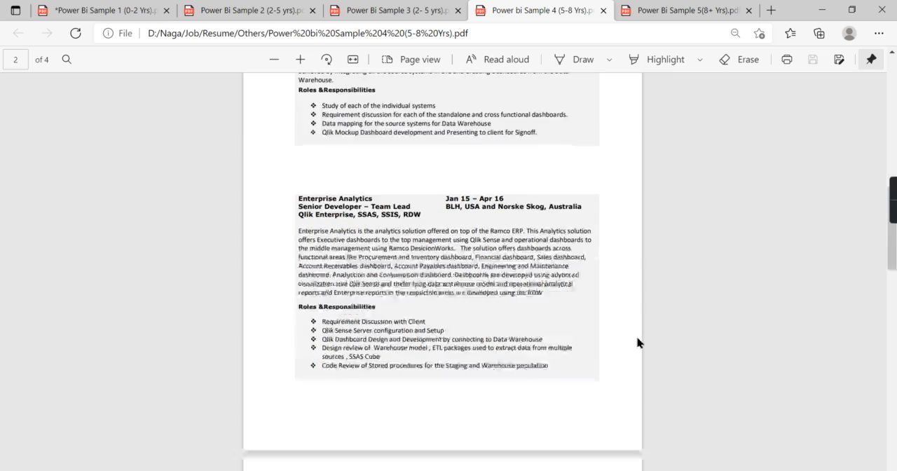
pyautogui.scroll(-3)
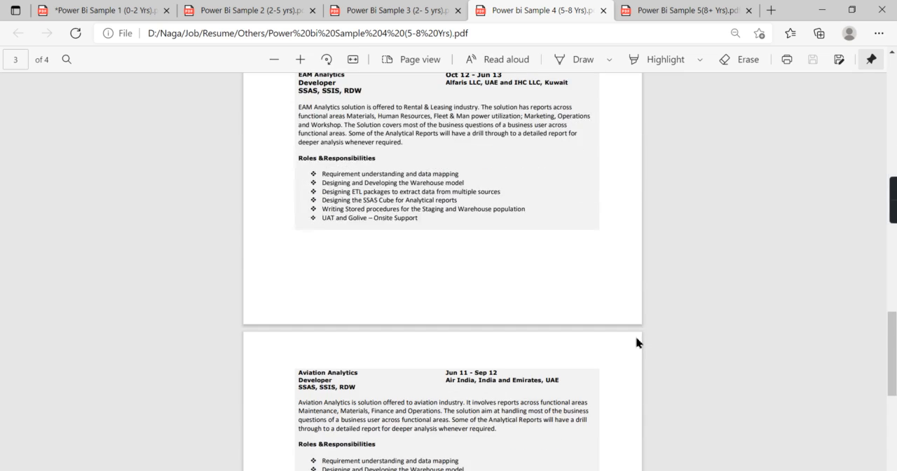
pyautogui.scroll(-3)
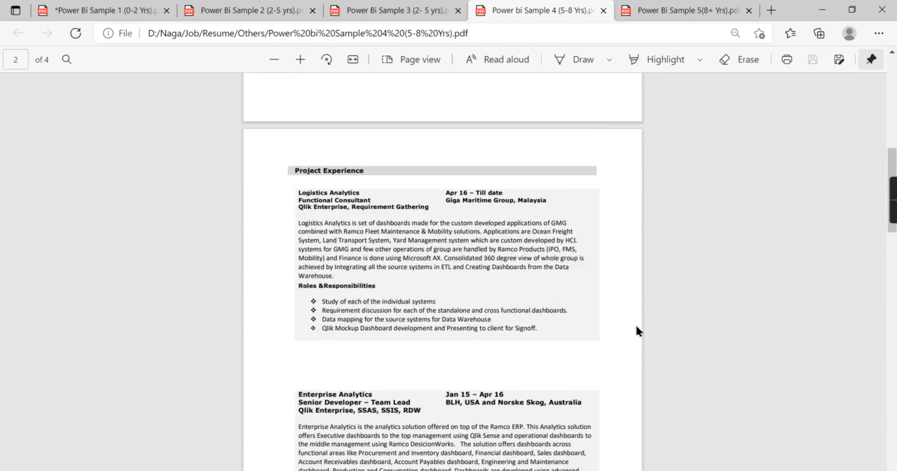
pyautogui.scroll(-3)
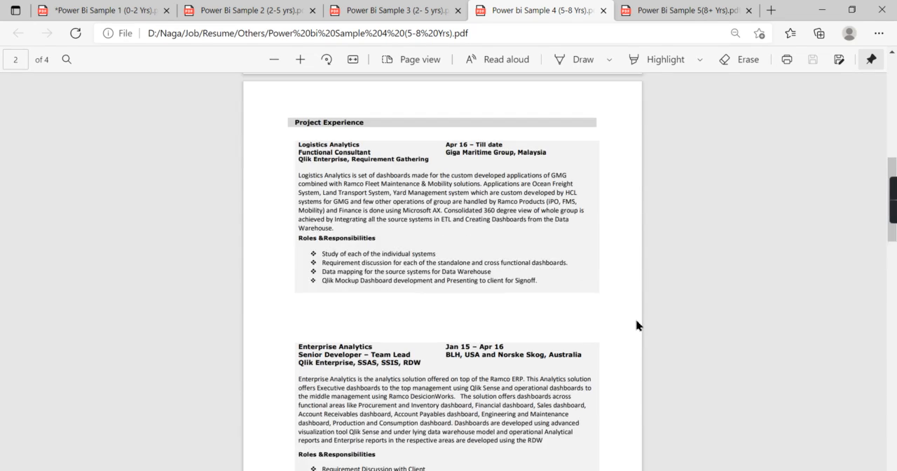
pyautogui.scroll(-3)
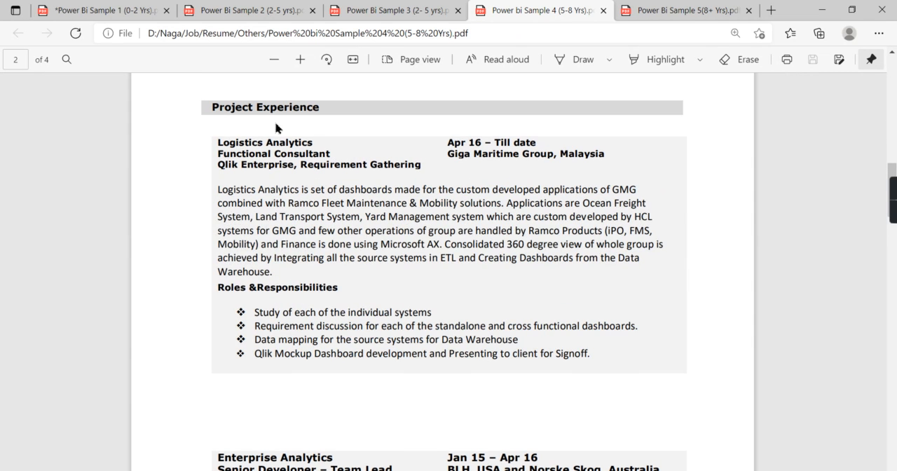
pyautogui.moveTo(376, 176)
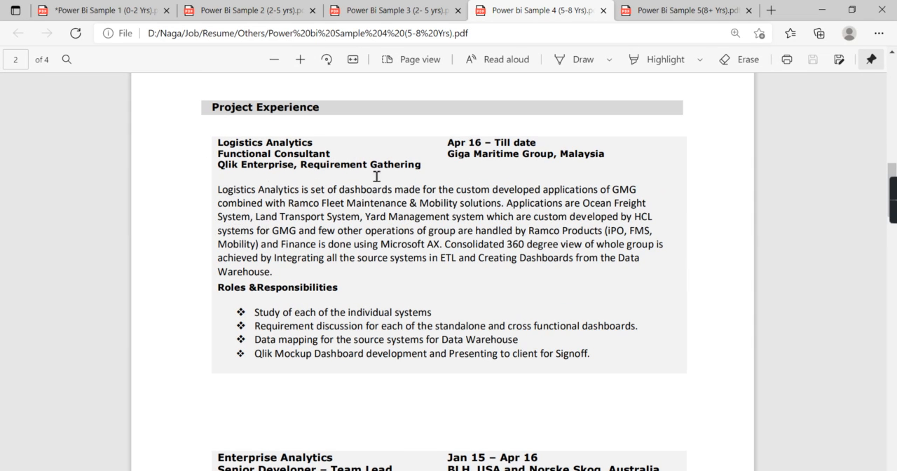
pyautogui.moveTo(686, 140)
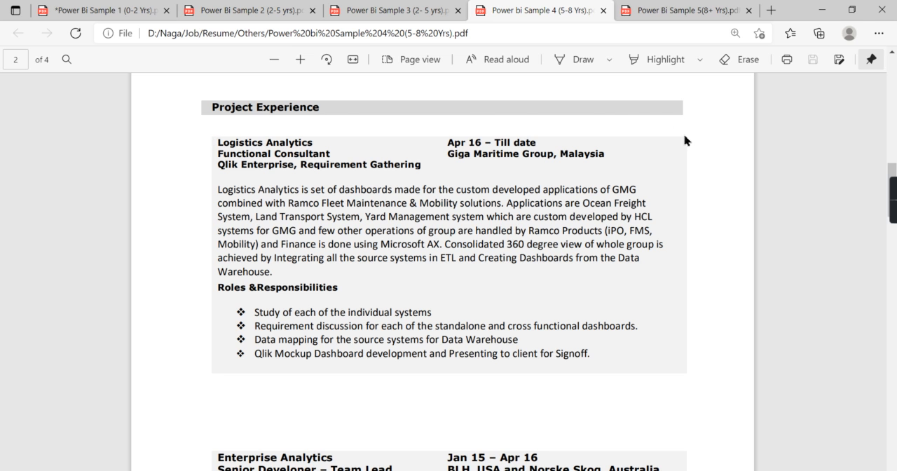
# Glance at Sample 3, then show Sample 4's Technical/Functional Competency table and Work Experience Summary.
pyautogui.click(393, 11)
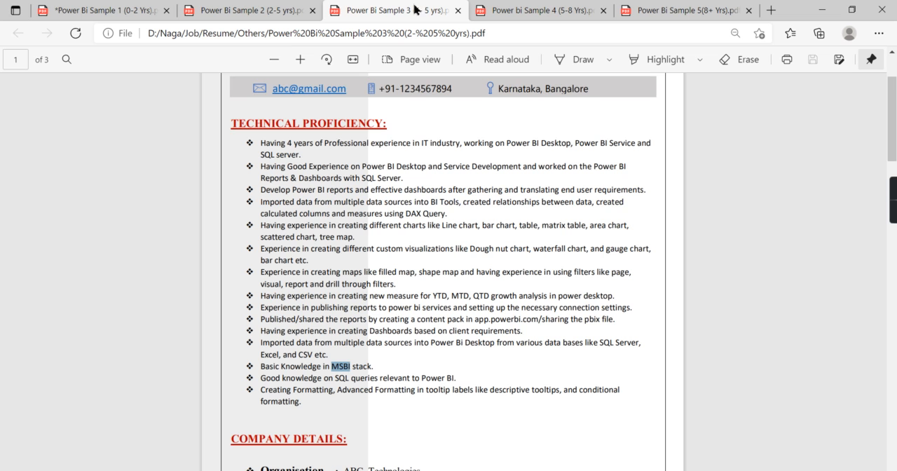
pyautogui.scroll(-3)
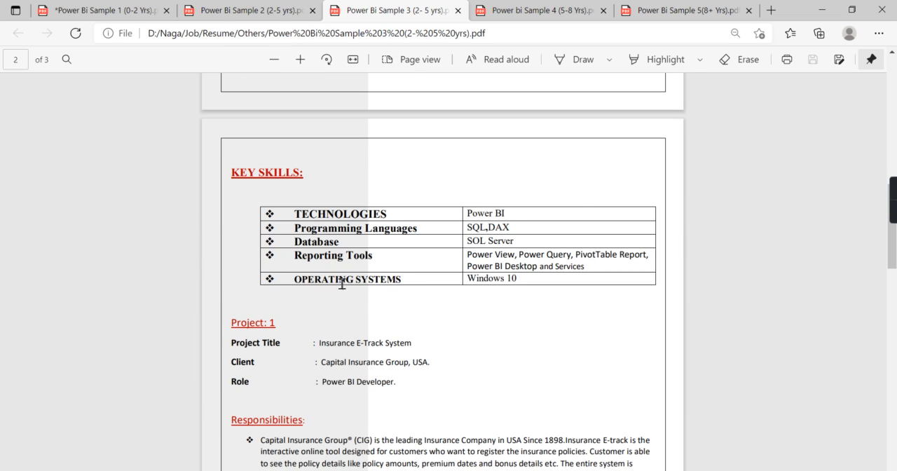
pyautogui.scroll(-3)
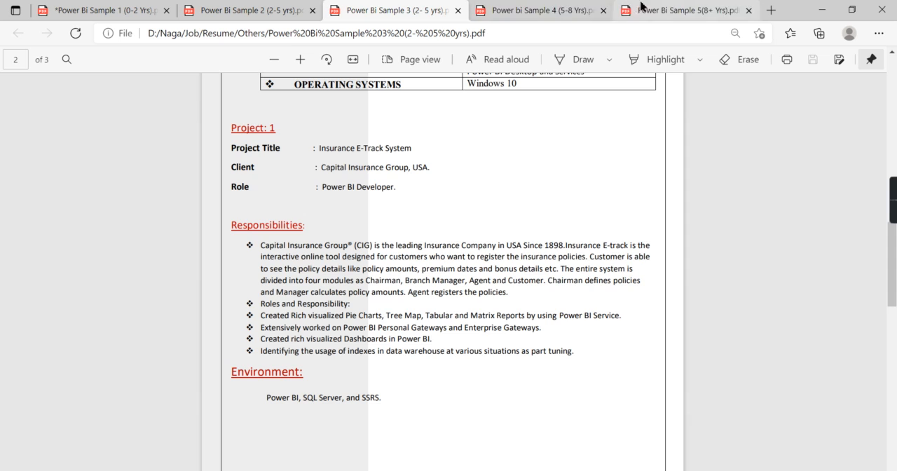
pyautogui.click(539, 10)
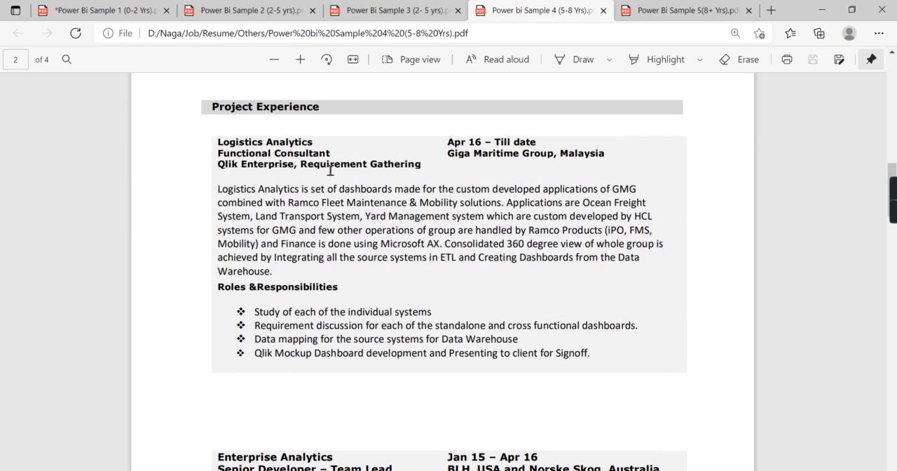
pyautogui.moveTo(623, 167)
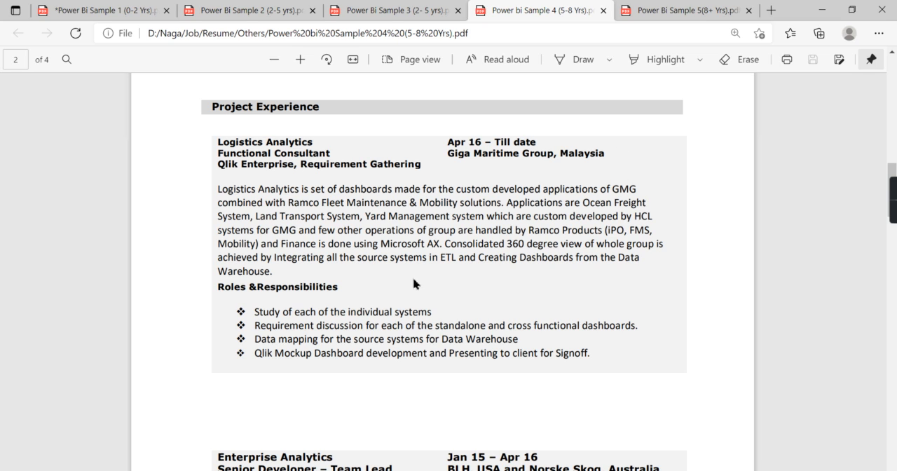
pyautogui.moveTo(238, 211)
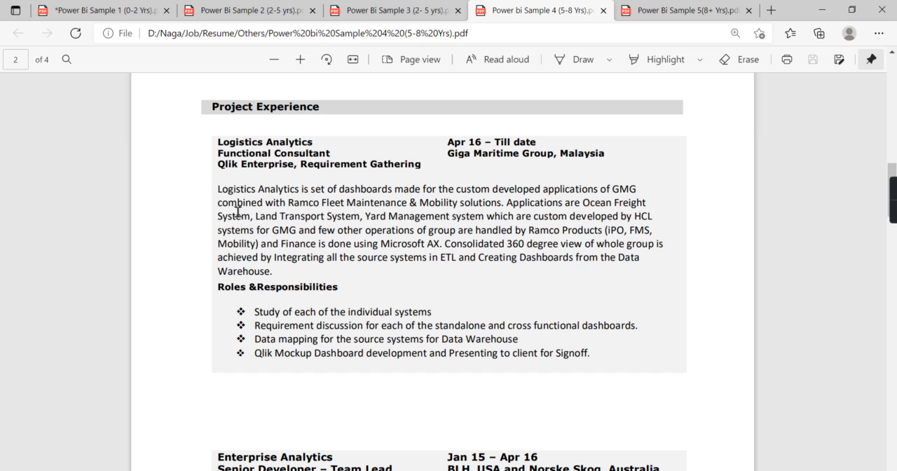
pyautogui.moveTo(242, 178)
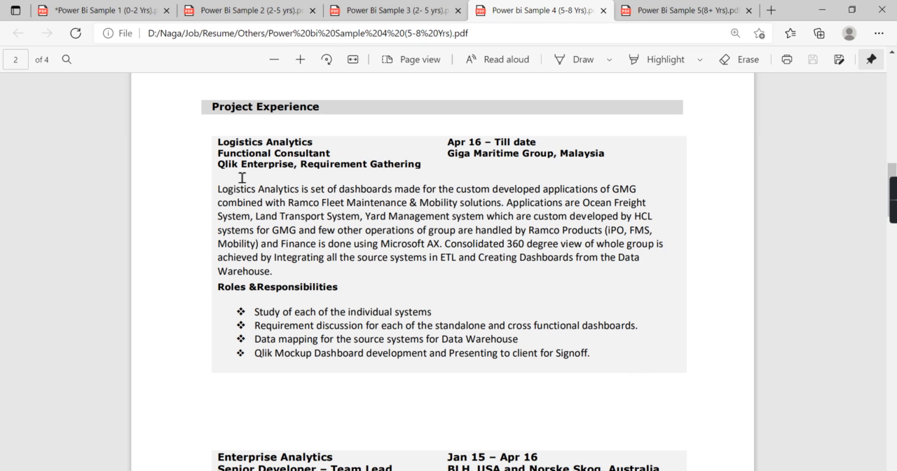
pyautogui.scroll(-3)
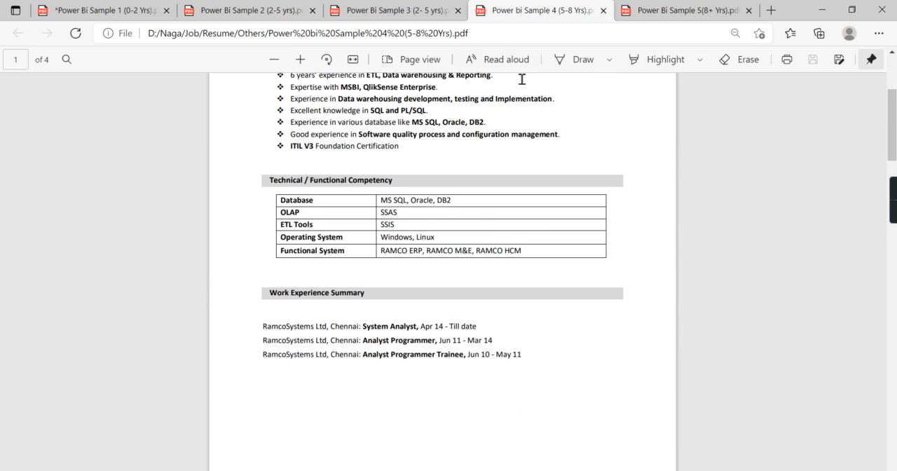
pyautogui.click(683, 10)
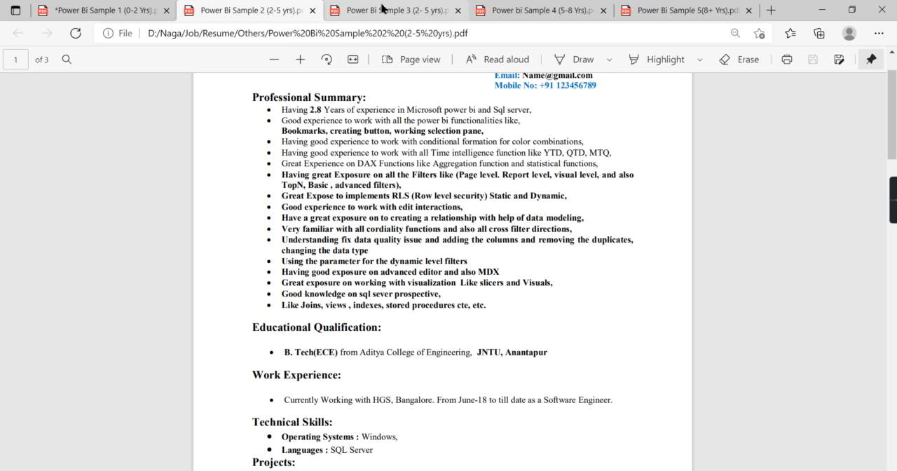
pyautogui.click(540, 11)
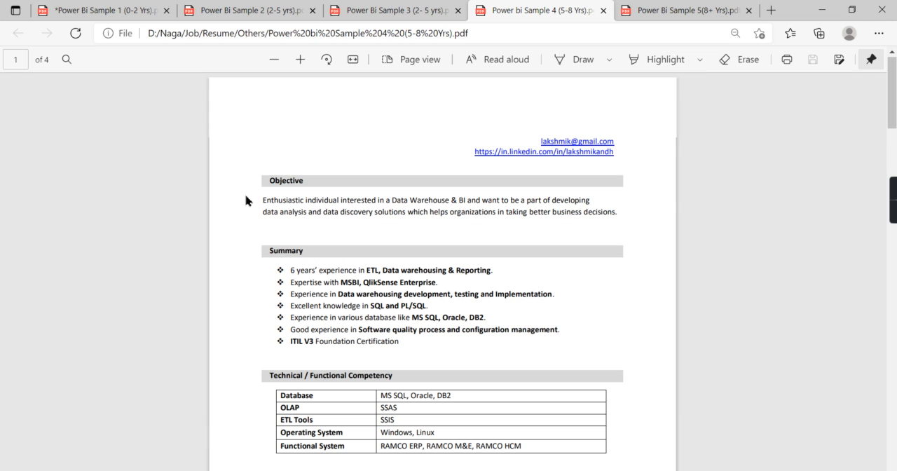
# Switch to the Power Bi Sample 5 (8+ Yrs) resume tab.
pyautogui.click(683, 11)
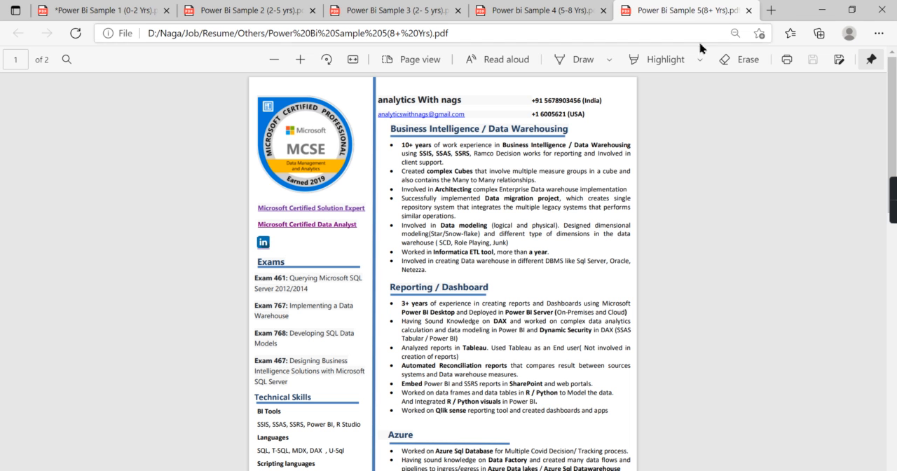
pyautogui.moveTo(697, 165)
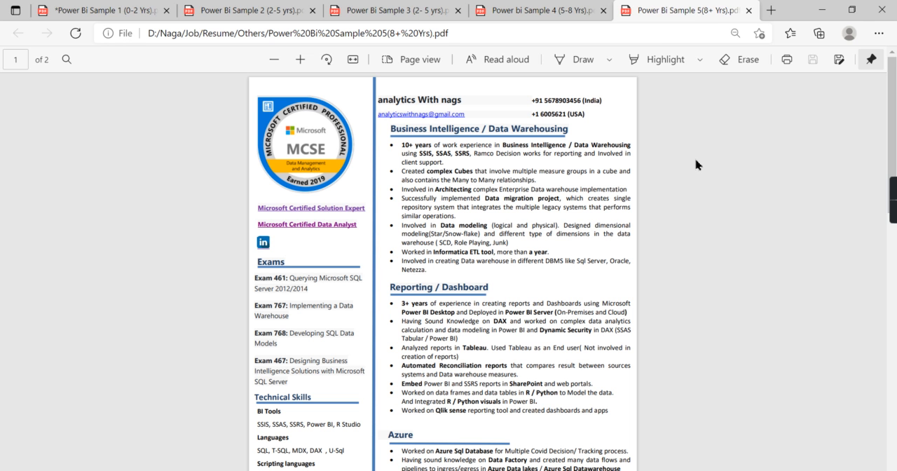
pyautogui.moveTo(696, 161)
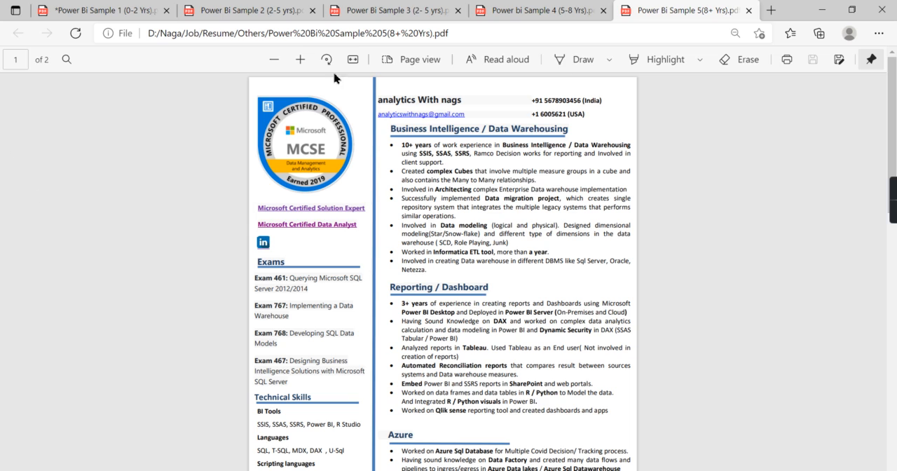
pyautogui.moveTo(652, 173)
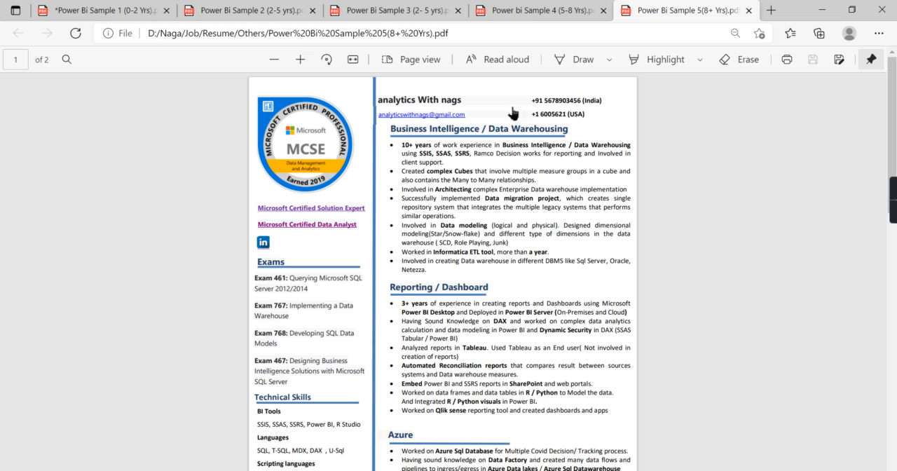
pyautogui.moveTo(452, 144)
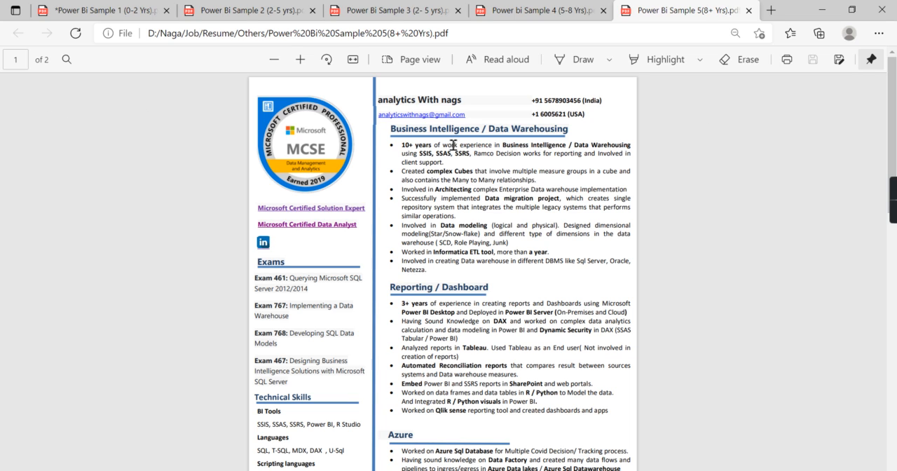
pyautogui.moveTo(633, 145)
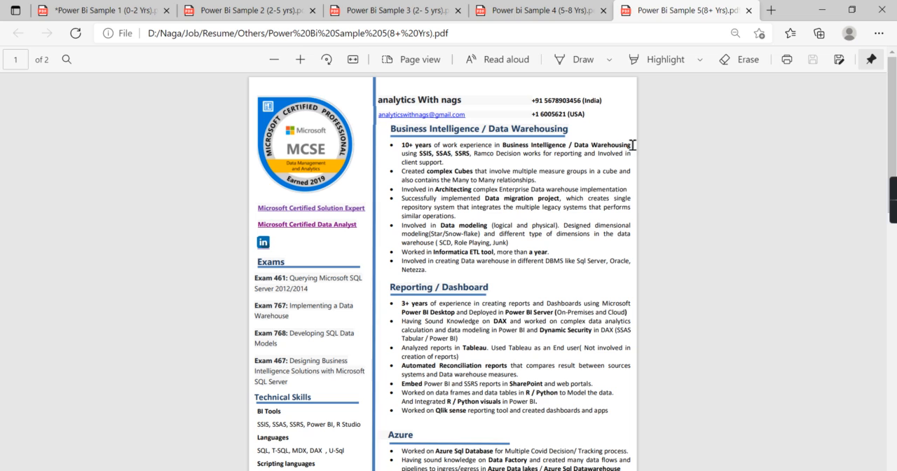
pyautogui.moveTo(508, 164)
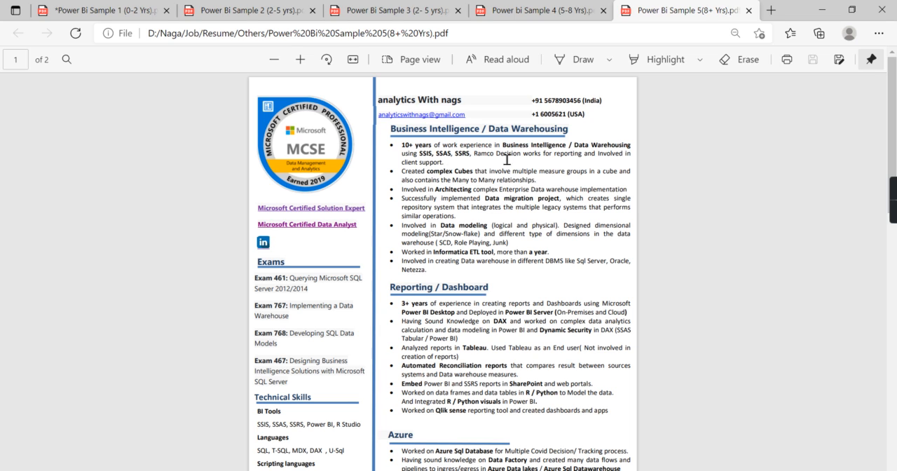
pyautogui.moveTo(512, 167)
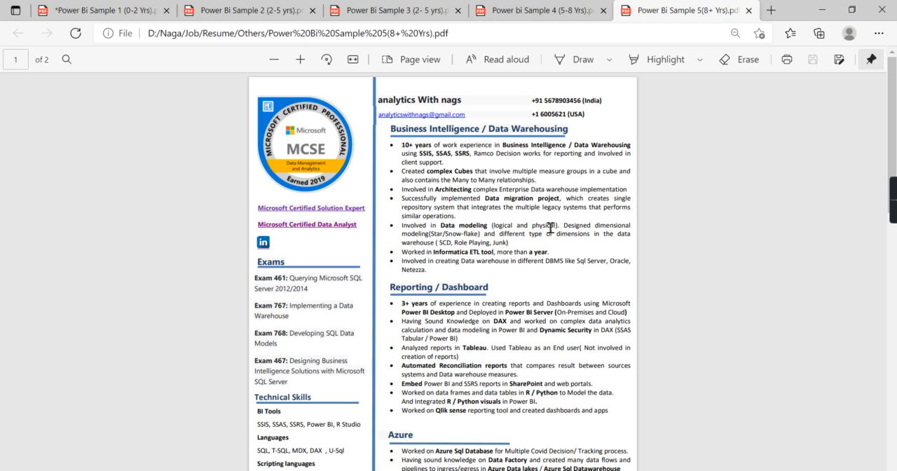
pyautogui.moveTo(791, 266)
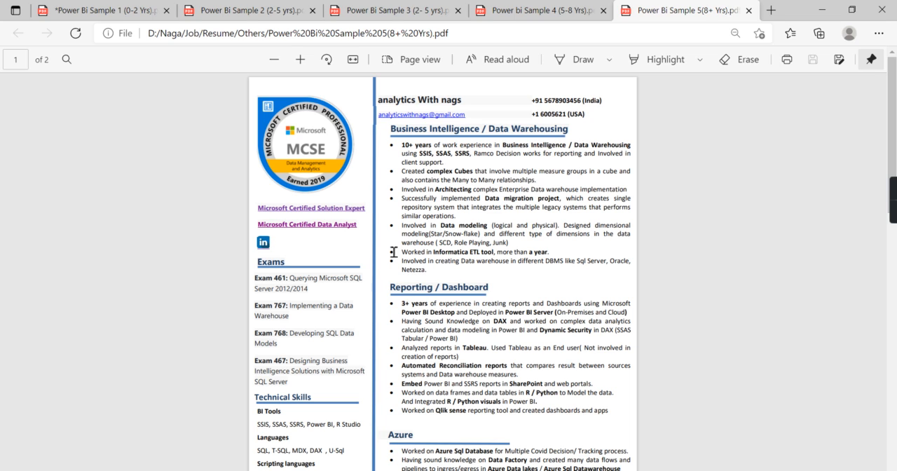
pyautogui.moveTo(405, 238)
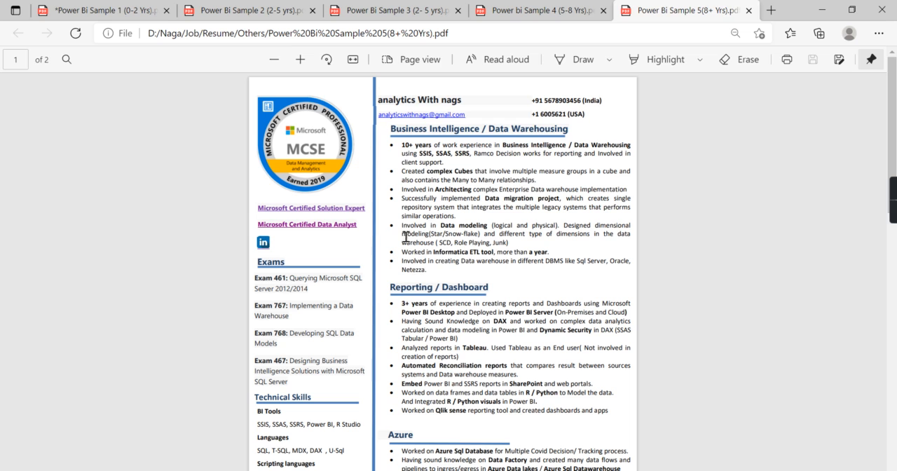
pyautogui.scroll(-3)
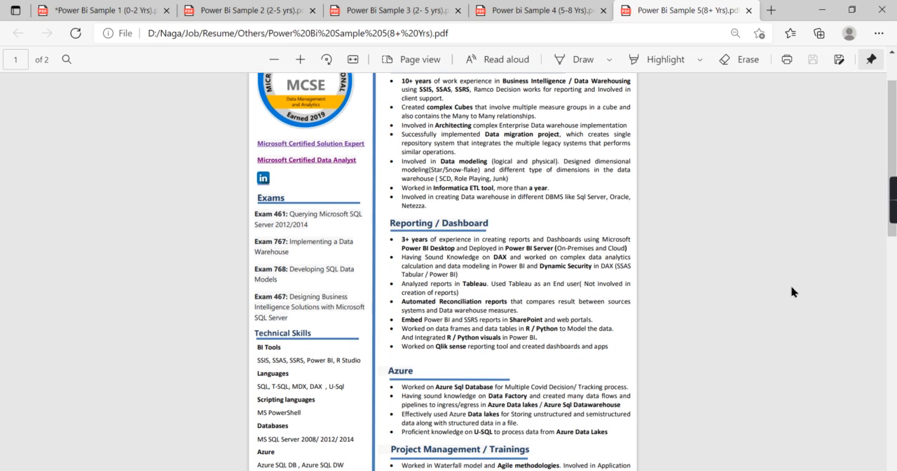
pyautogui.moveTo(422, 237)
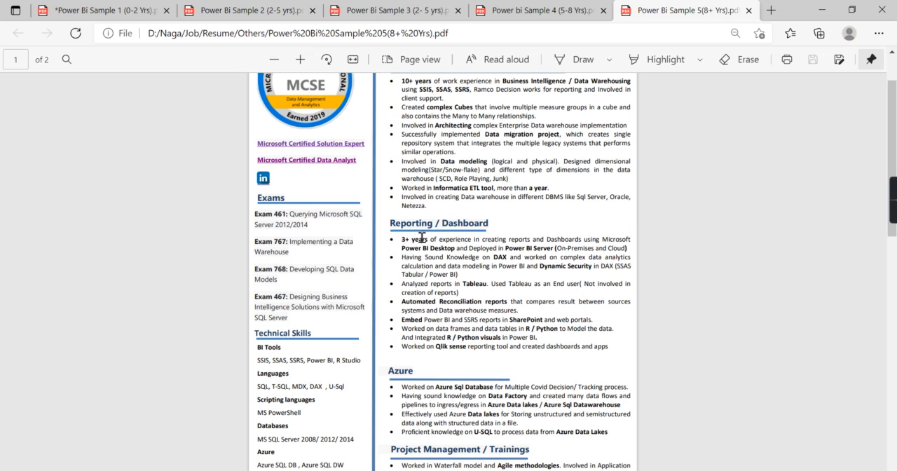
pyautogui.moveTo(422, 249)
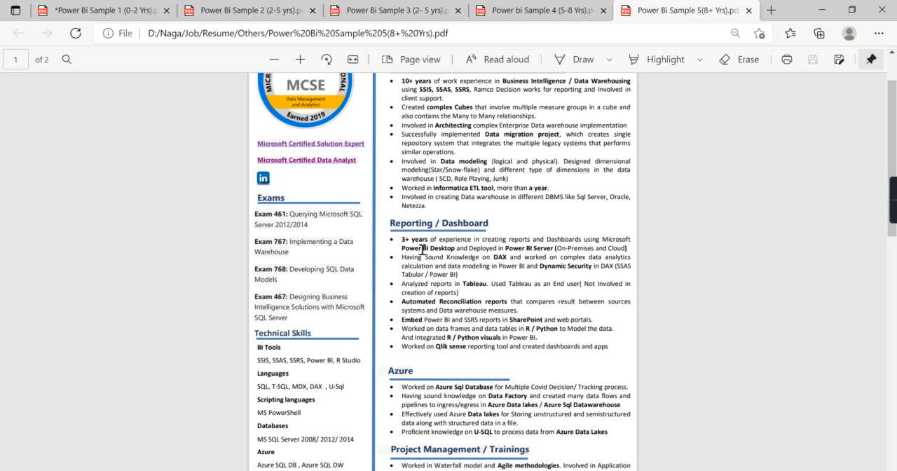
pyautogui.moveTo(529, 283)
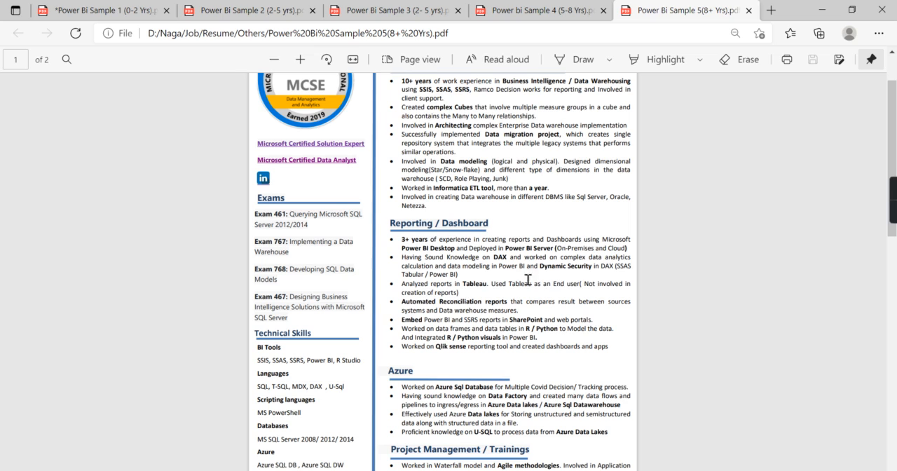
pyautogui.moveTo(452, 304)
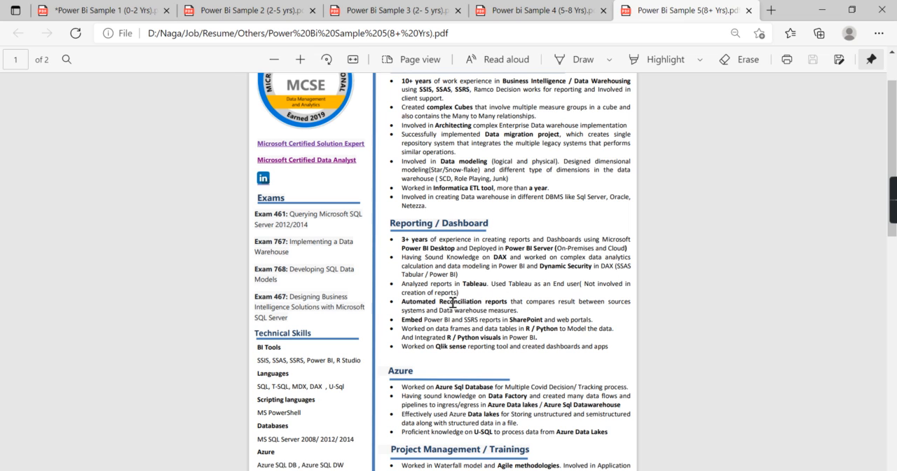
pyautogui.moveTo(699, 291)
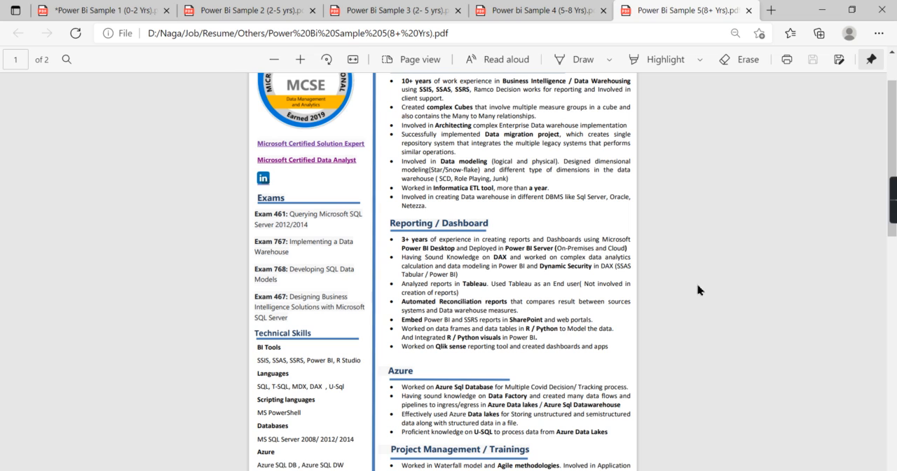
pyautogui.moveTo(431, 267)
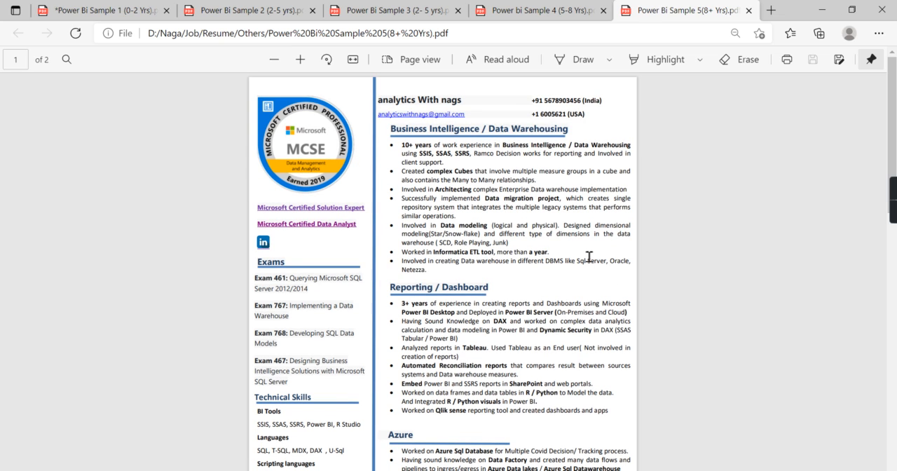
pyautogui.moveTo(656, 288)
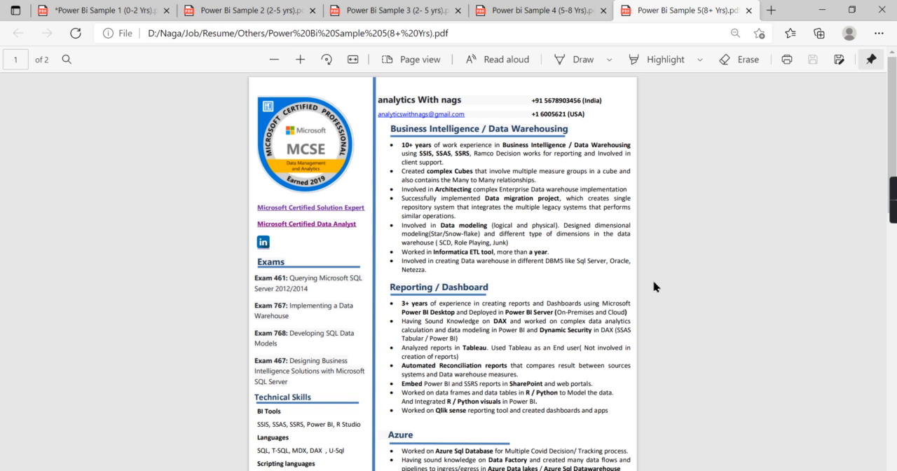
pyautogui.moveTo(326, 208)
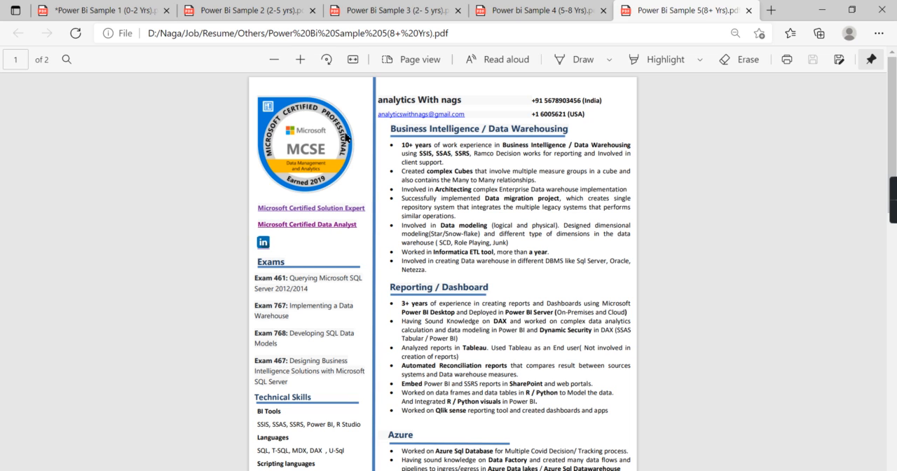
pyautogui.scroll(-3)
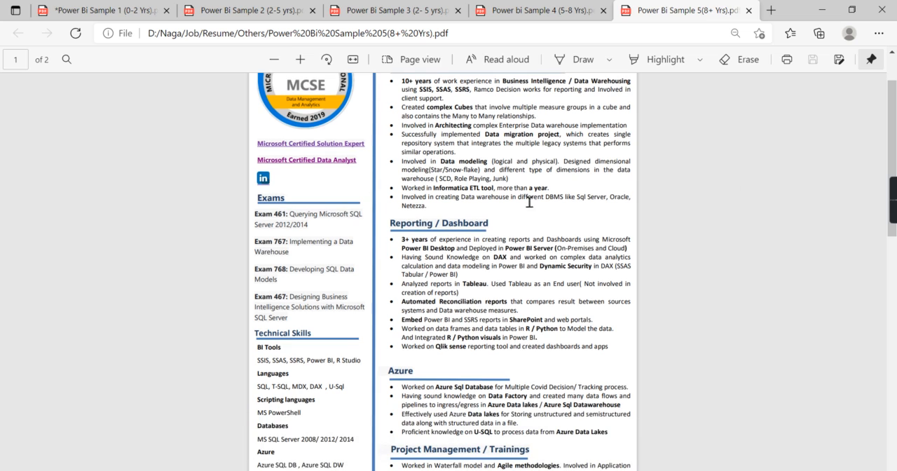
pyautogui.moveTo(490, 284)
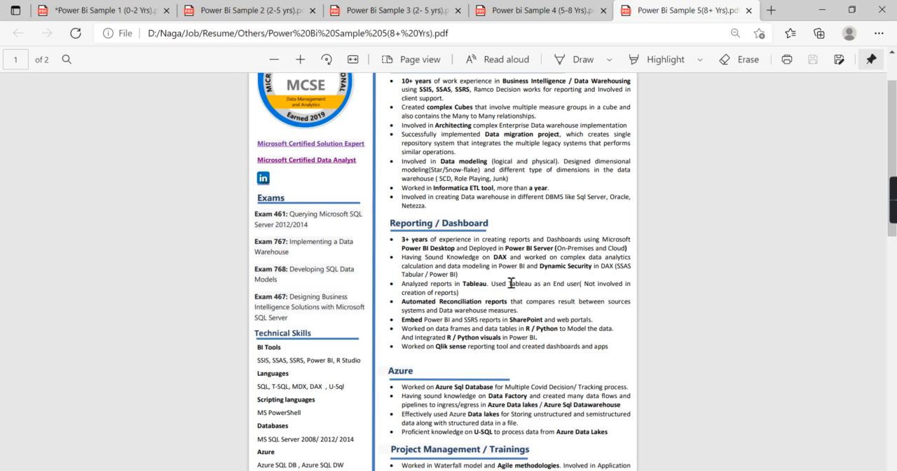
pyautogui.moveTo(515, 280)
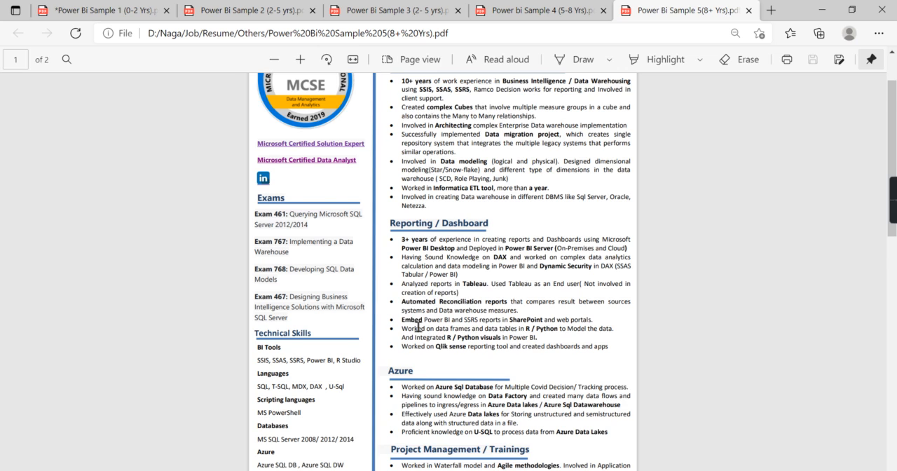
pyautogui.scroll(-3)
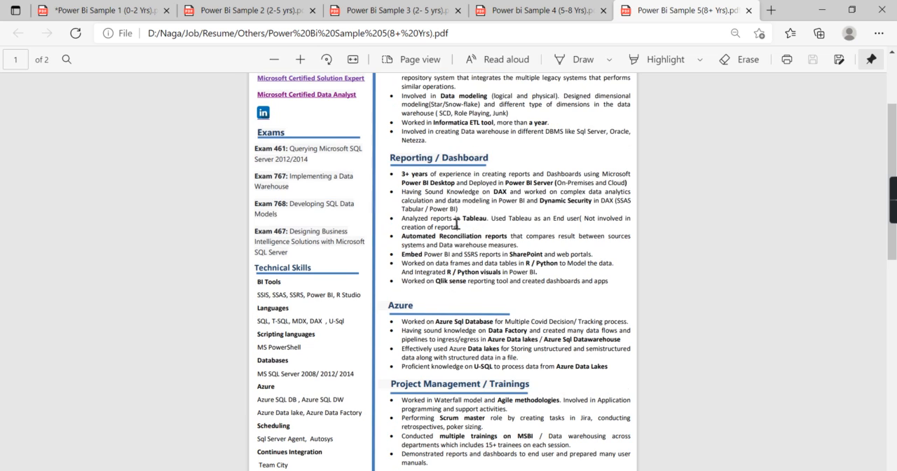
pyautogui.moveTo(418, 176)
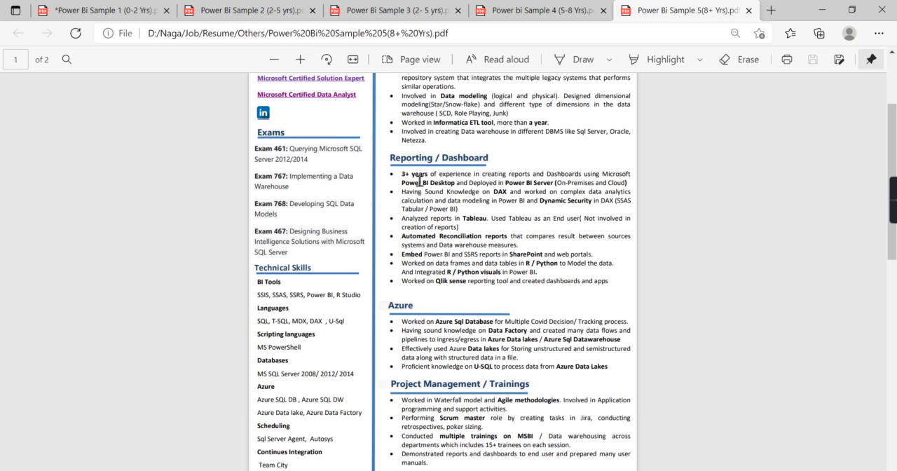
pyautogui.scroll(-3)
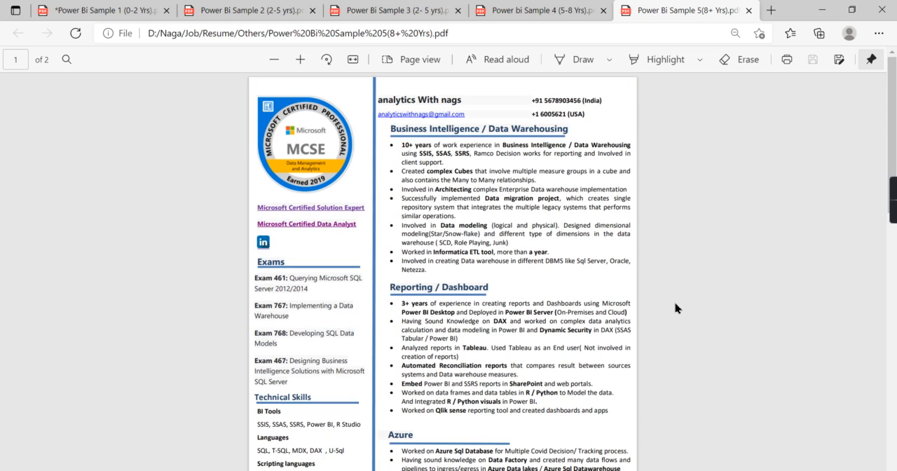
pyautogui.click(533, 10)
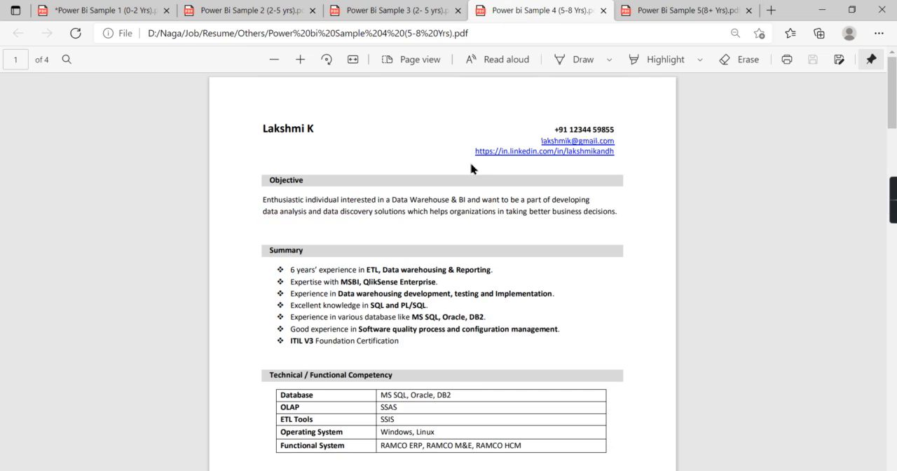
pyautogui.scroll(-3)
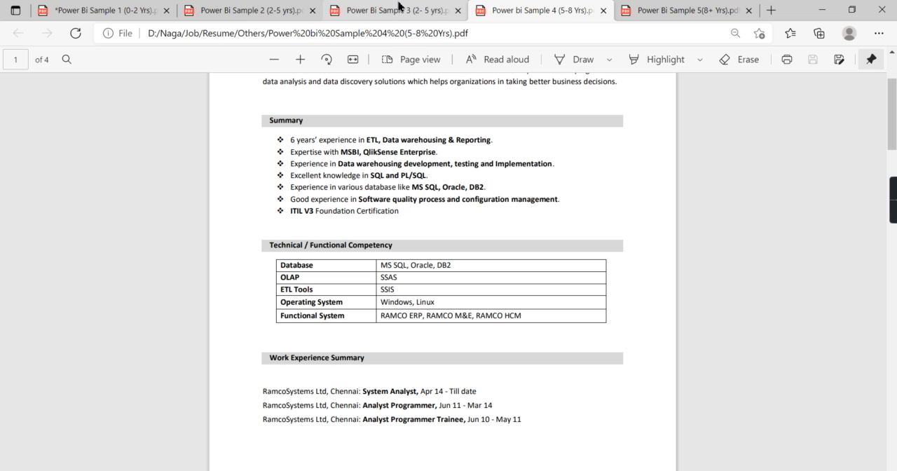
pyautogui.moveTo(392, 11)
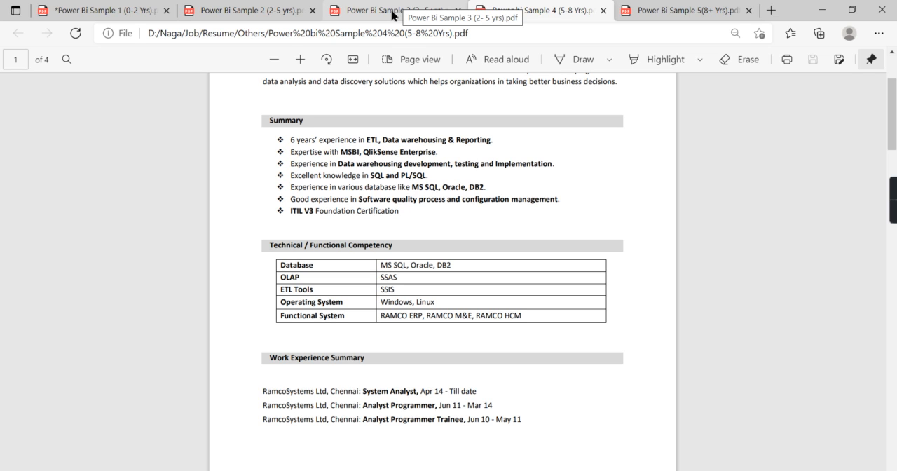
pyautogui.moveTo(703, 21)
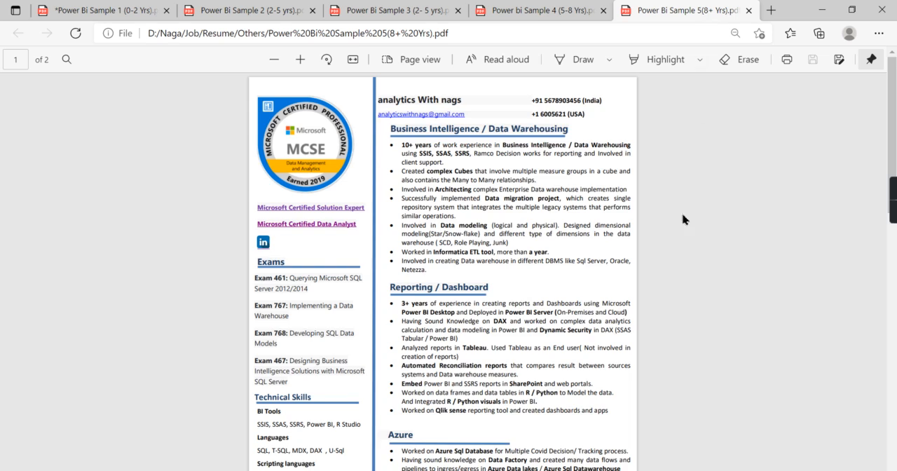
pyautogui.scroll(-3)
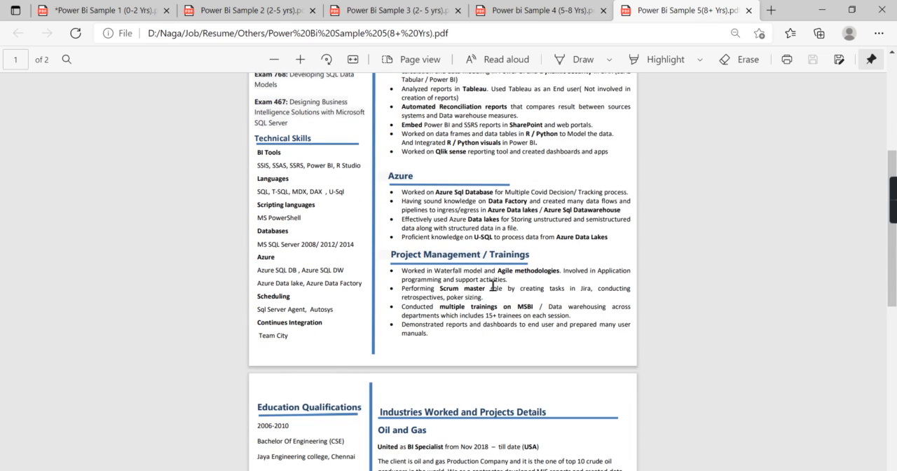
pyautogui.moveTo(550, 294)
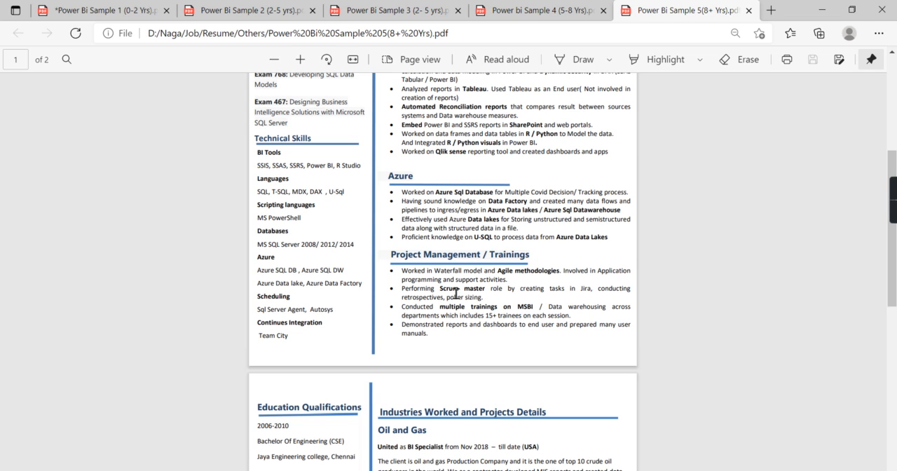
pyautogui.moveTo(424, 357)
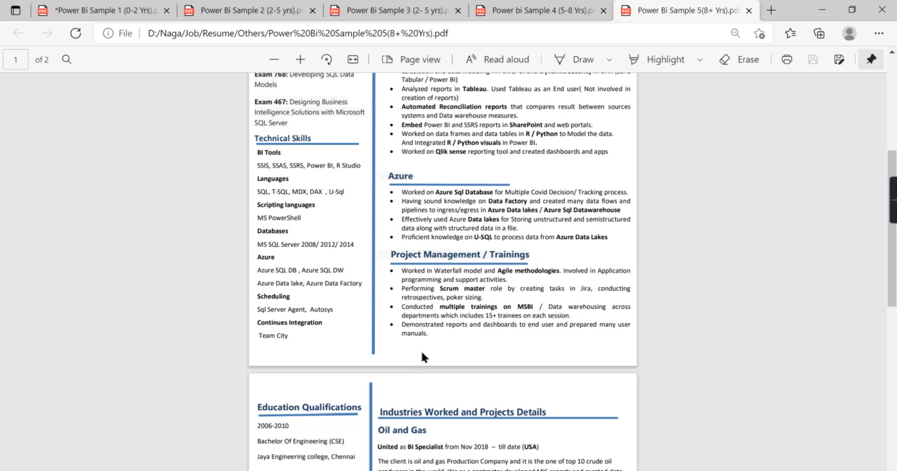
pyautogui.moveTo(584, 300)
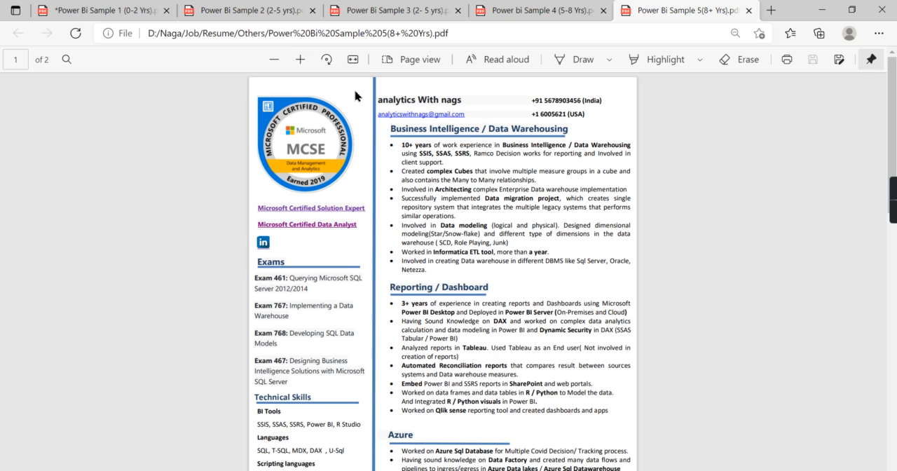
pyautogui.scroll(-3)
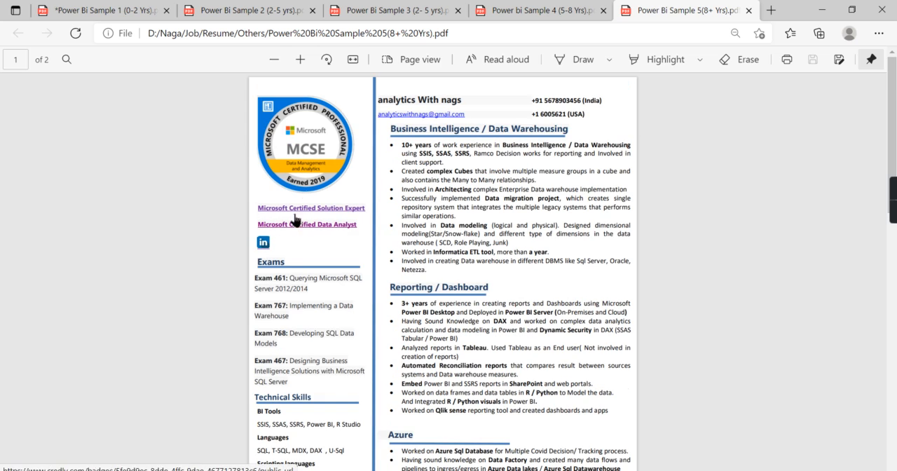
pyautogui.moveTo(335, 161)
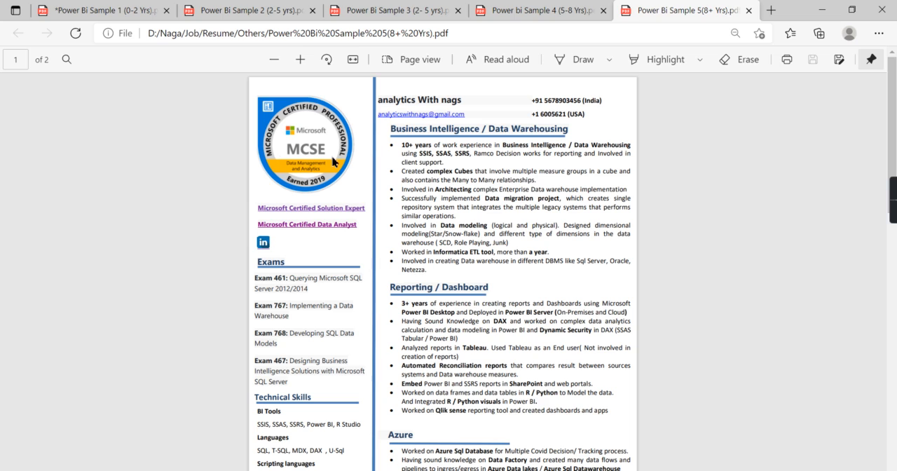
pyautogui.moveTo(487, 165)
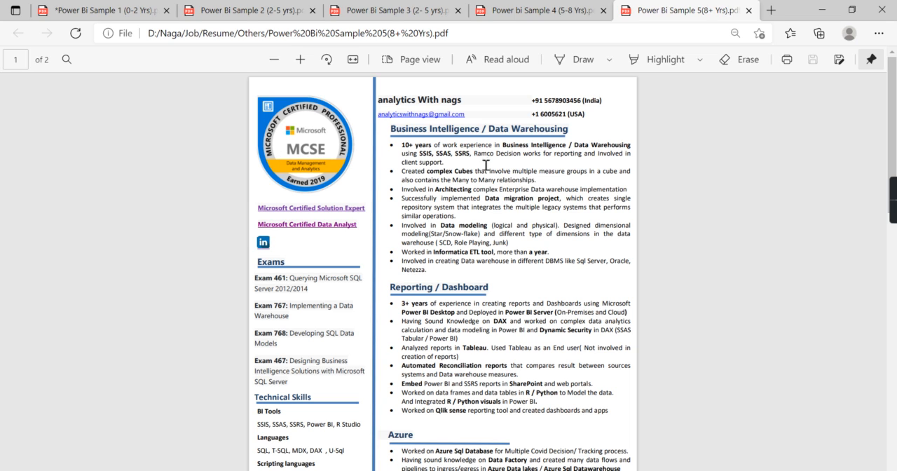
pyautogui.scroll(-3)
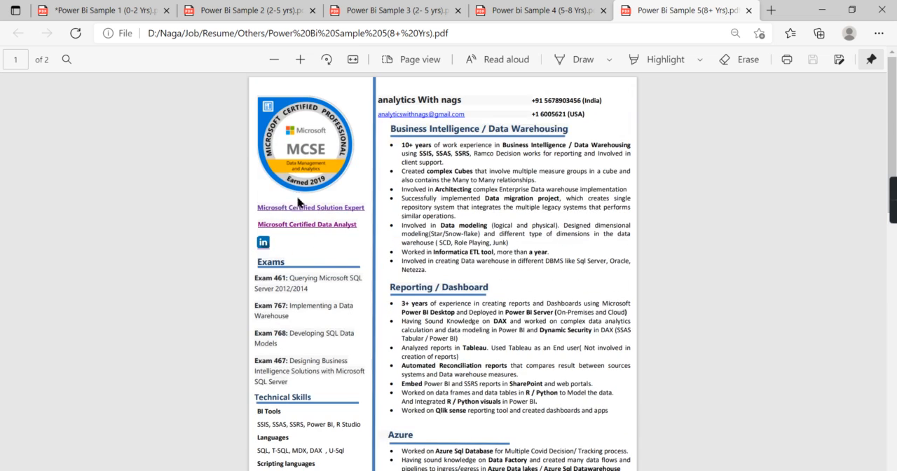
pyautogui.moveTo(360, 189)
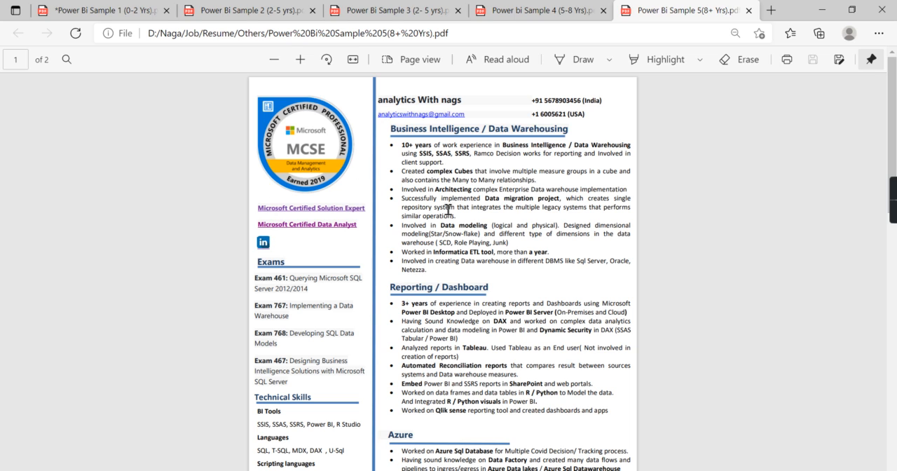
pyautogui.moveTo(751, 304)
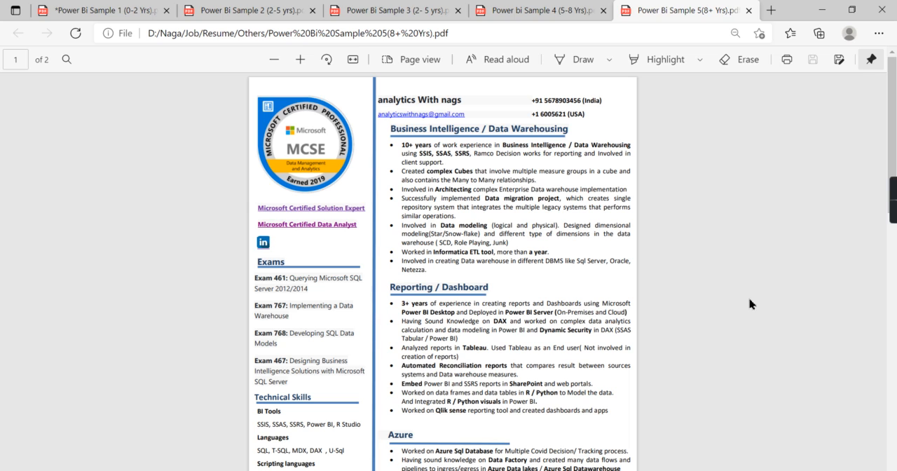
pyautogui.moveTo(495, 173)
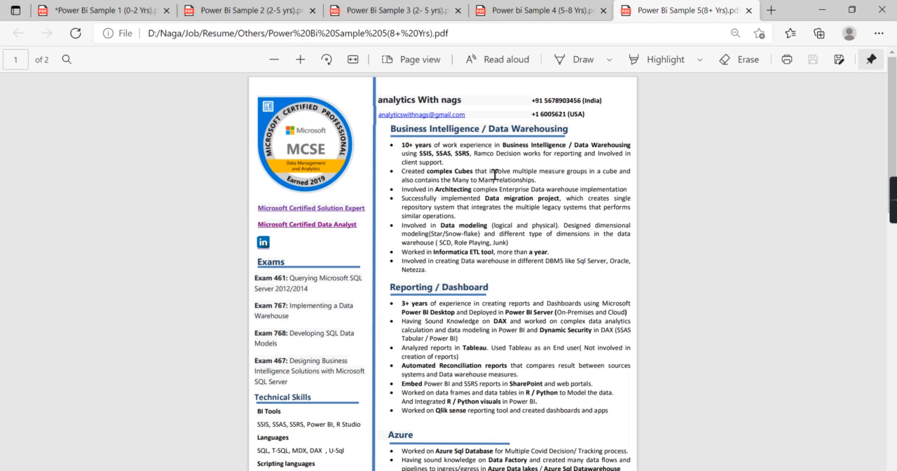
pyautogui.scroll(-3)
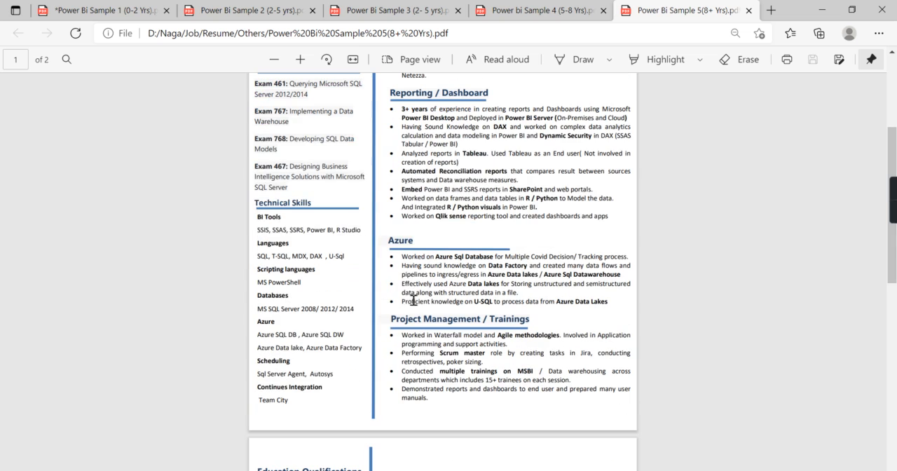
pyautogui.moveTo(281, 218)
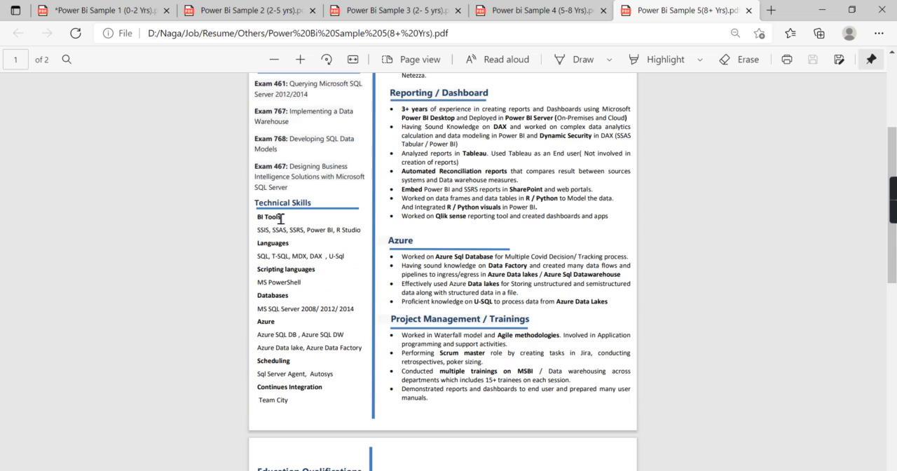
pyautogui.scroll(-3)
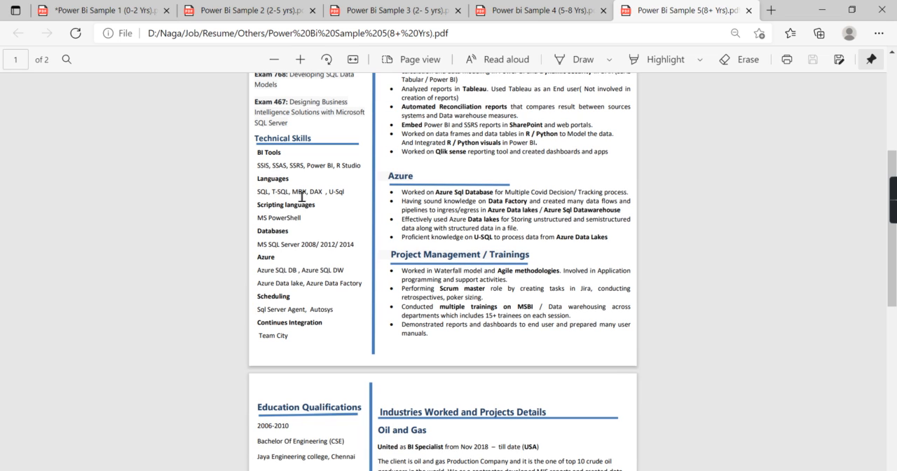
pyautogui.scroll(-3)
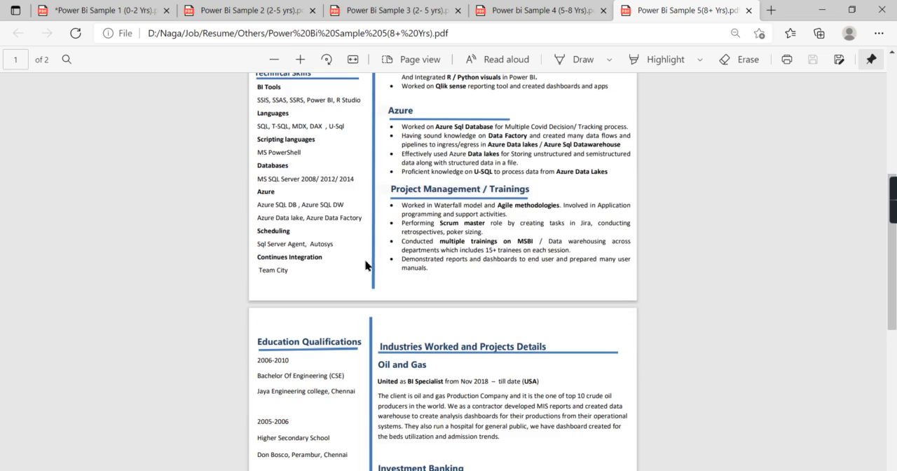
pyautogui.scroll(-3)
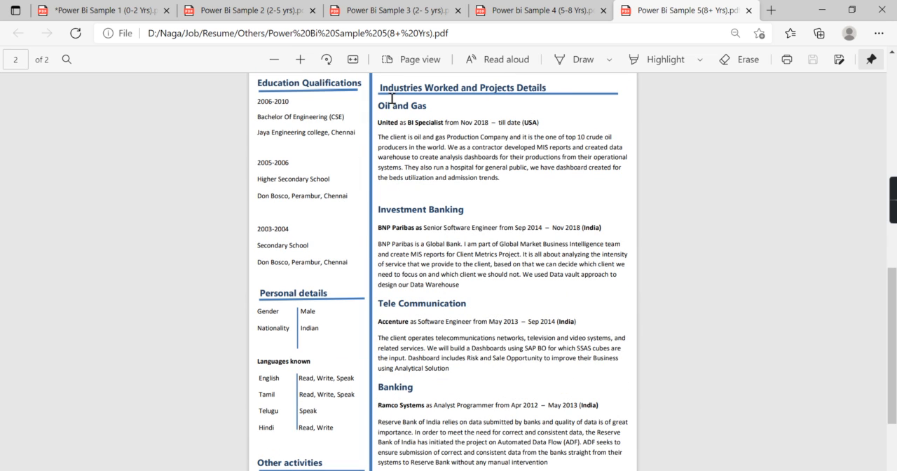
pyautogui.moveTo(400, 207)
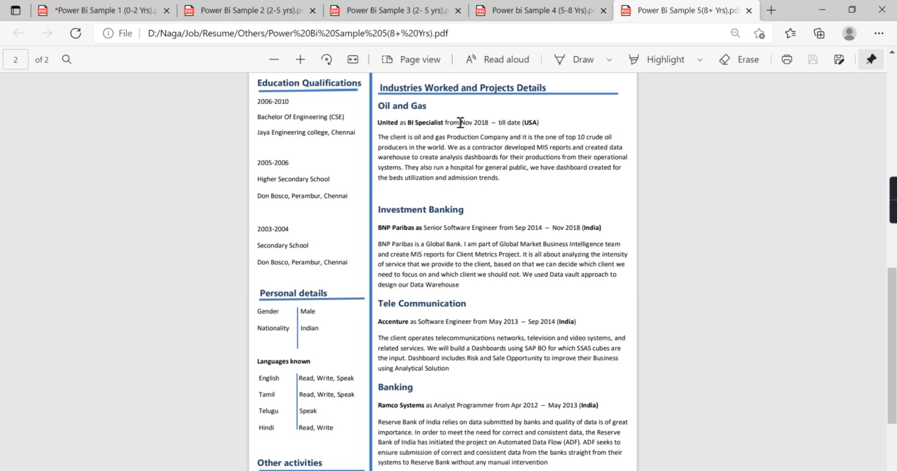
pyautogui.moveTo(257, 100)
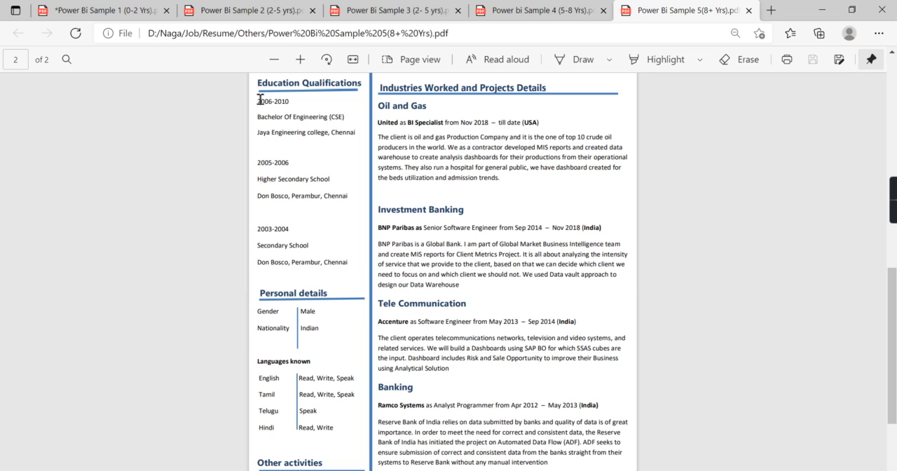
pyautogui.scroll(-3)
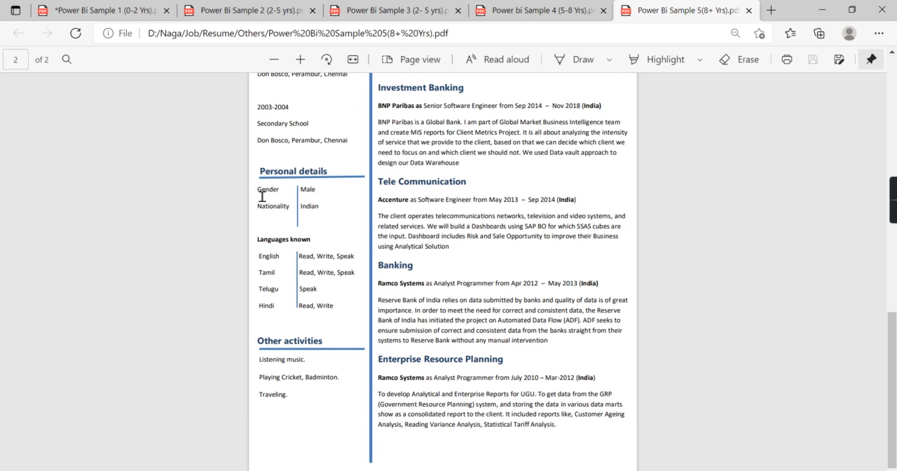
pyautogui.moveTo(304, 251)
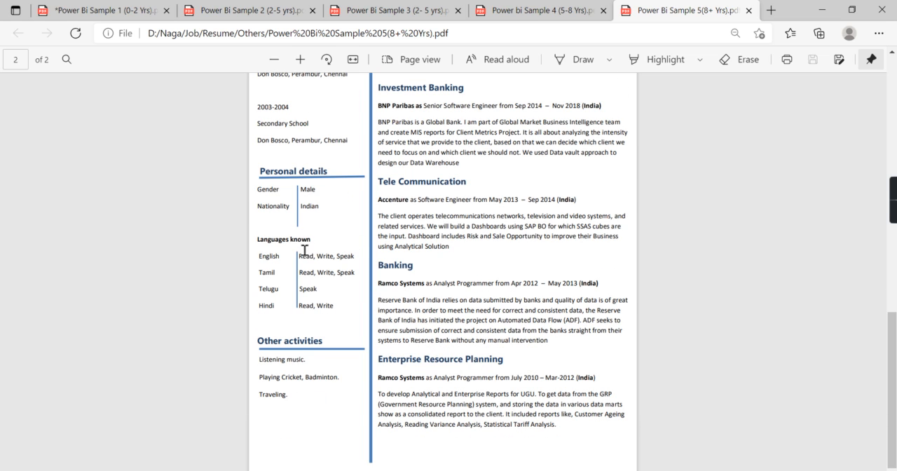
pyautogui.moveTo(272, 297)
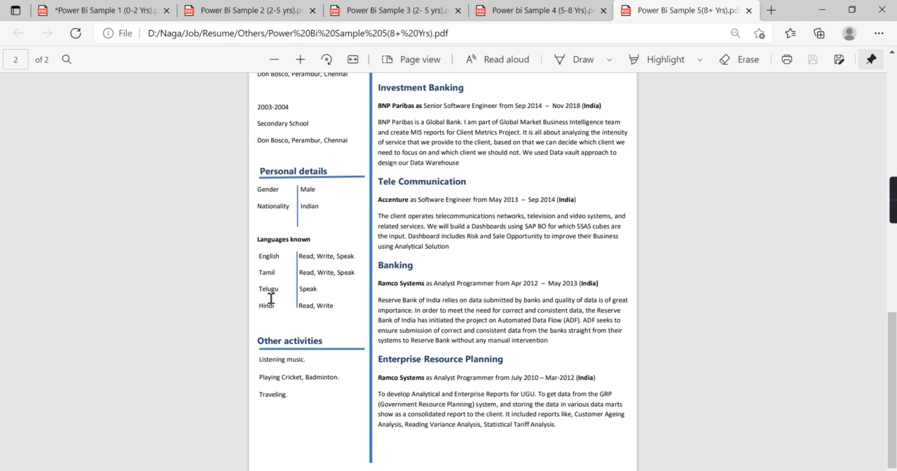
pyautogui.moveTo(351, 309)
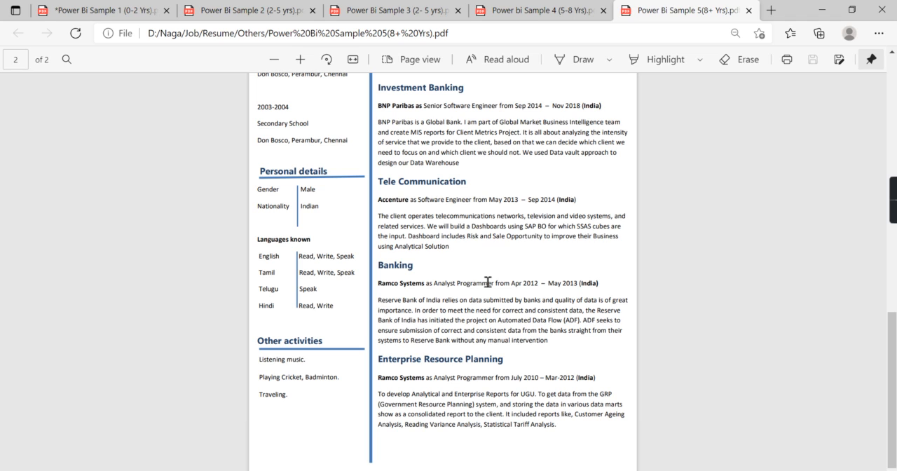
pyautogui.moveTo(291, 283)
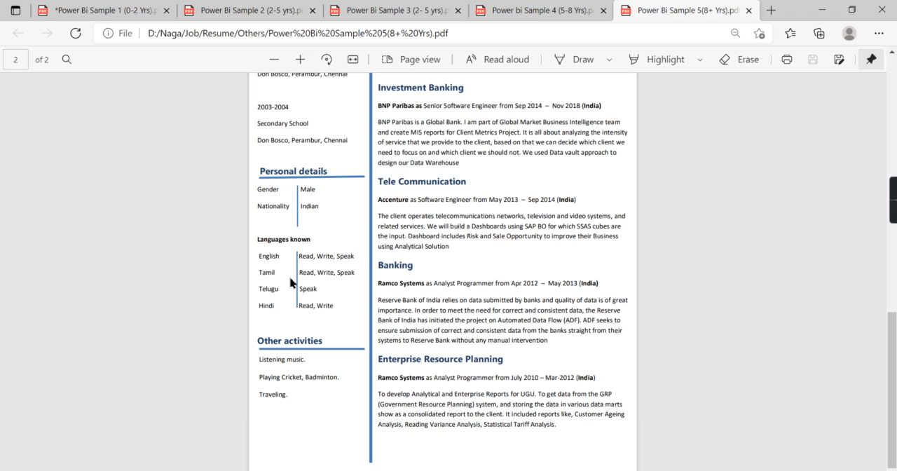
pyautogui.moveTo(364, 281)
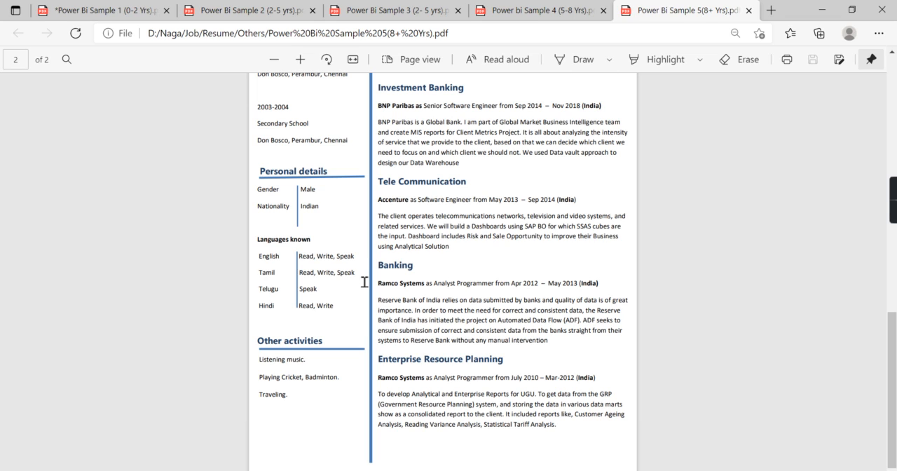
pyautogui.moveTo(823, 325)
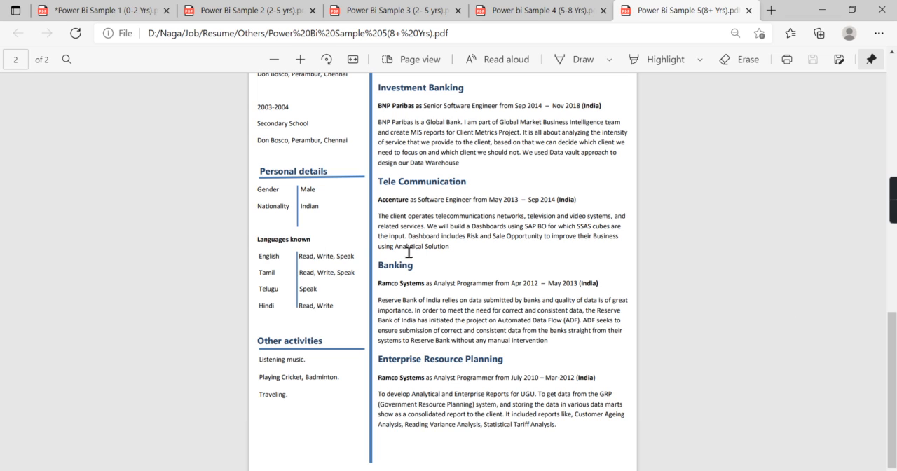
pyautogui.moveTo(730, 261)
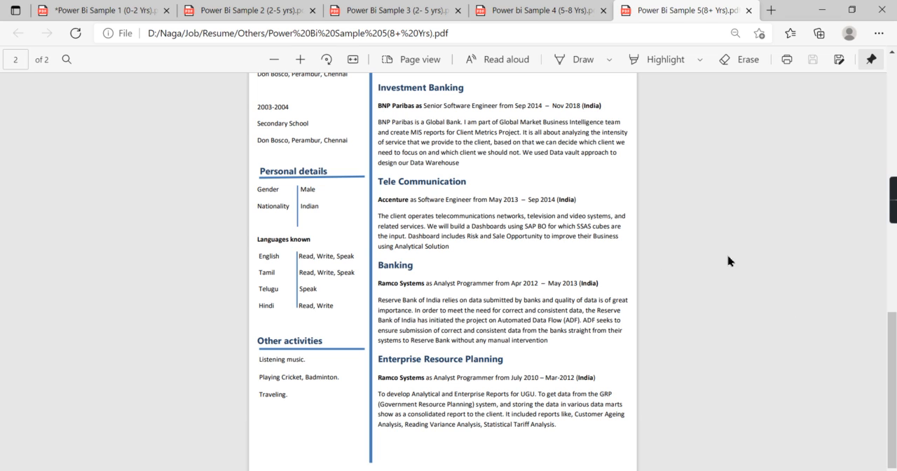
pyautogui.moveTo(250, 300)
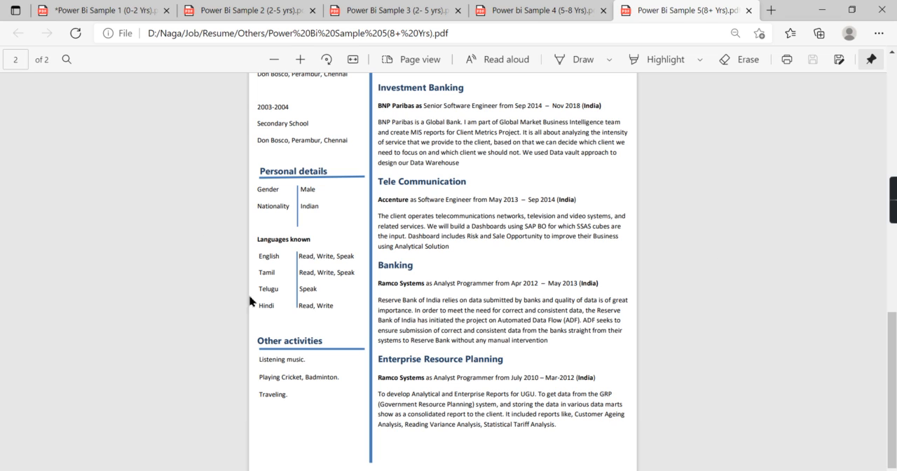
pyautogui.moveTo(287, 288)
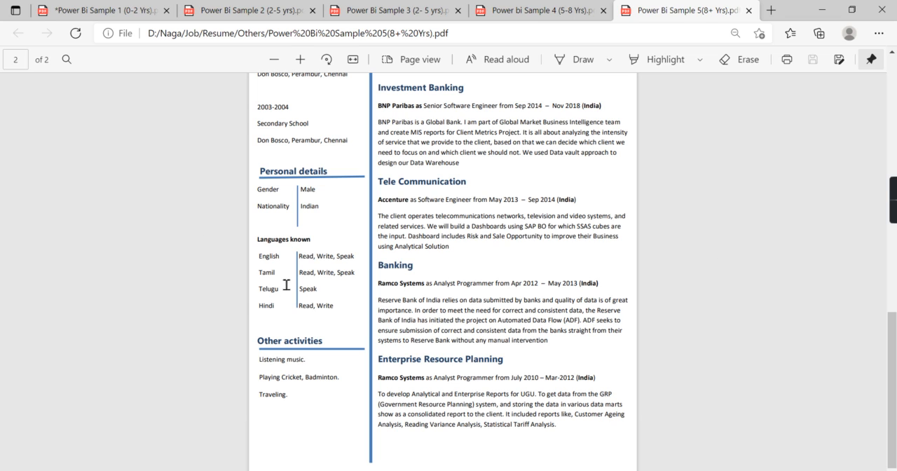
pyautogui.moveTo(282, 274)
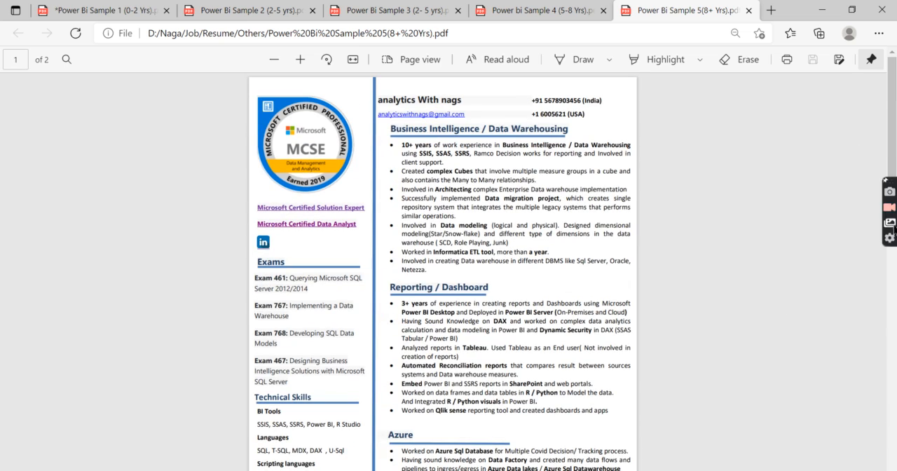
# Switch to Power Bi Sample 1, then to Sample 3's Insurance E-Track project page.
pyautogui.click(84, 11)
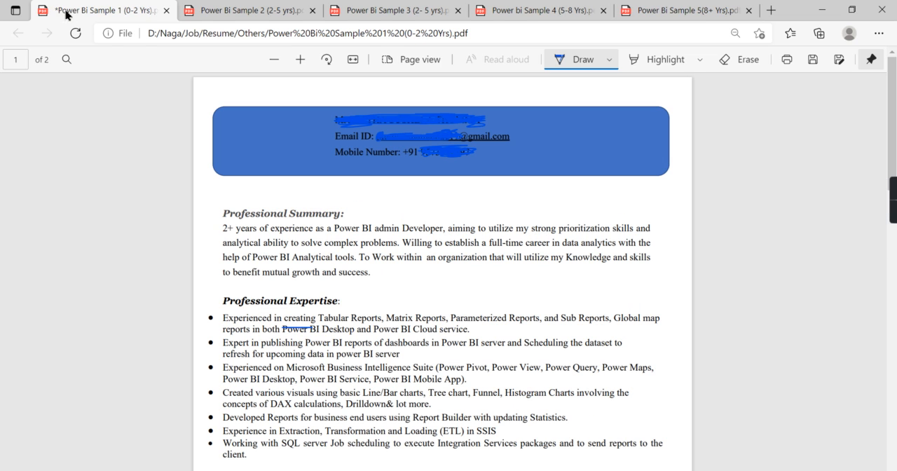
pyautogui.click(391, 12)
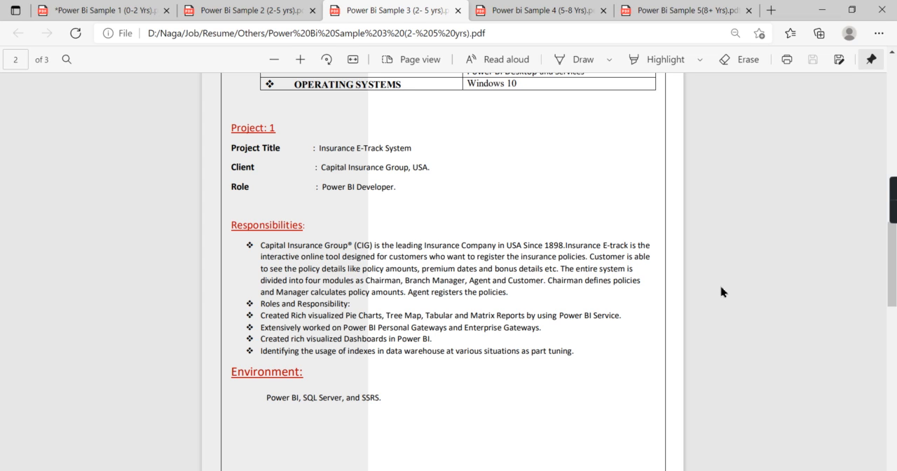
pyautogui.moveTo(784, 246)
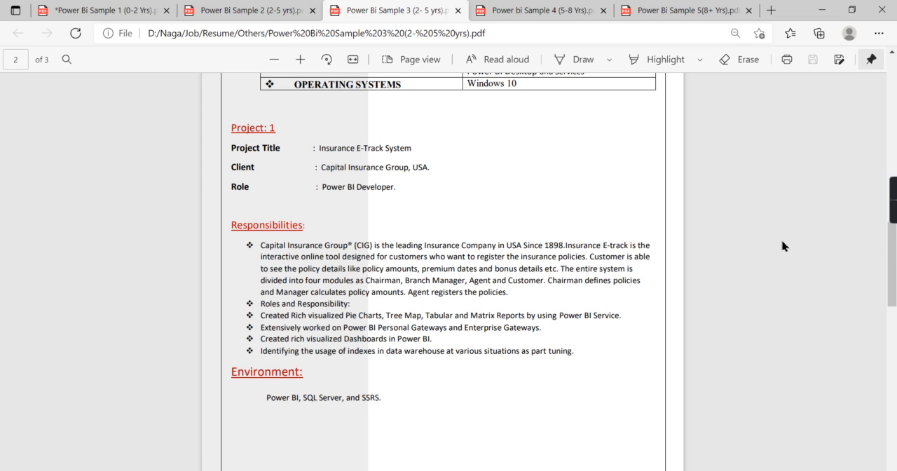